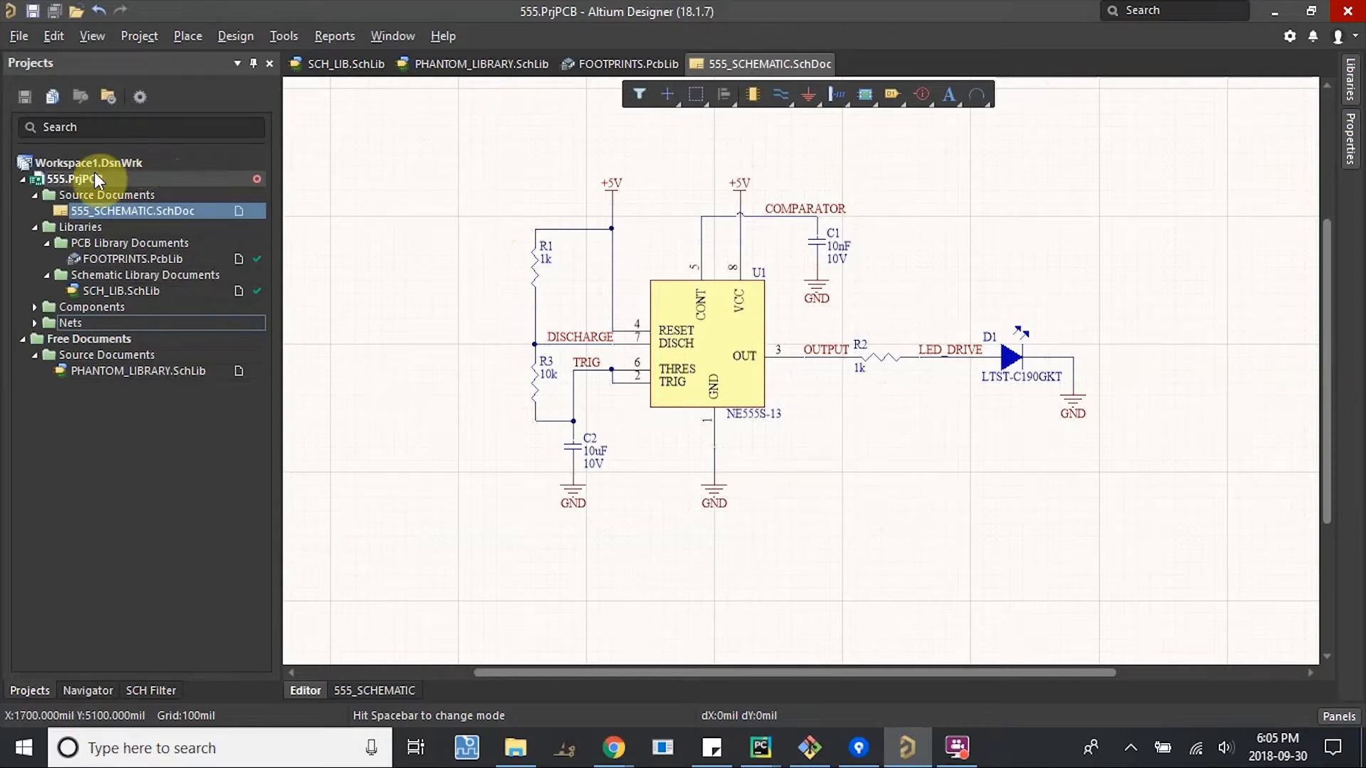
Save the 555 project from its right-click menu, then reopen the project's context menu.
right_click(69, 179)
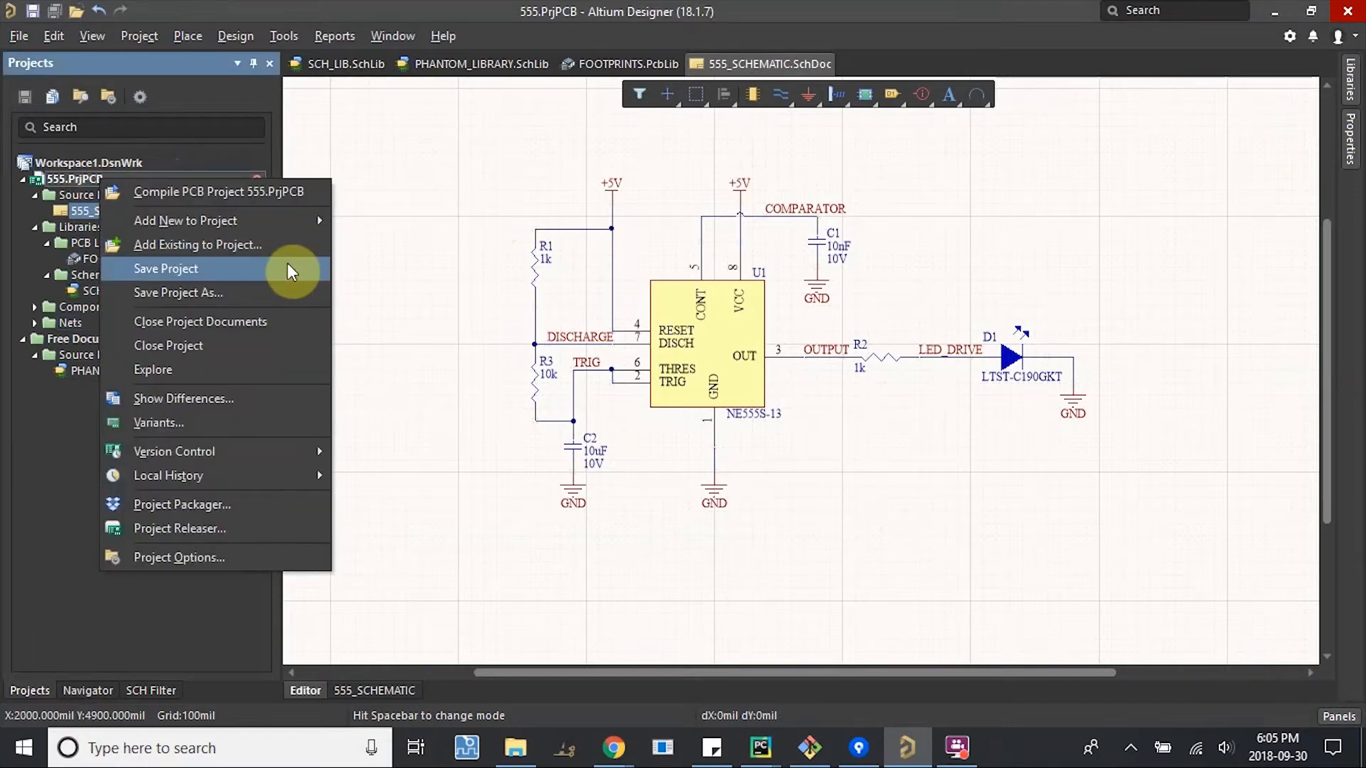
click(166, 268)
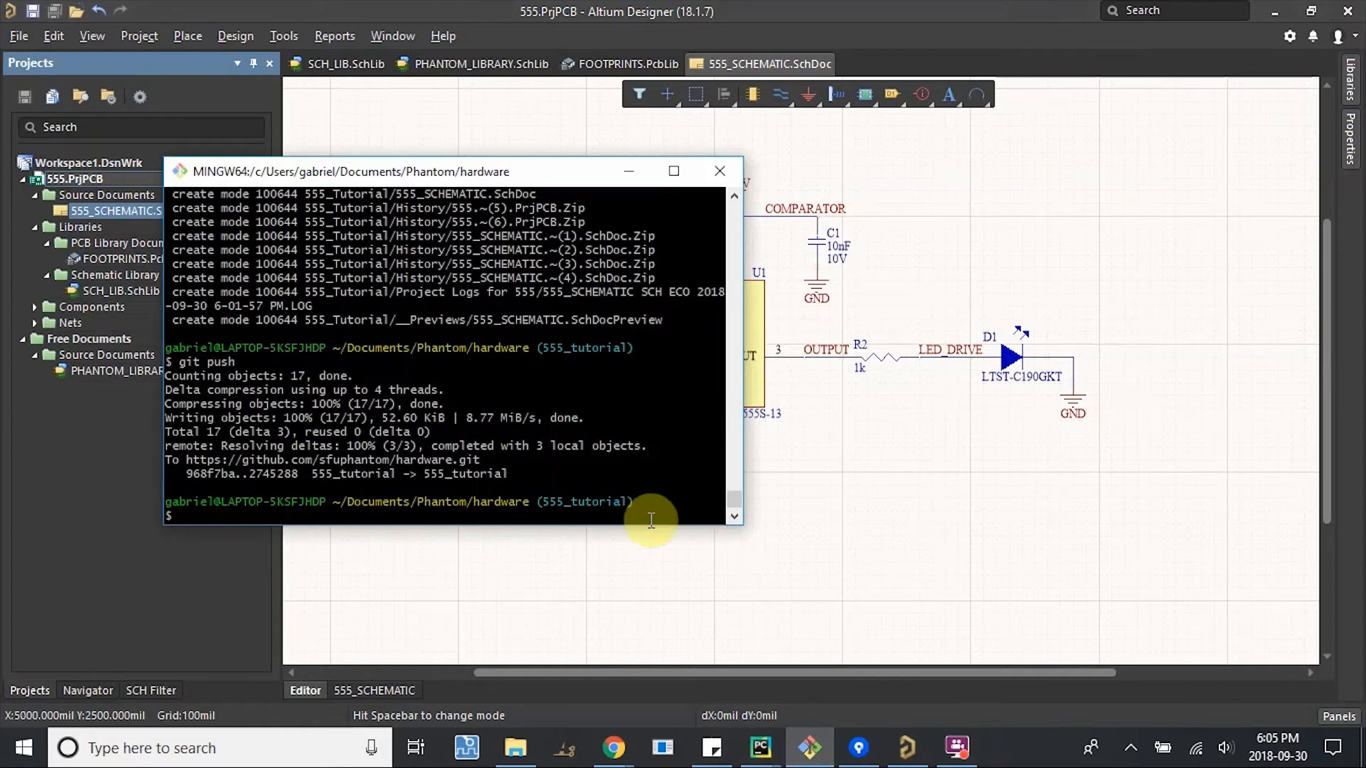
right_click(74, 179)
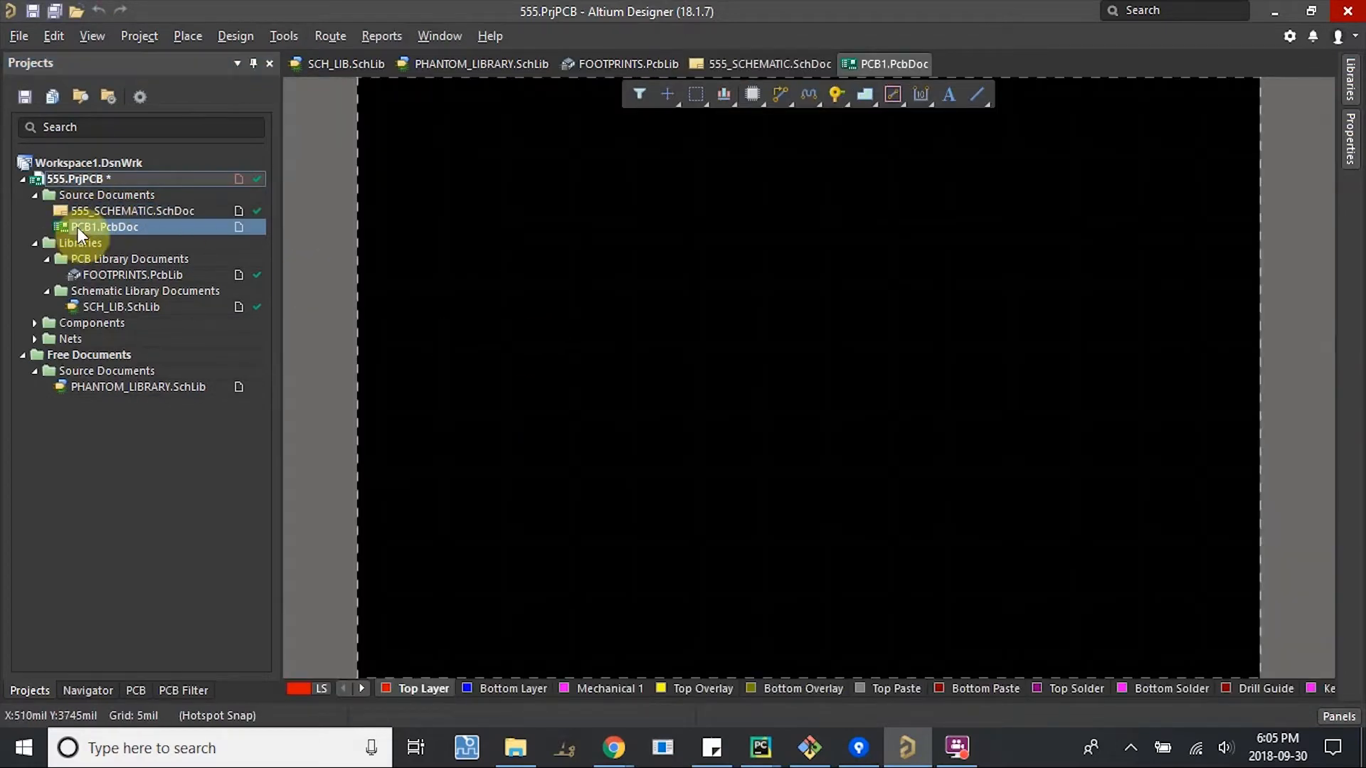
mouse_move(102, 226)
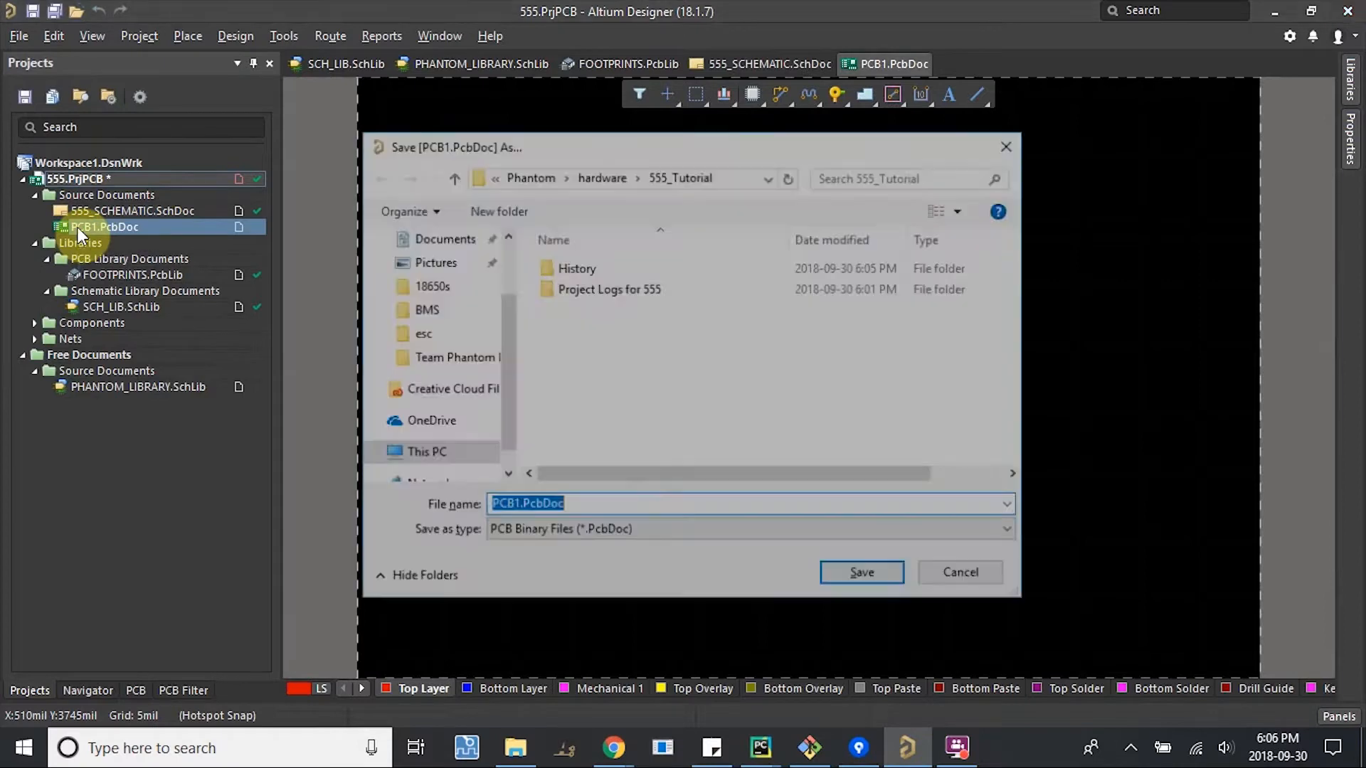
Name the new PCB file 555_PCB.PcbDoc and save it.
click(512, 504)
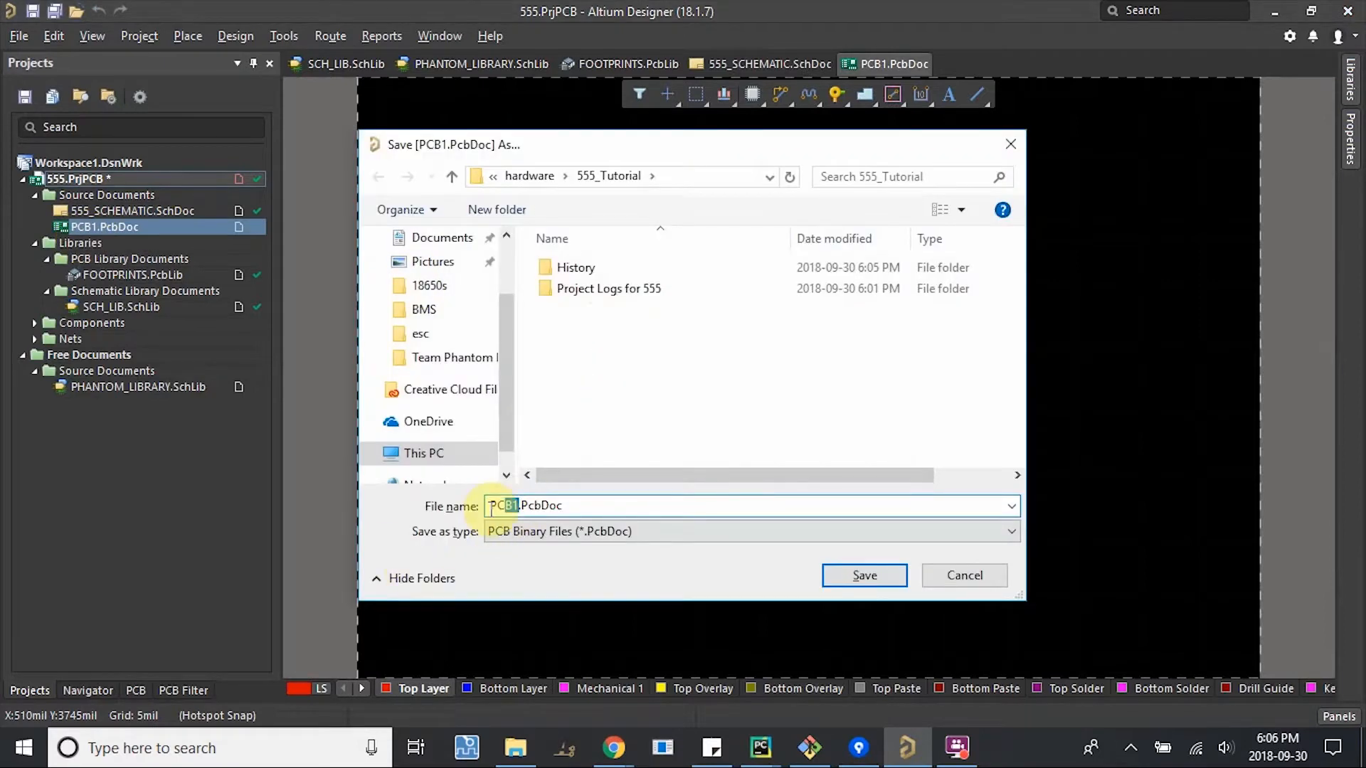
text(555_PC)
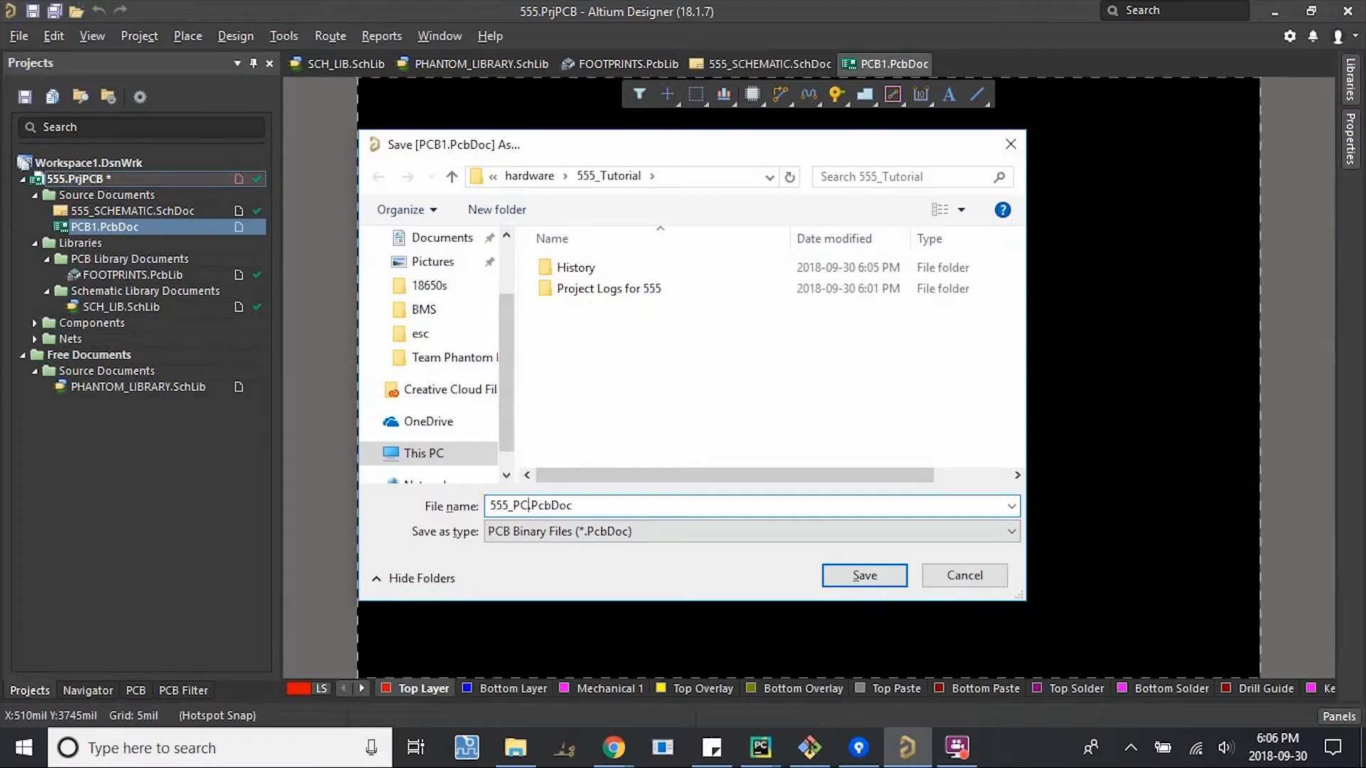
click(862, 575)
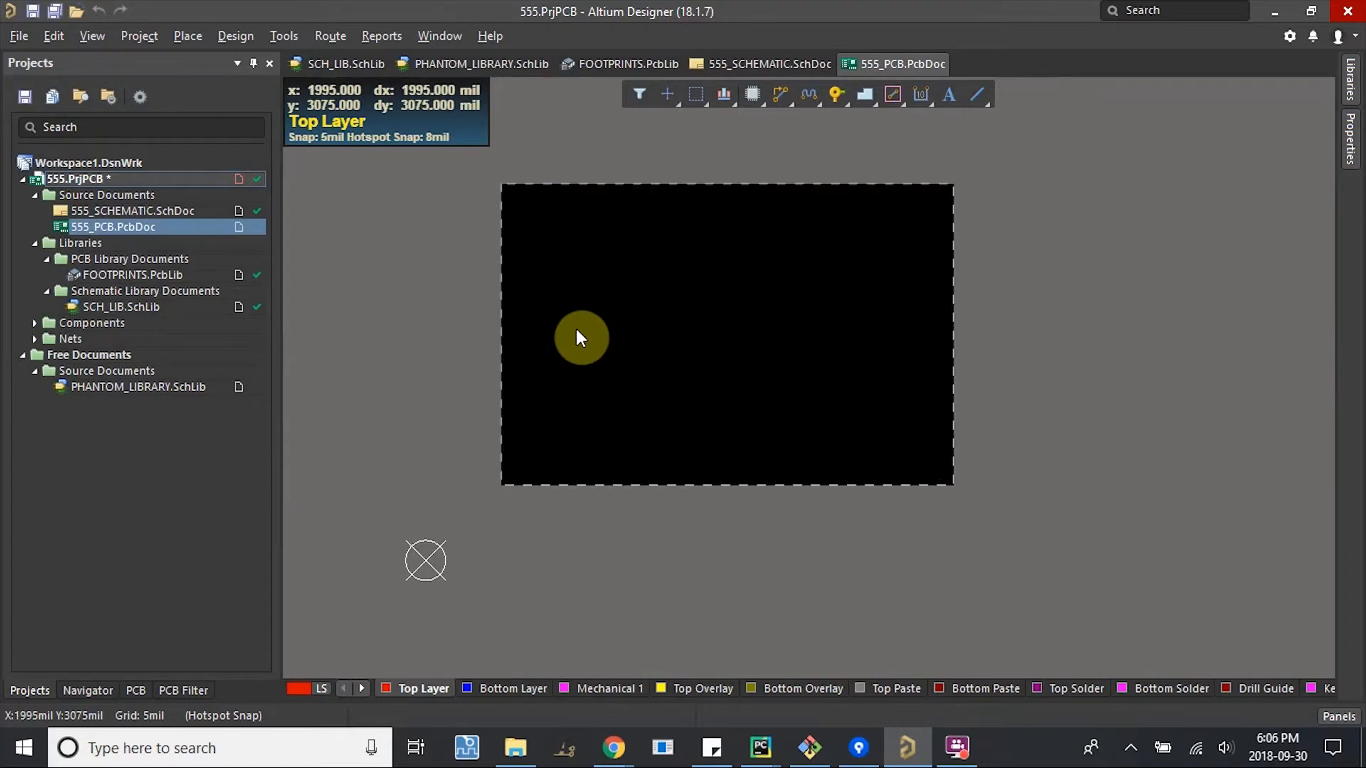
mouse_move(745, 345)
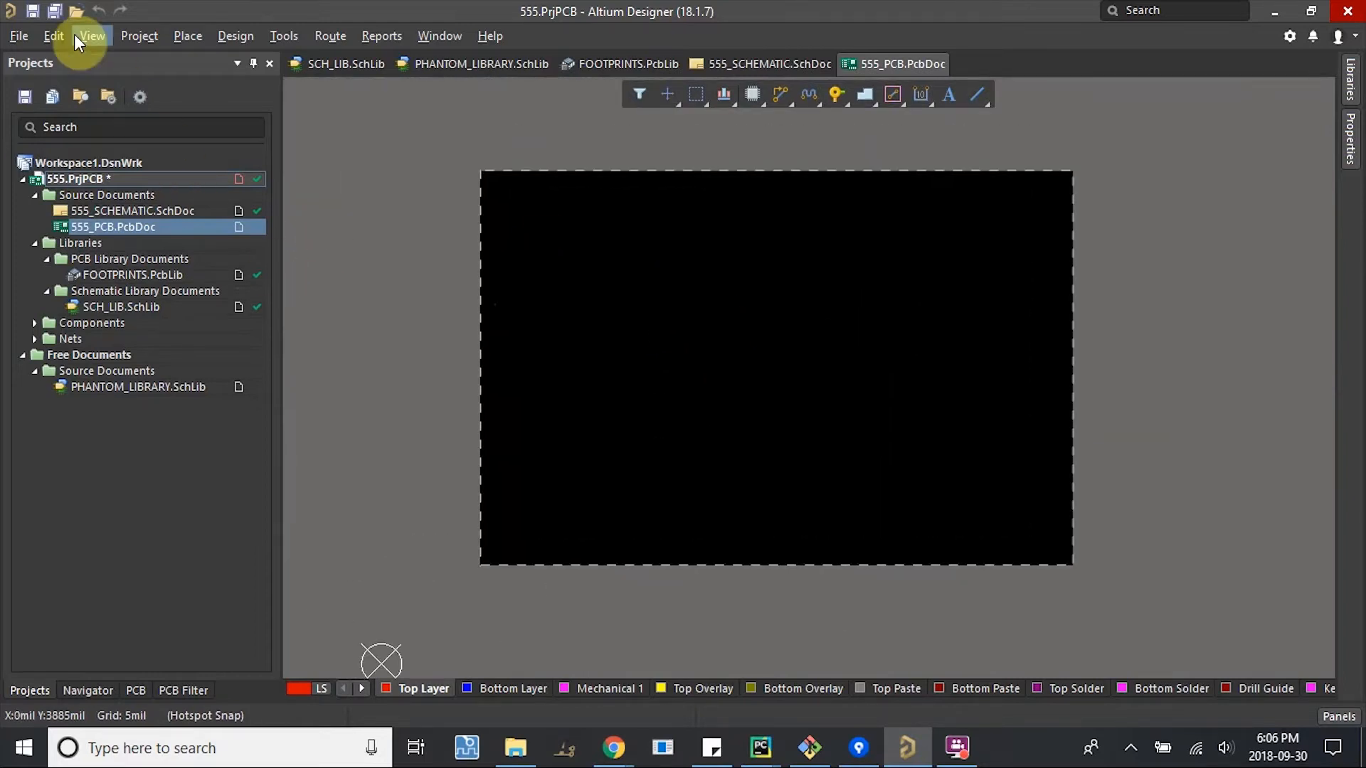
Switch the 555_PCB board view to 3D Layout Mode from the View menu.
click(92, 35)
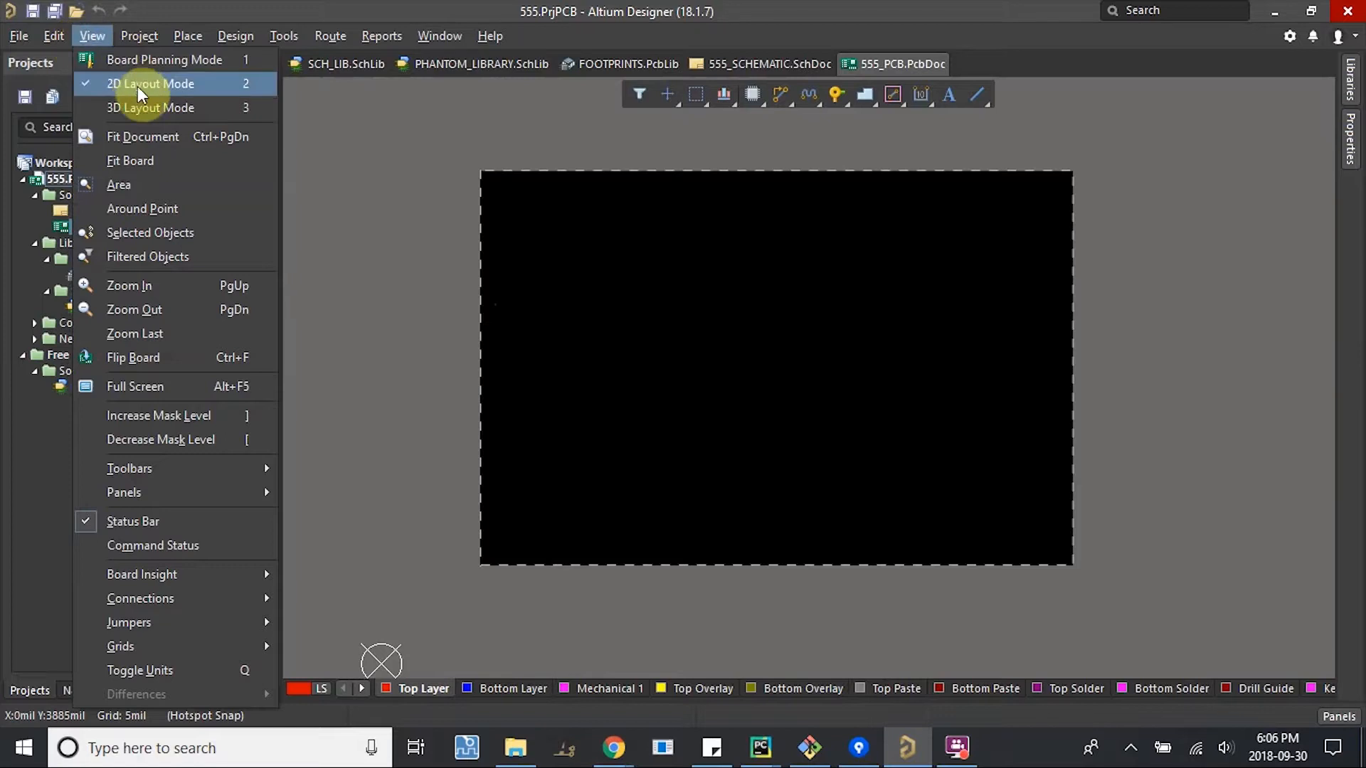
mouse_move(152, 92)
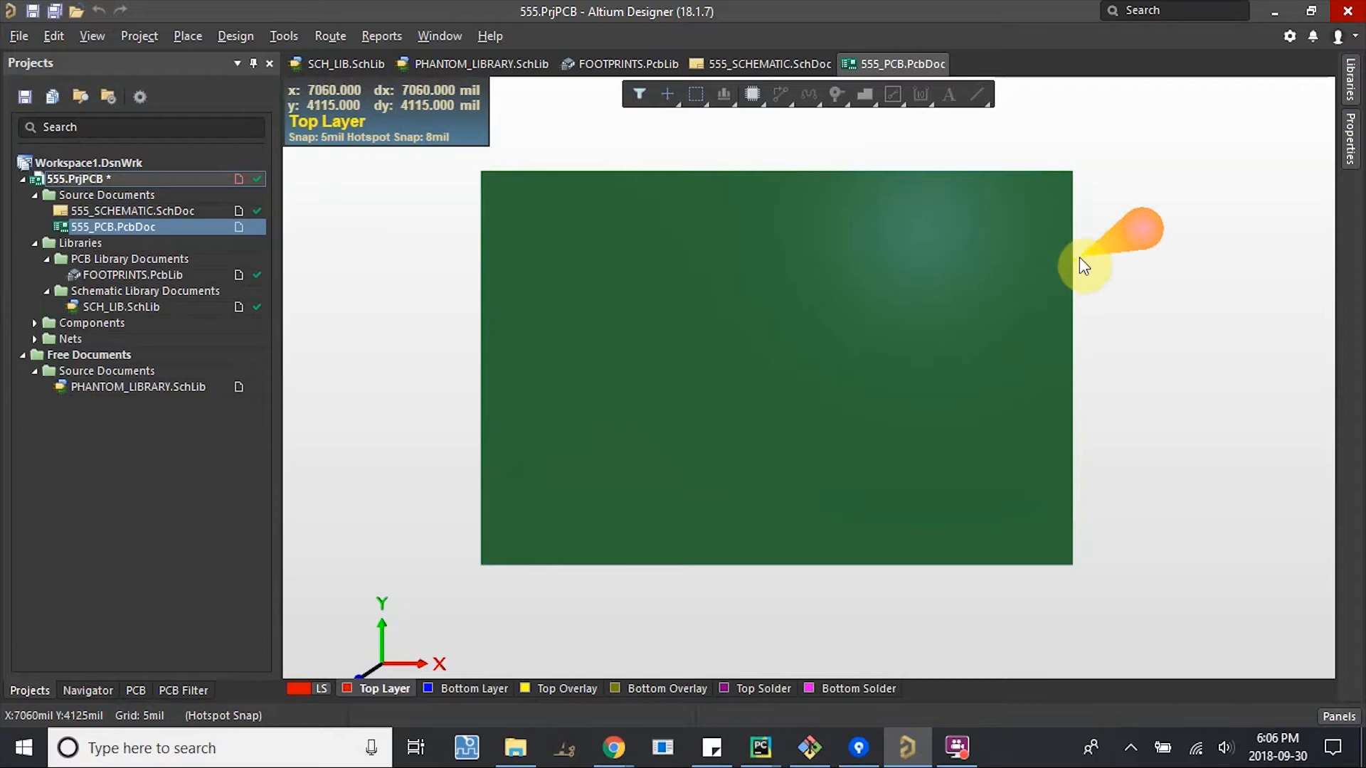
mouse_move(1001, 333)
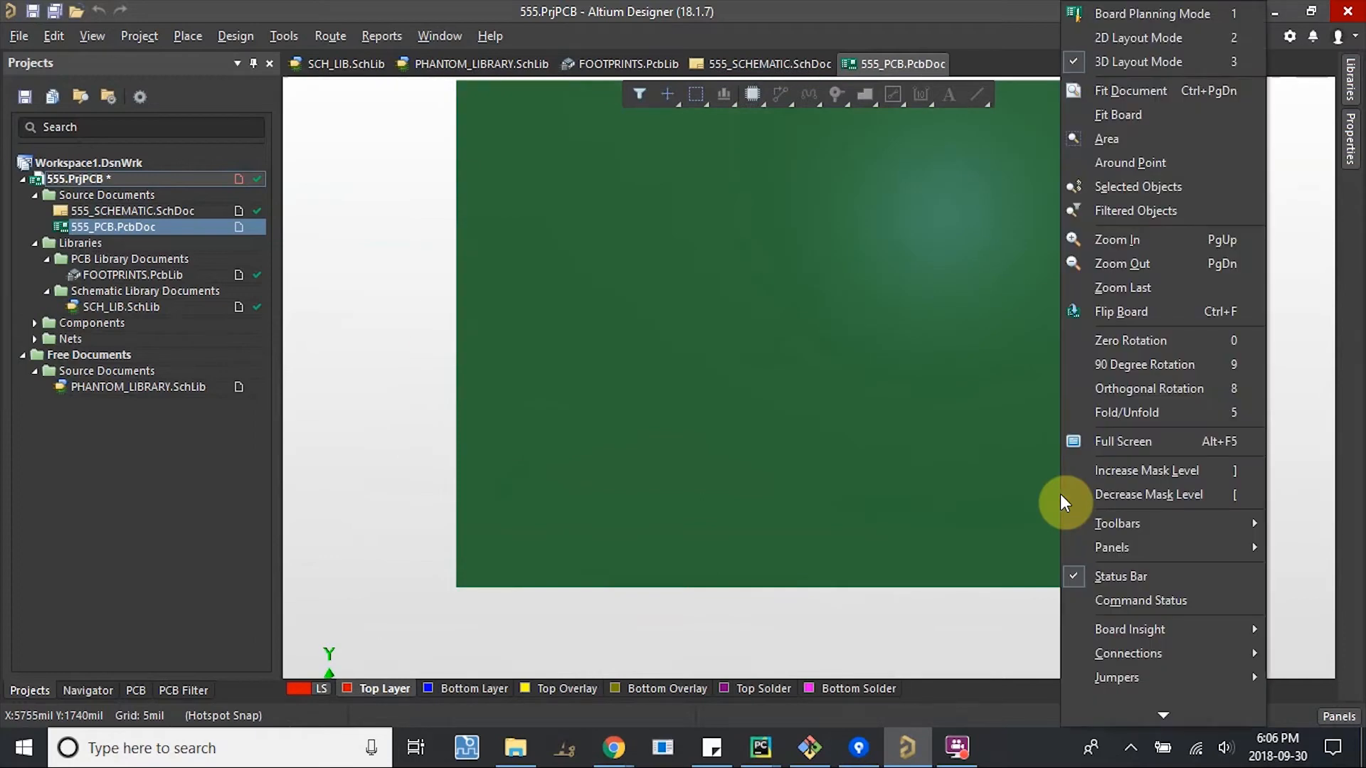
click(1121, 311)
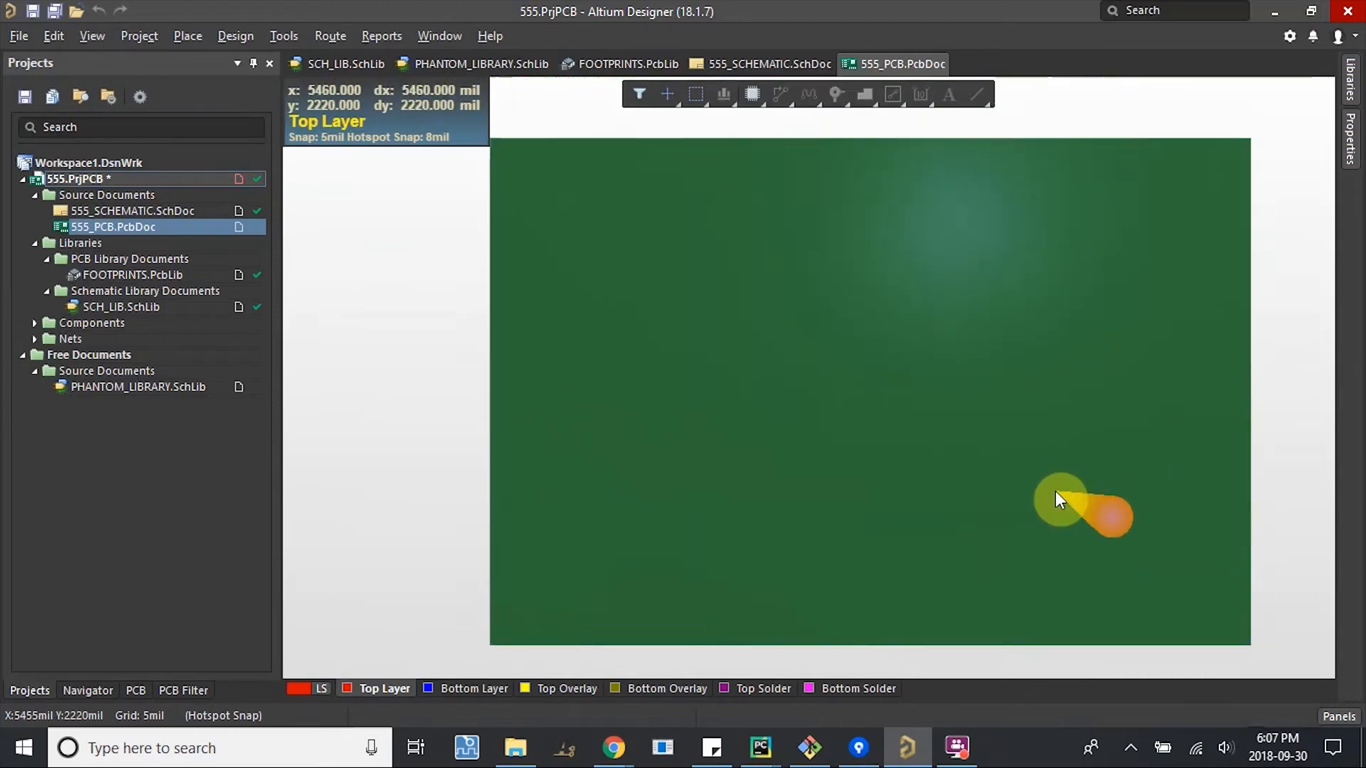
mouse_move(1054, 500)
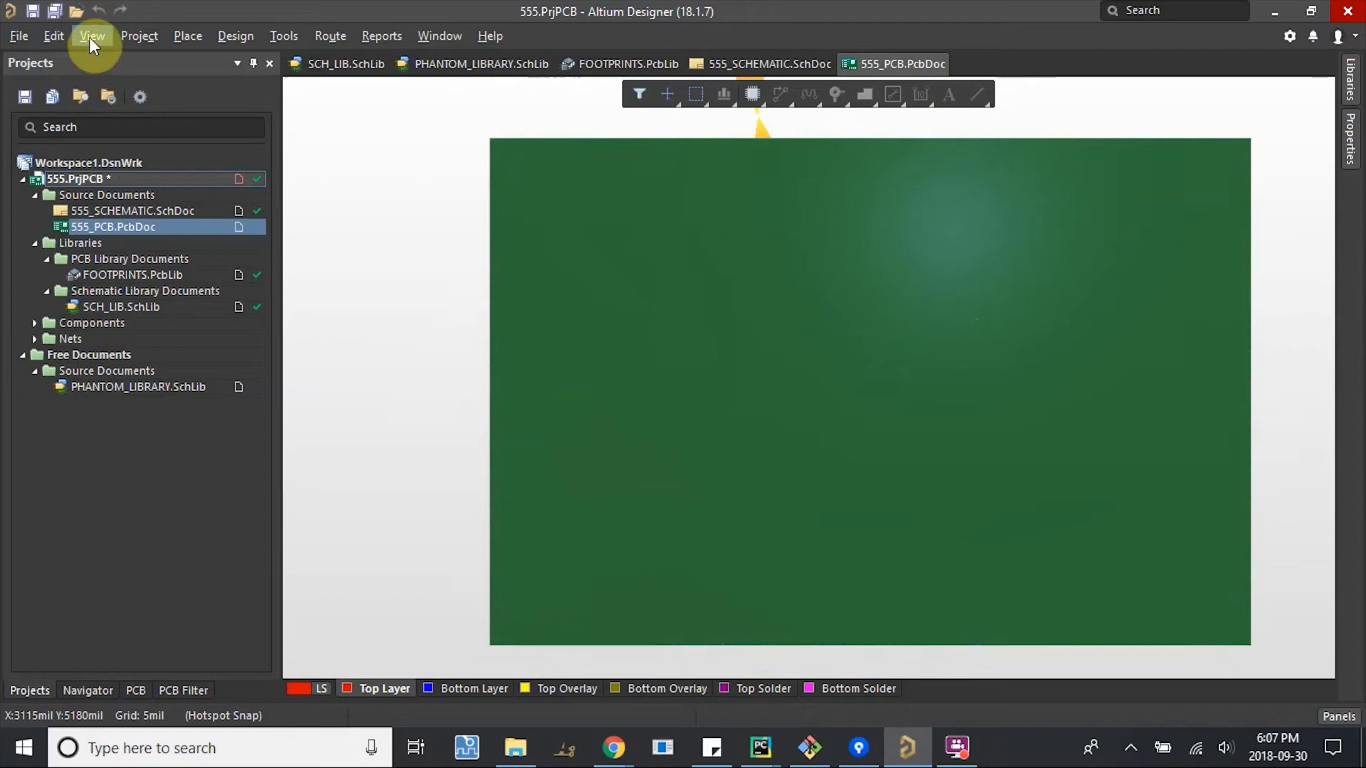
click(92, 35)
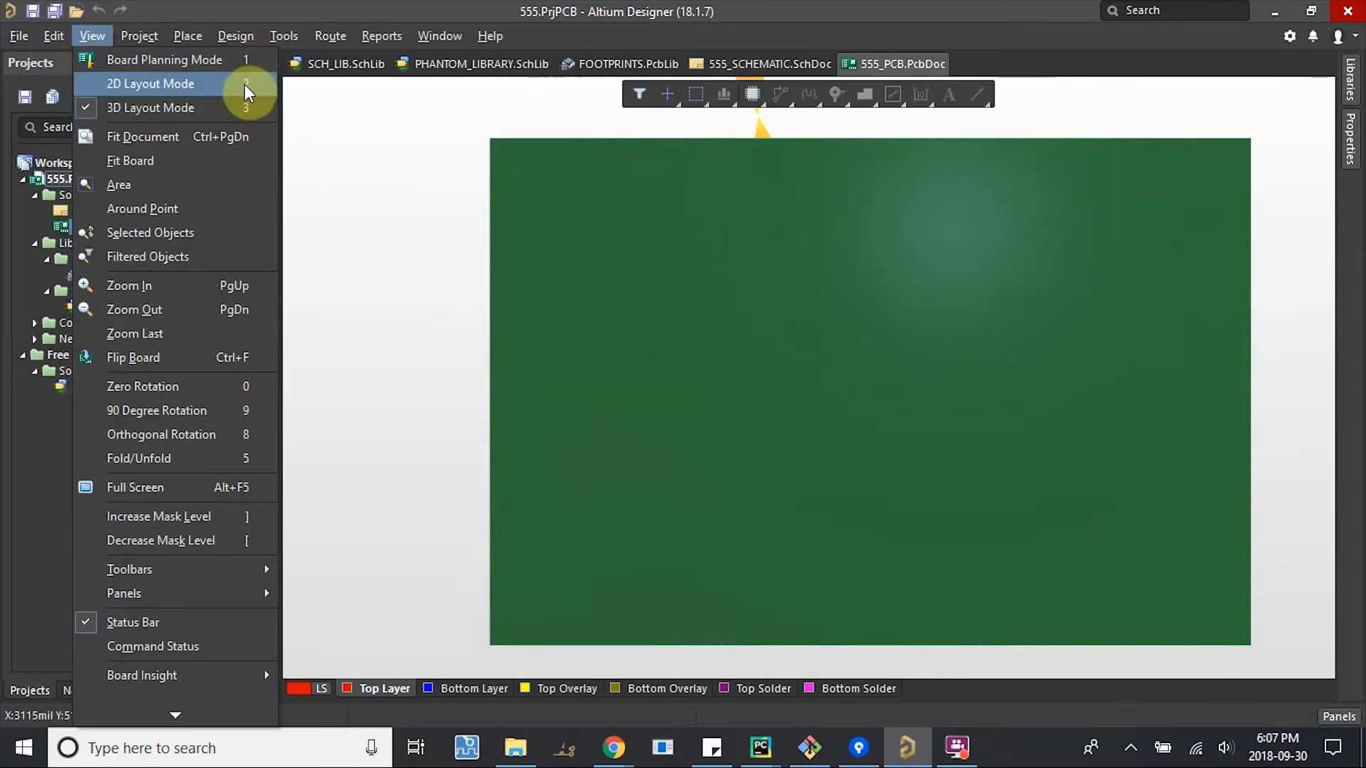
mouse_move(270, 94)
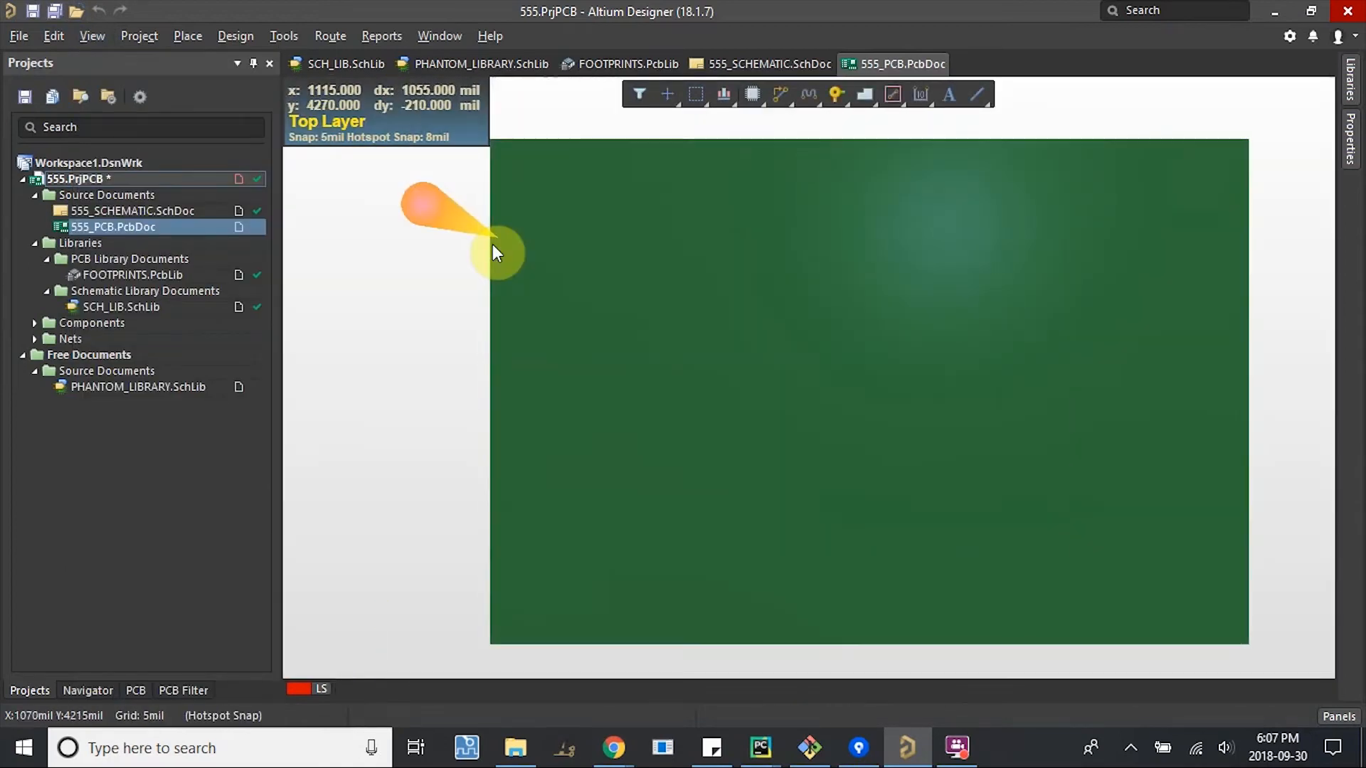
mouse_move(453, 244)
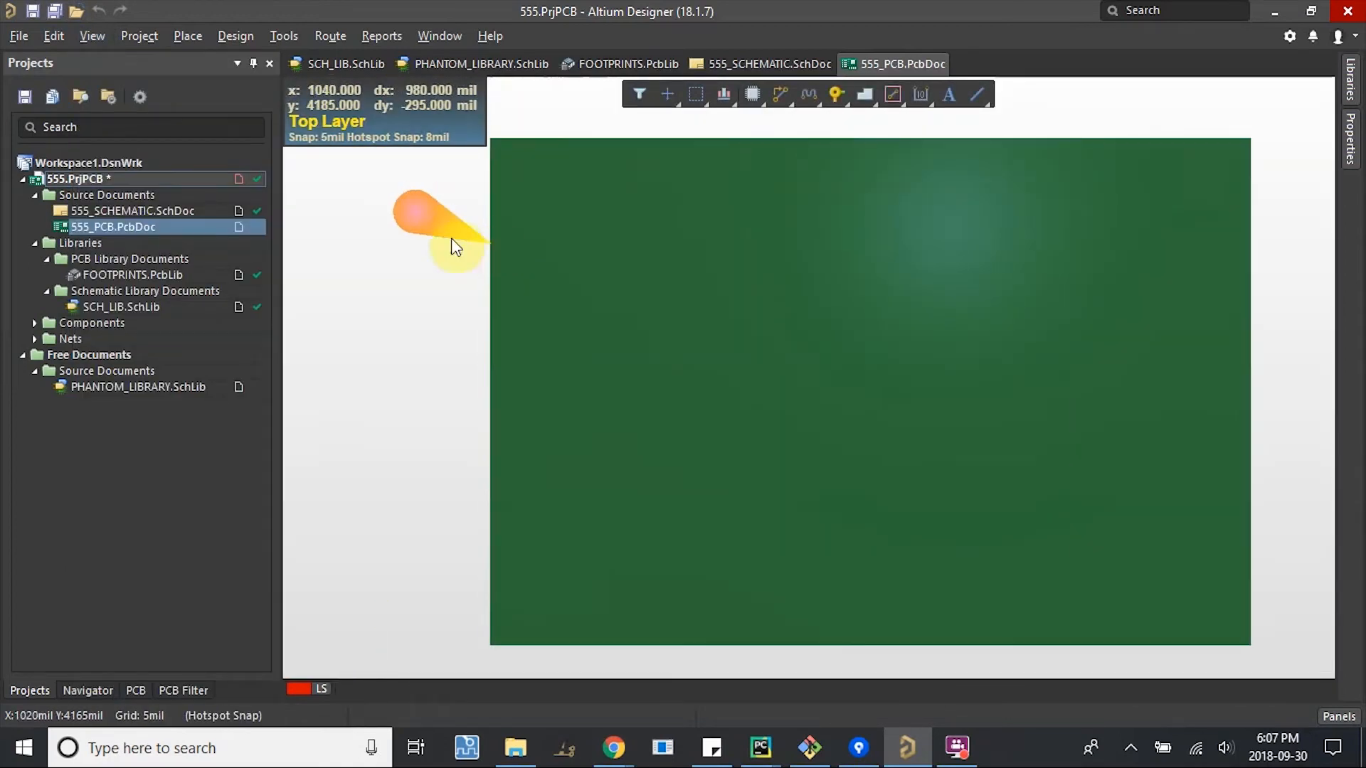
click(90, 36)
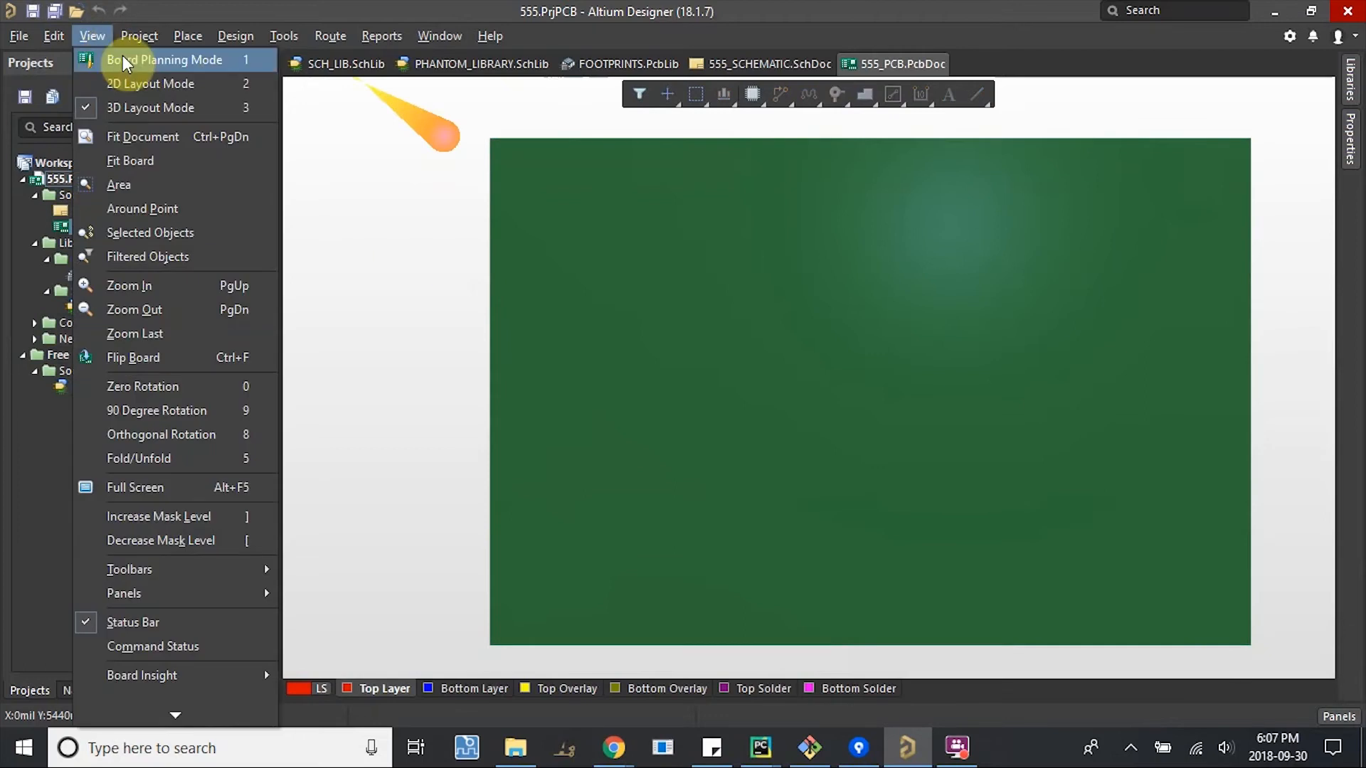
click(165, 59)
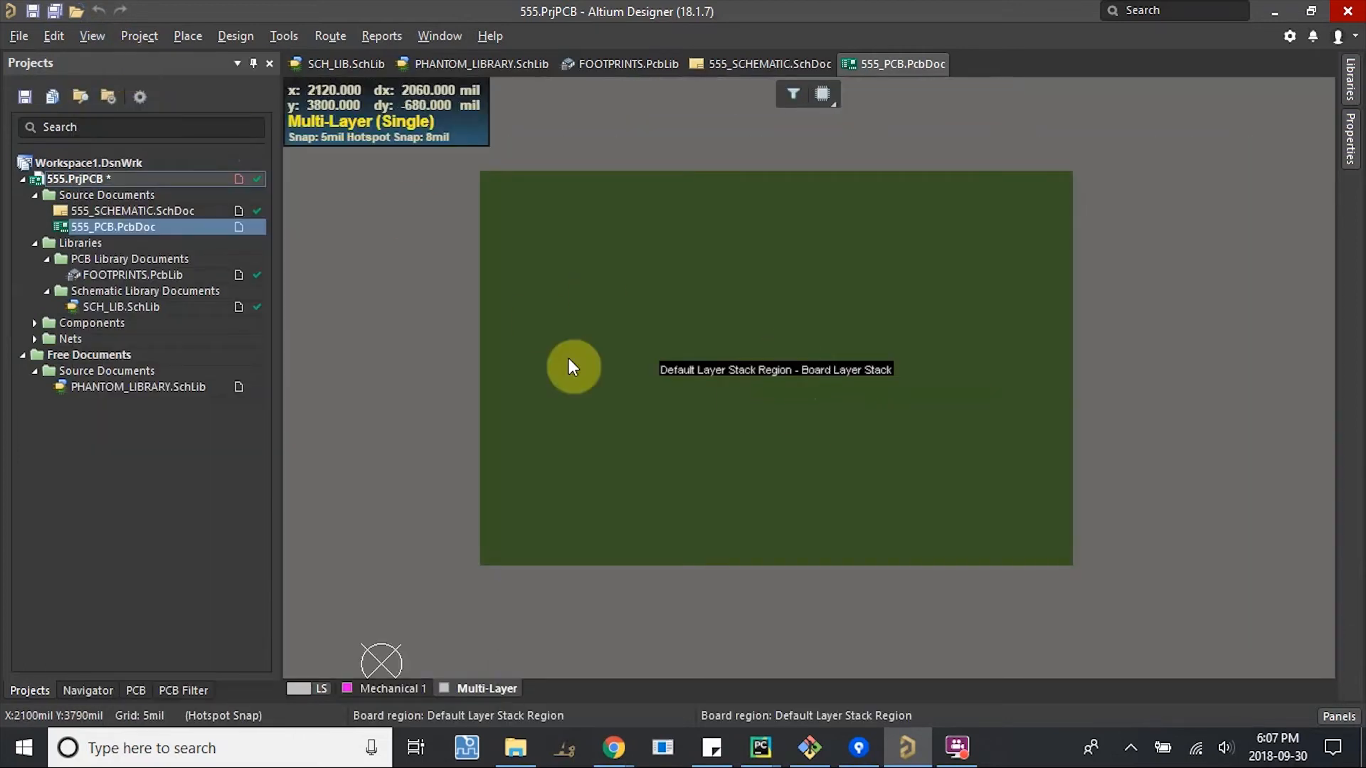
mouse_move(423, 276)
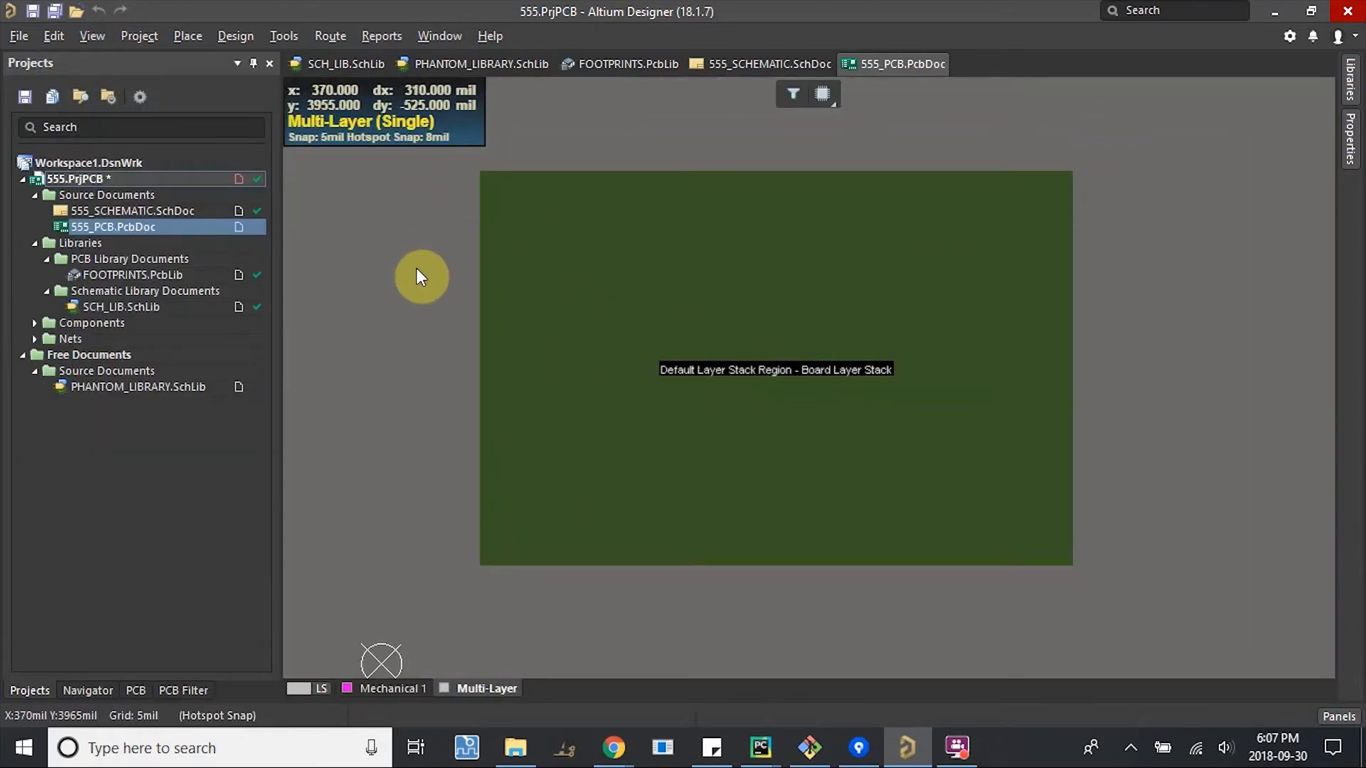
click(234, 36)
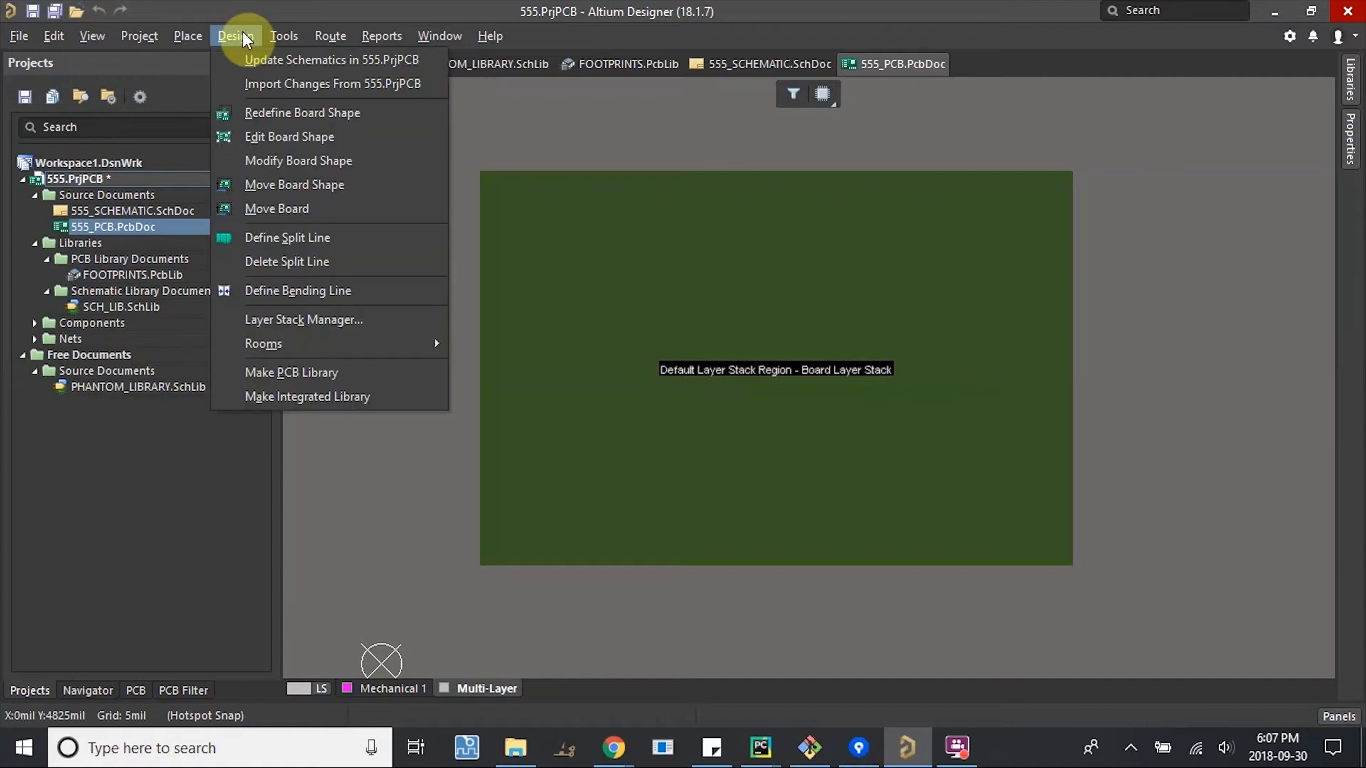
mouse_move(303, 112)
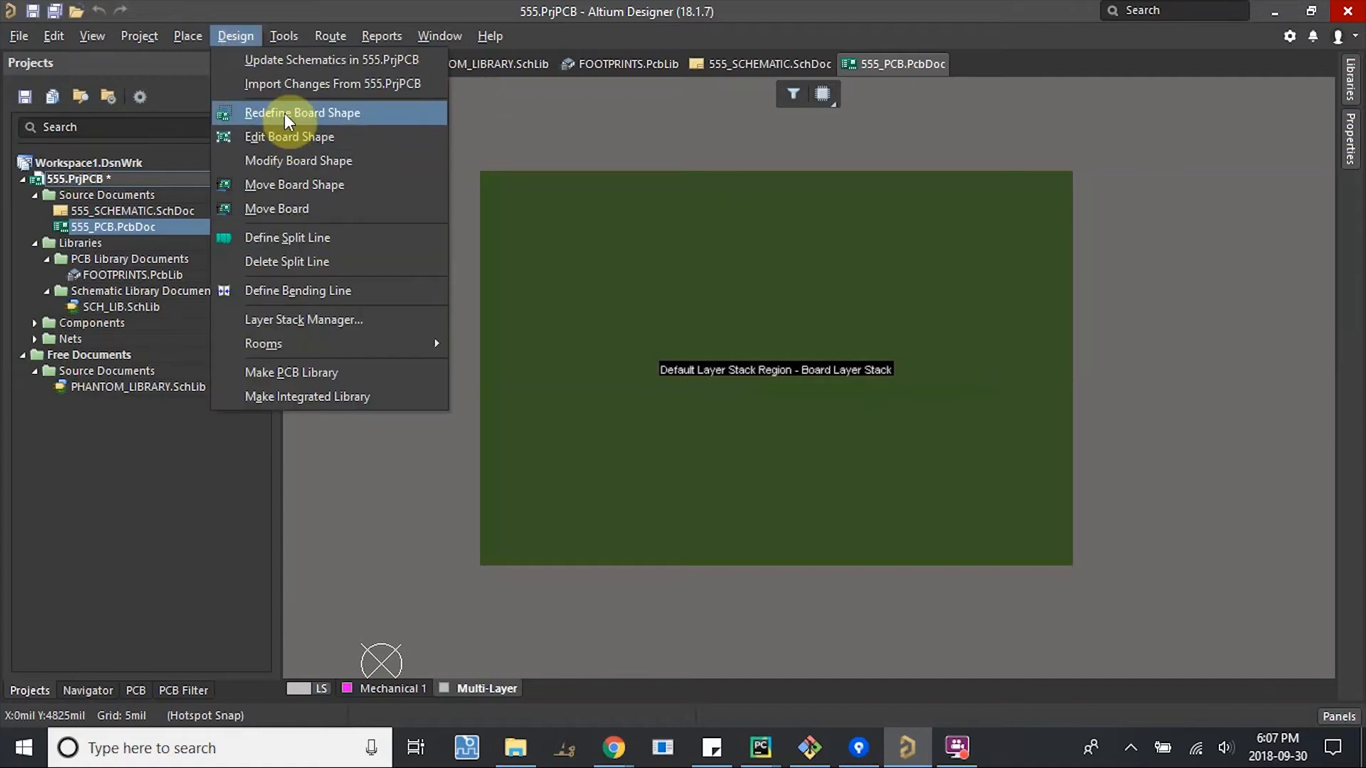
click(302, 112)
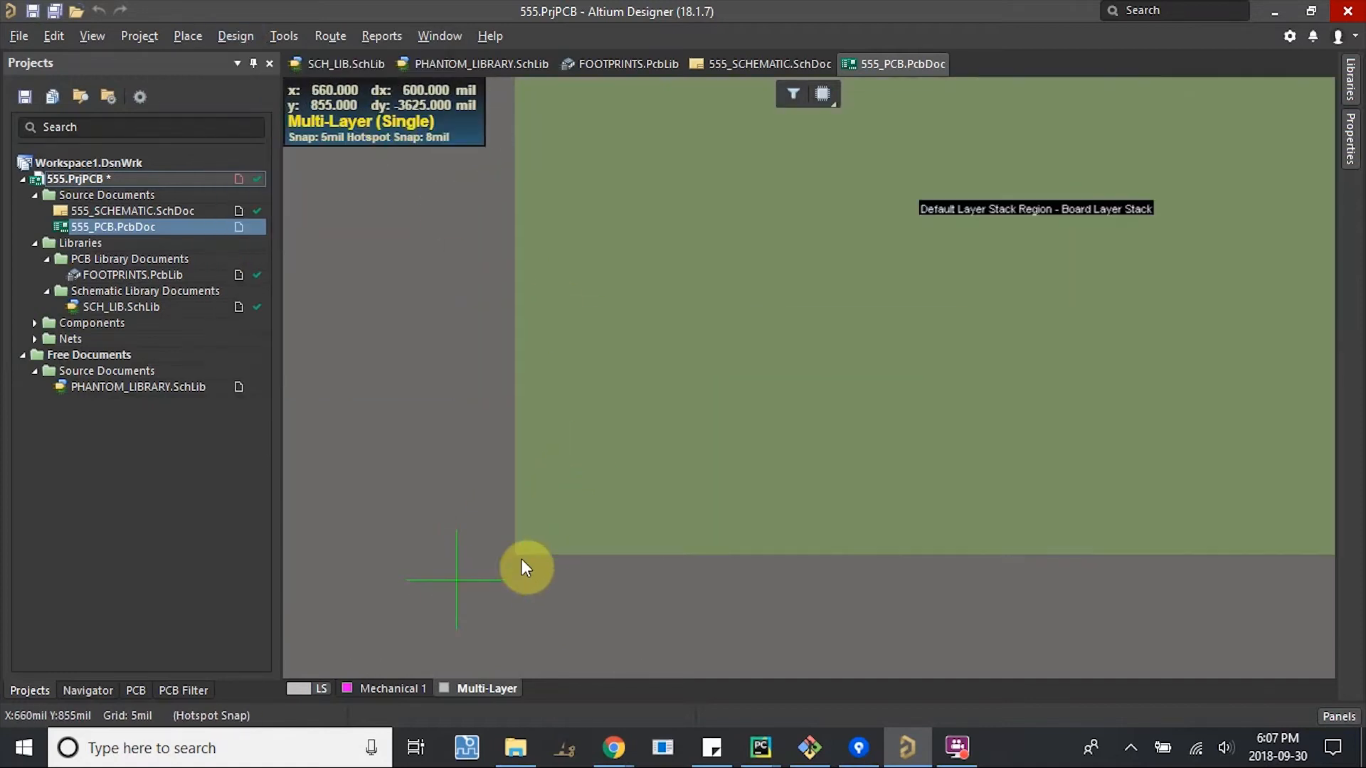
mouse_move(525, 484)
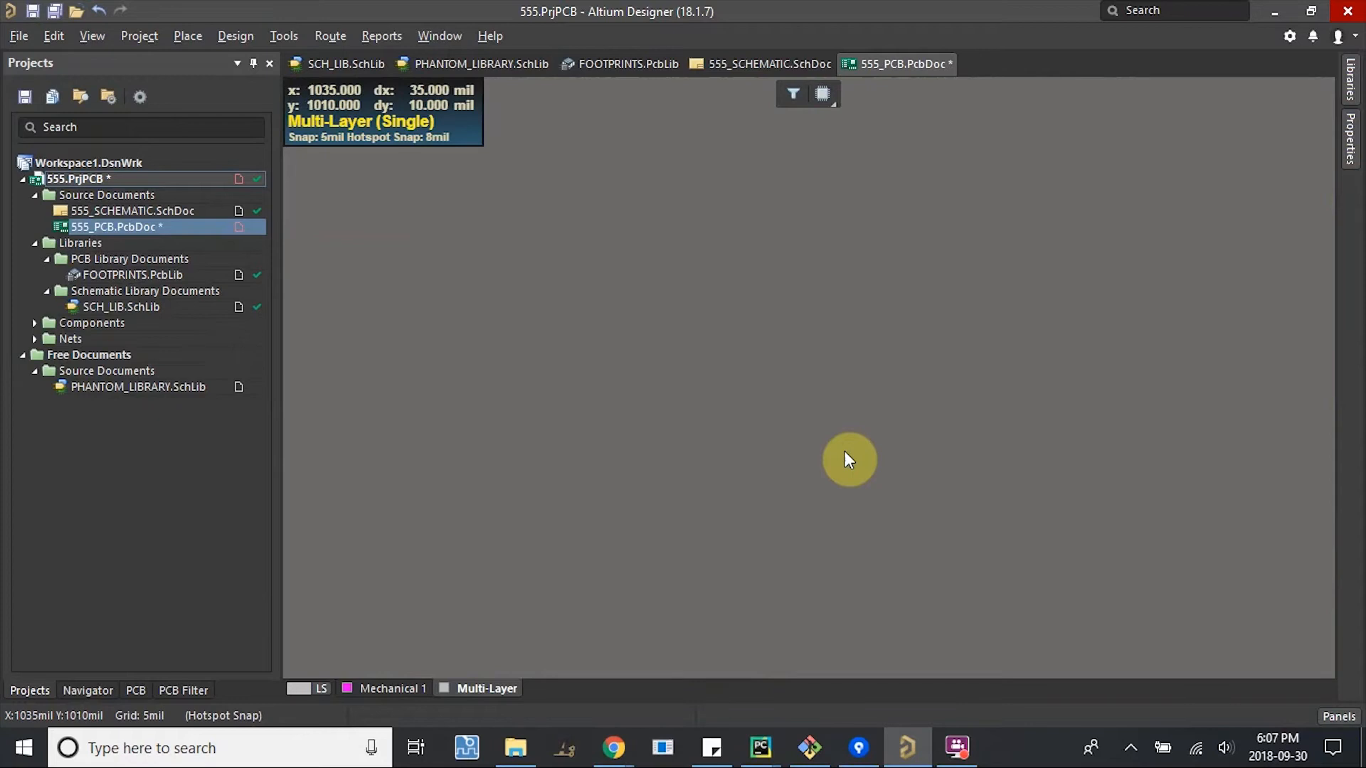
mouse_move(792, 440)
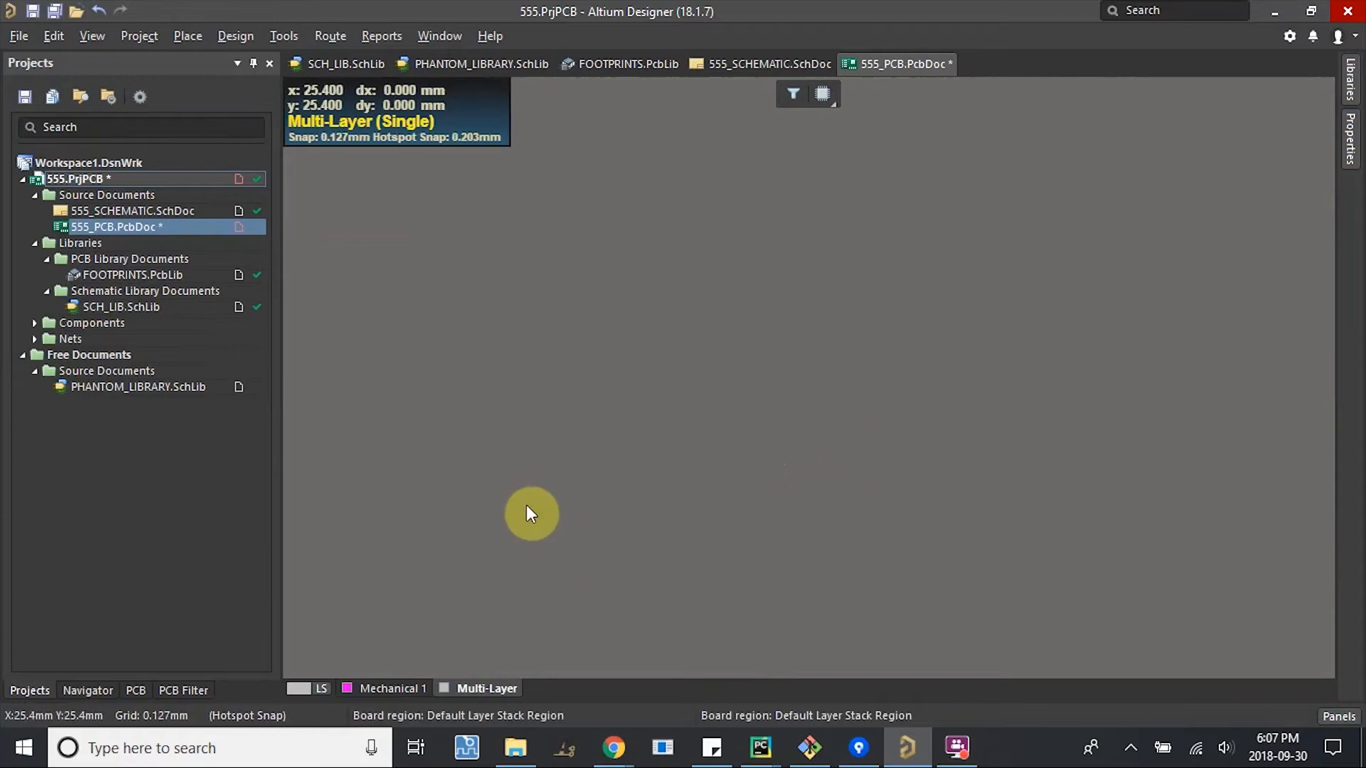
mouse_move(474, 406)
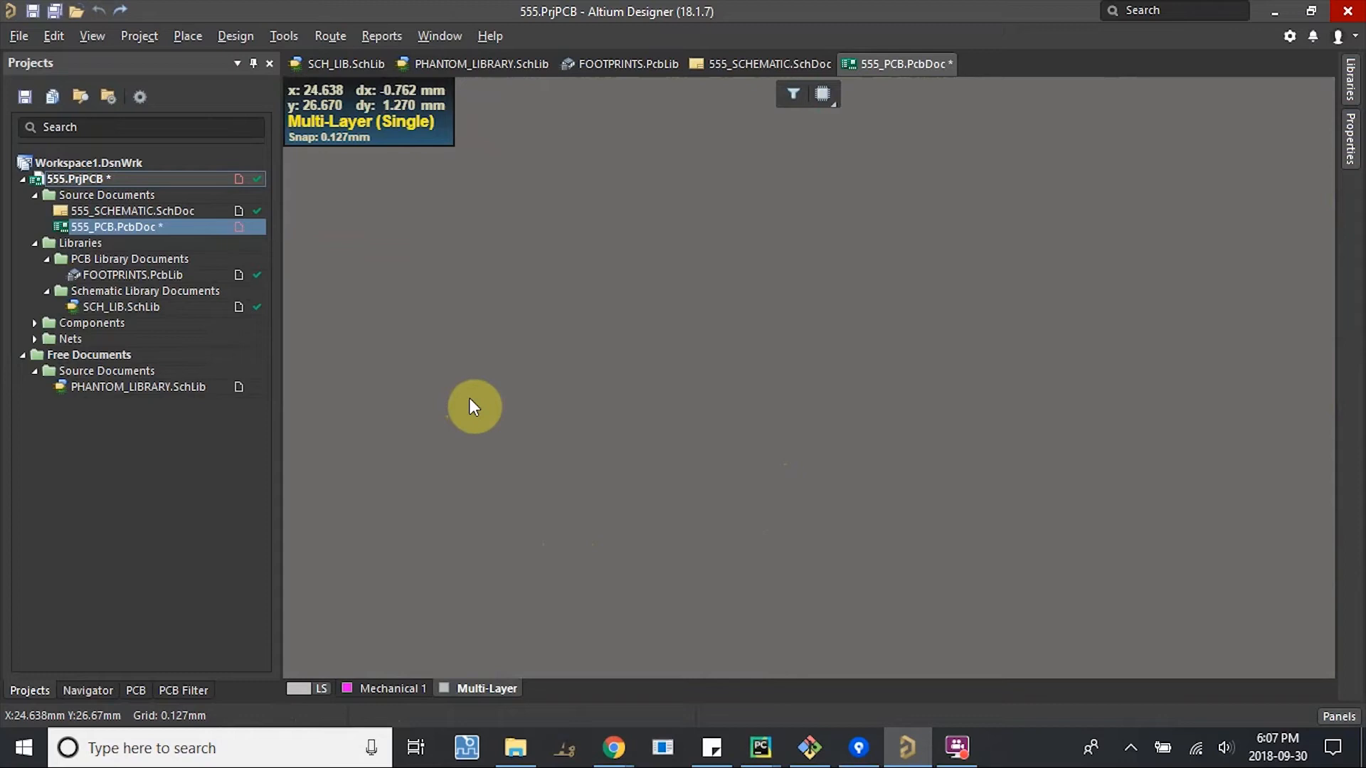
mouse_move(551, 410)
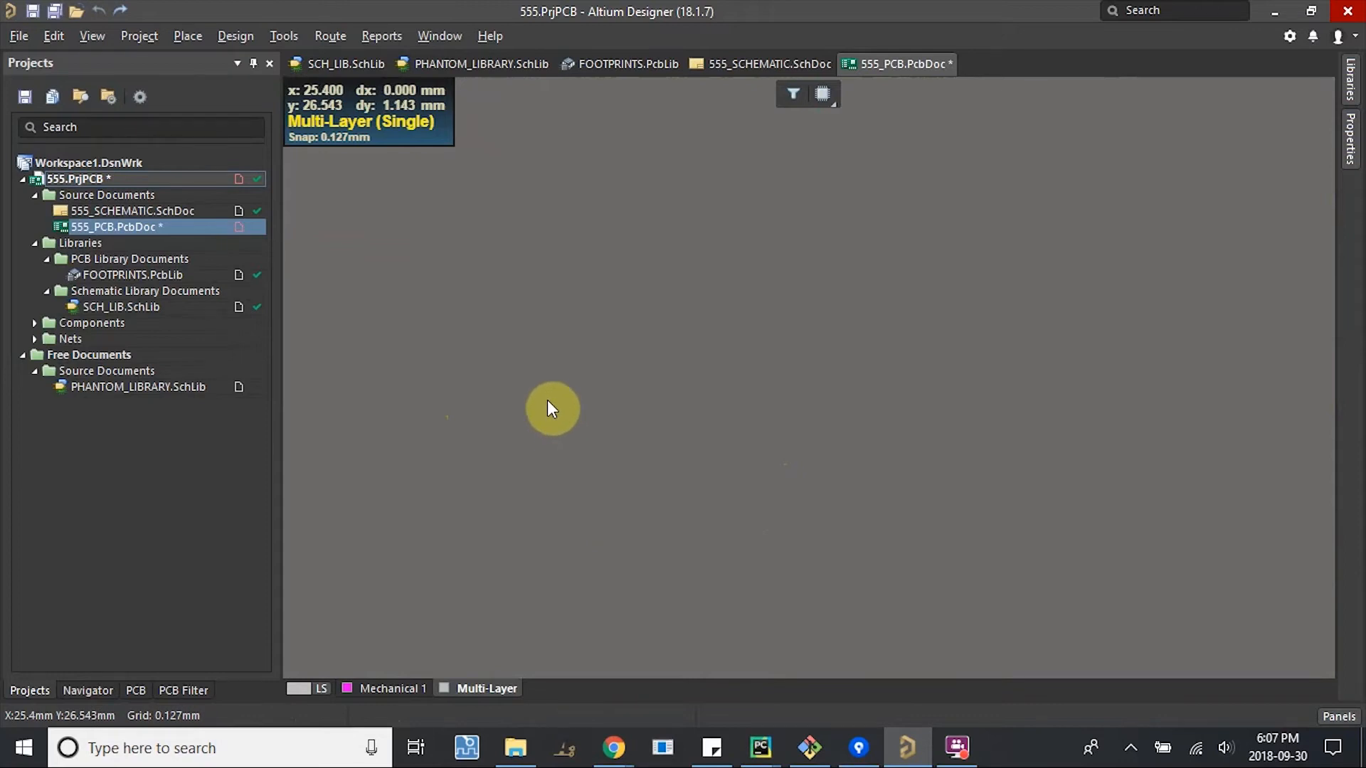
mouse_move(589, 422)
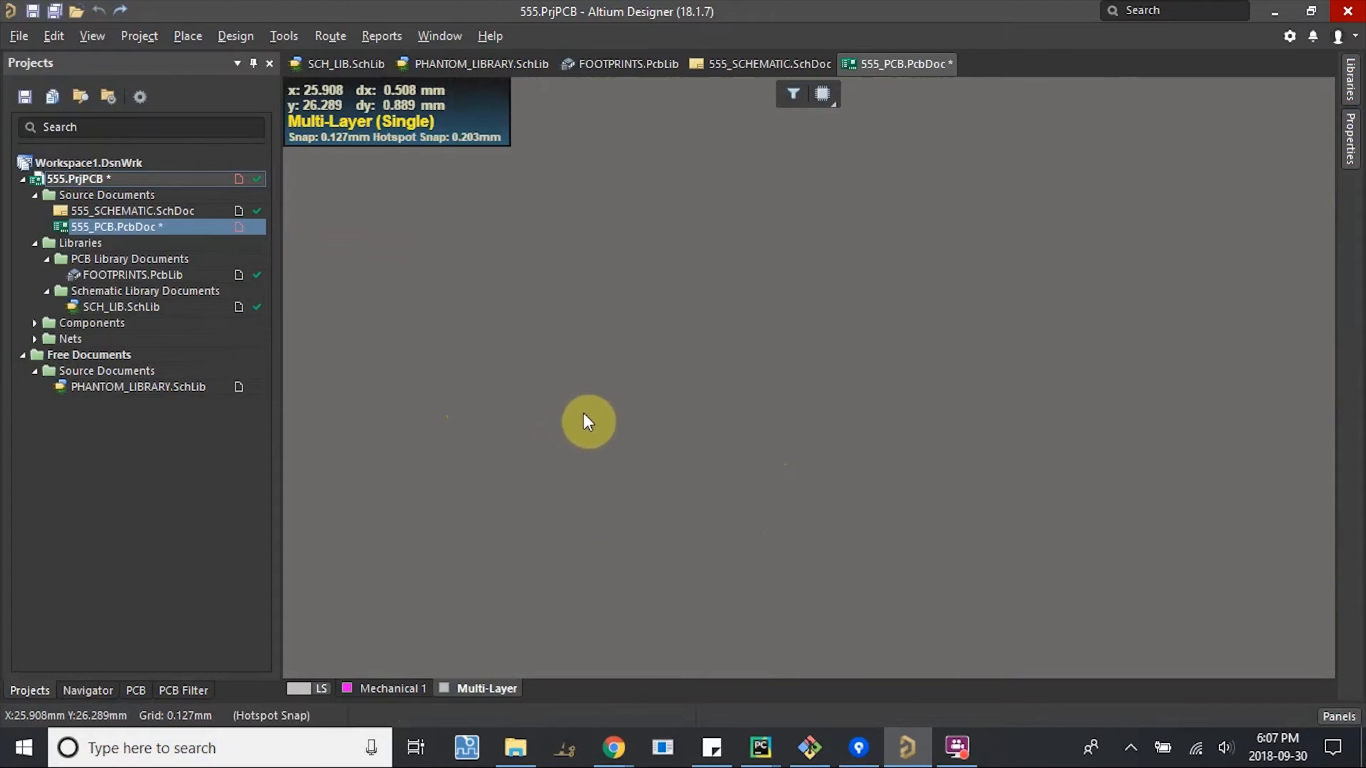
mouse_move(866, 275)
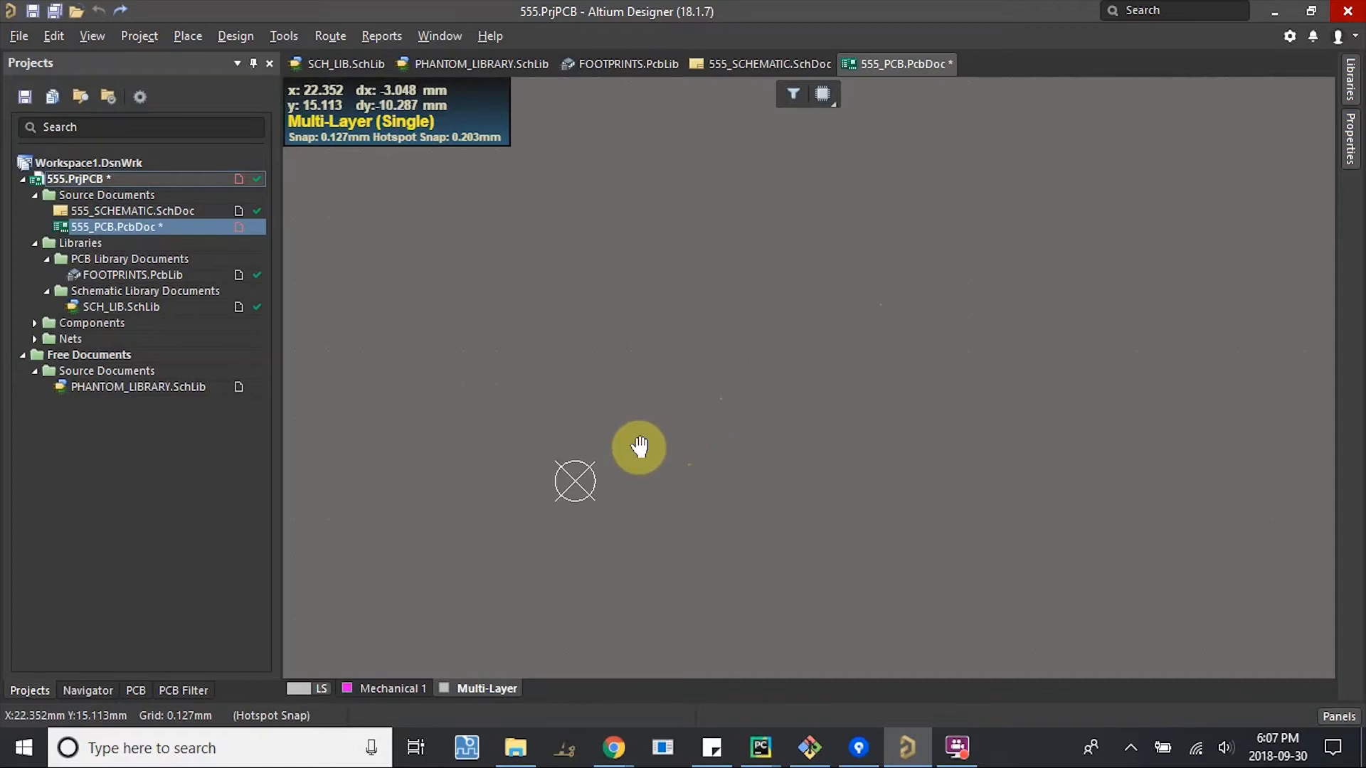
click(235, 35)
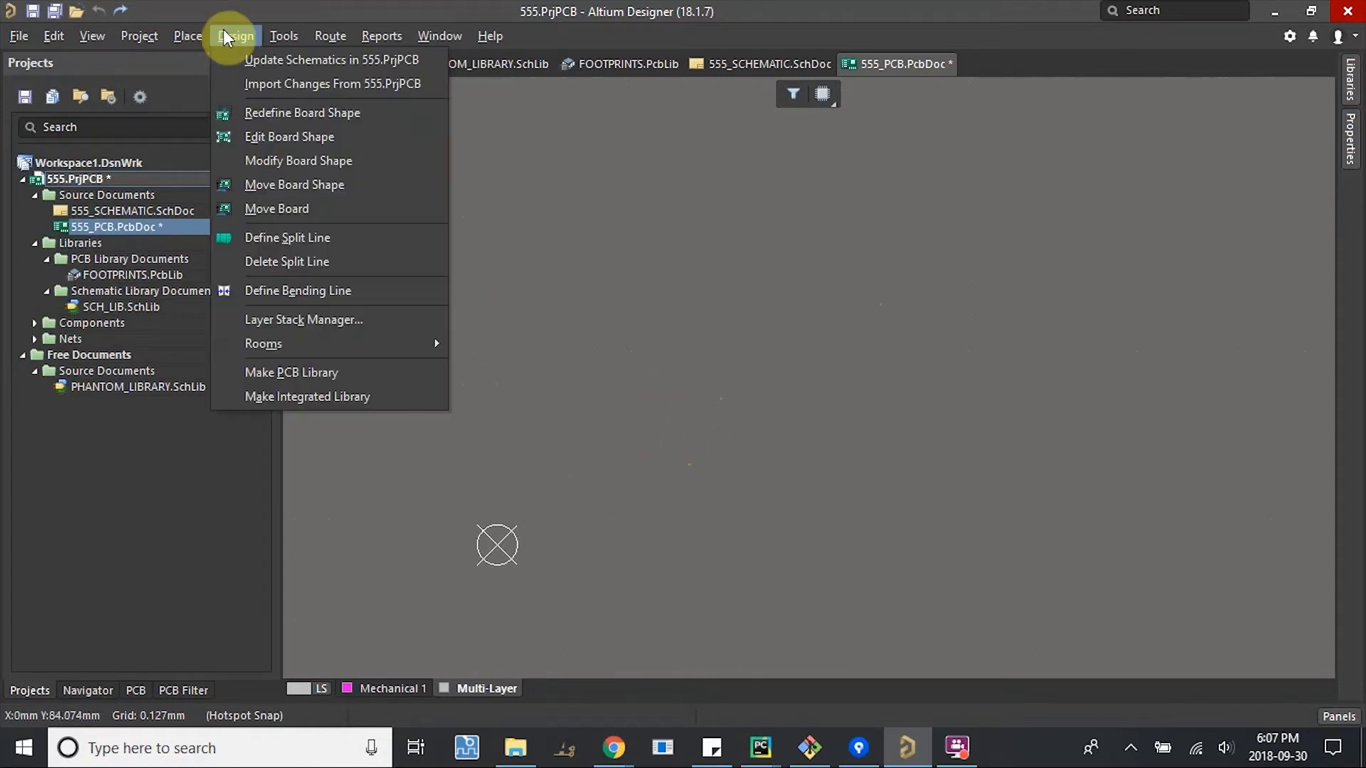
mouse_move(302, 113)
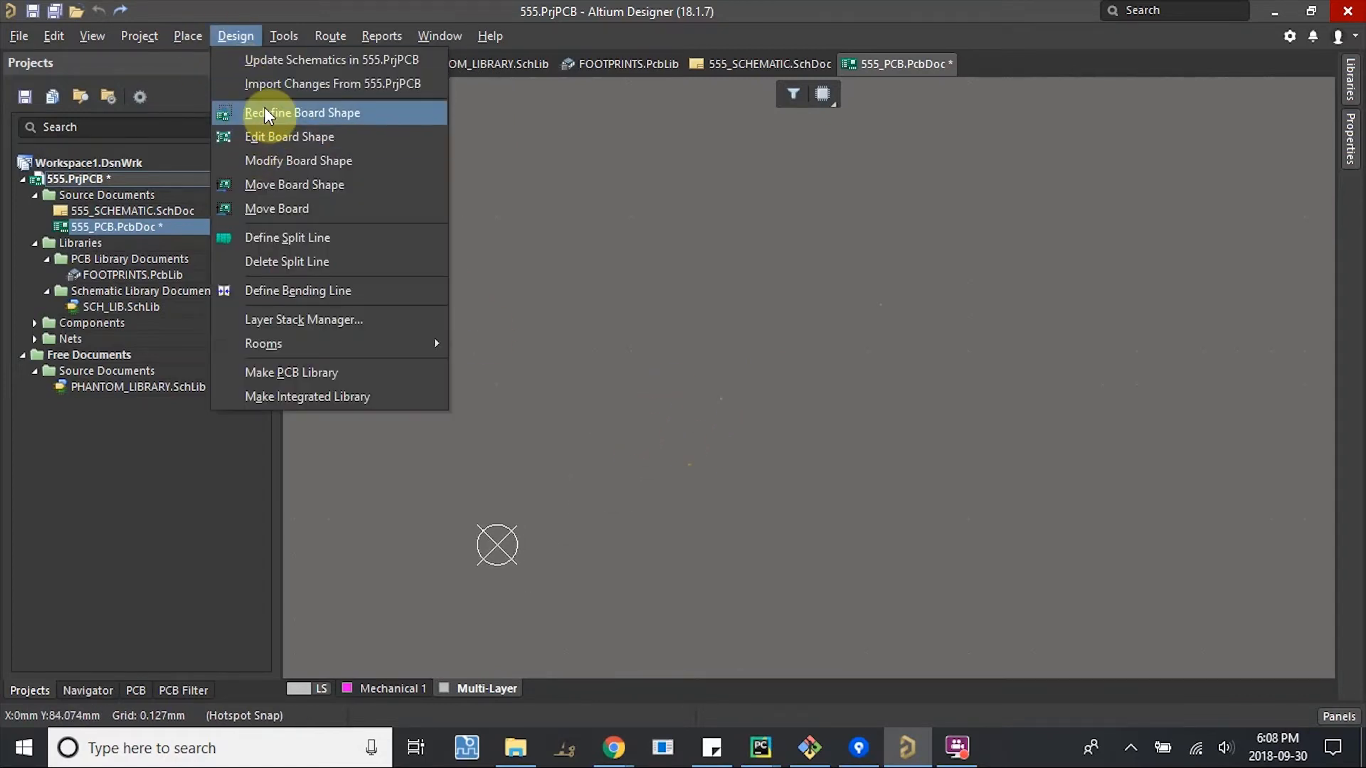
click(303, 112)
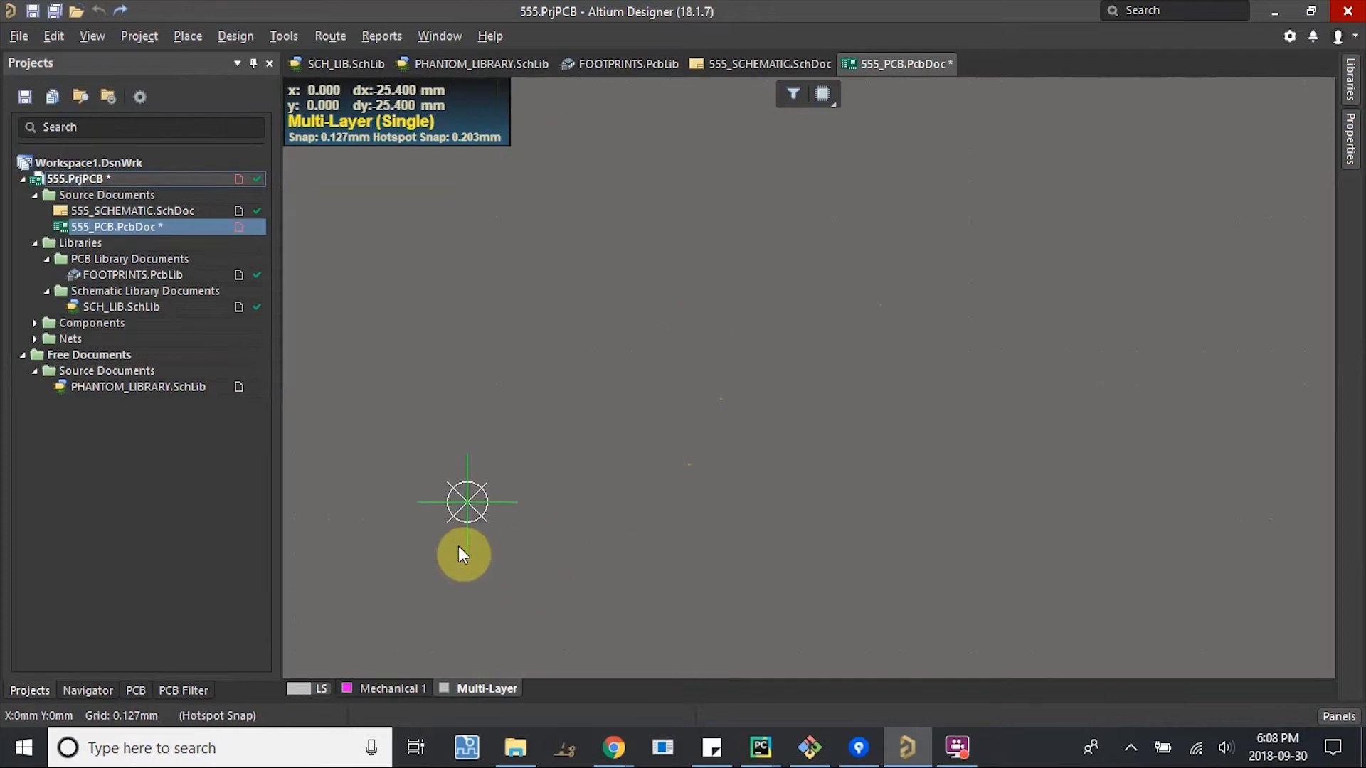
mouse_move(468, 502)
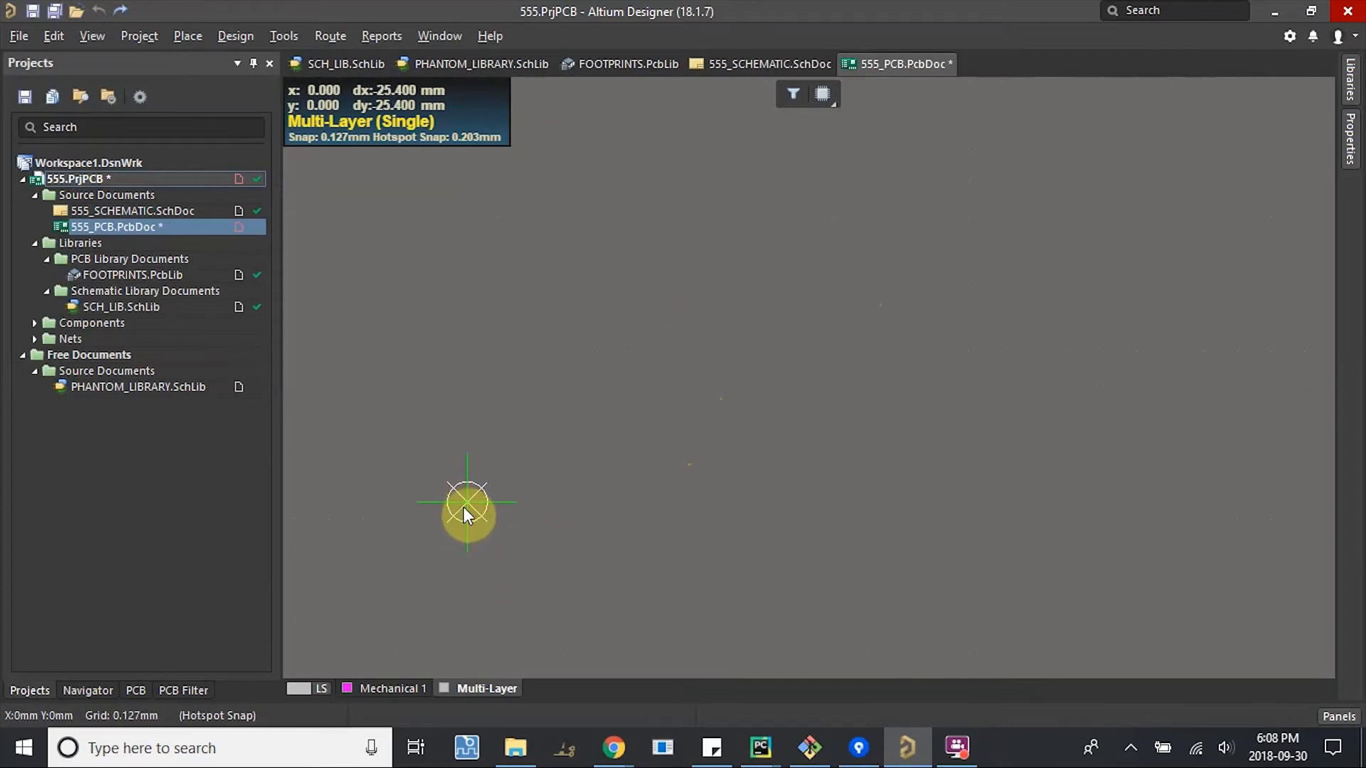
key(q)
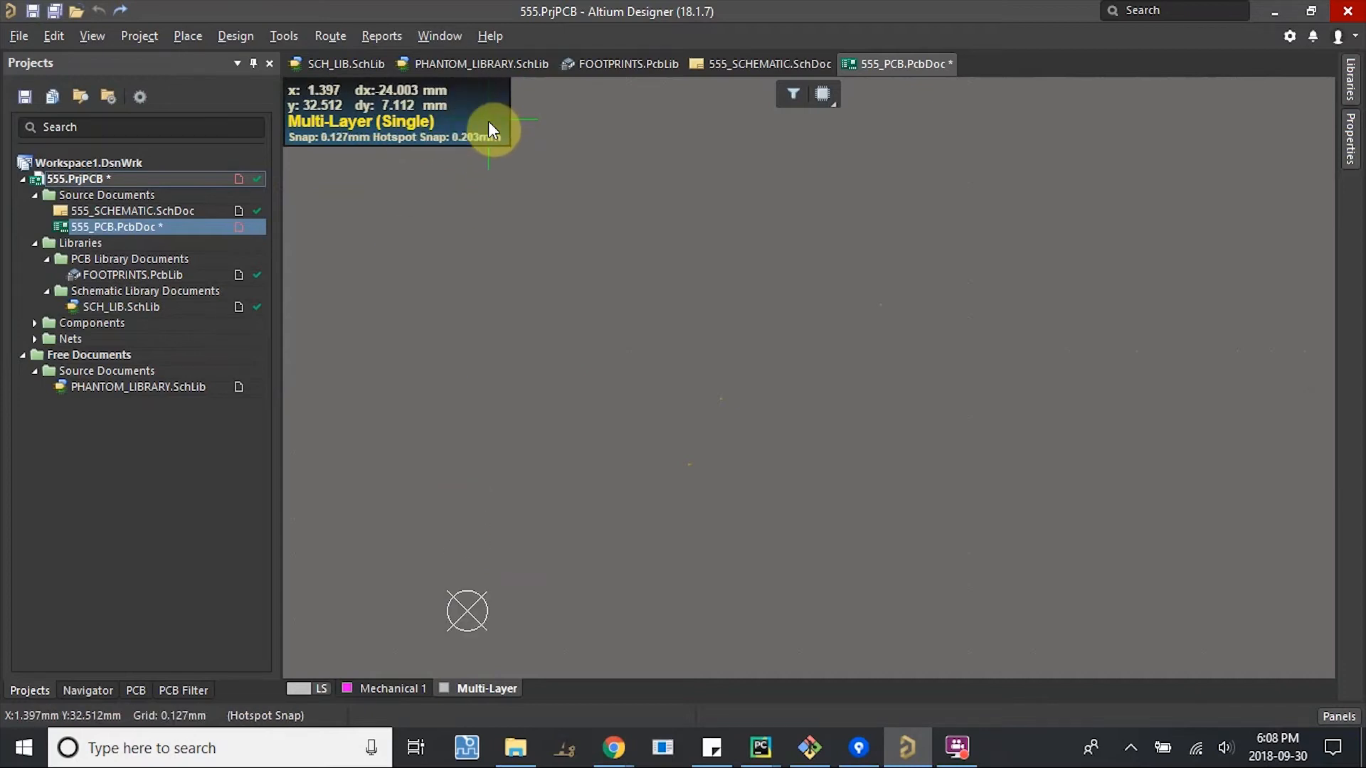
key(q)
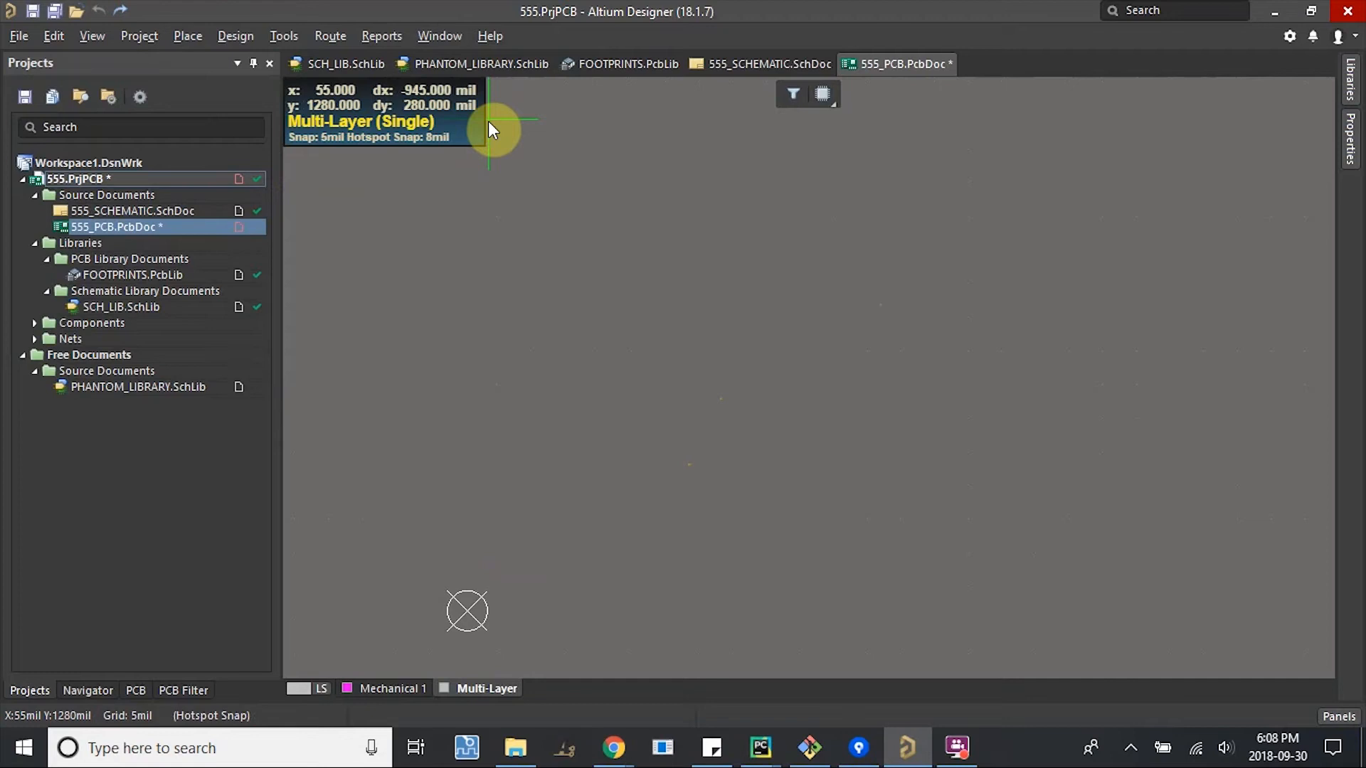
key(q)
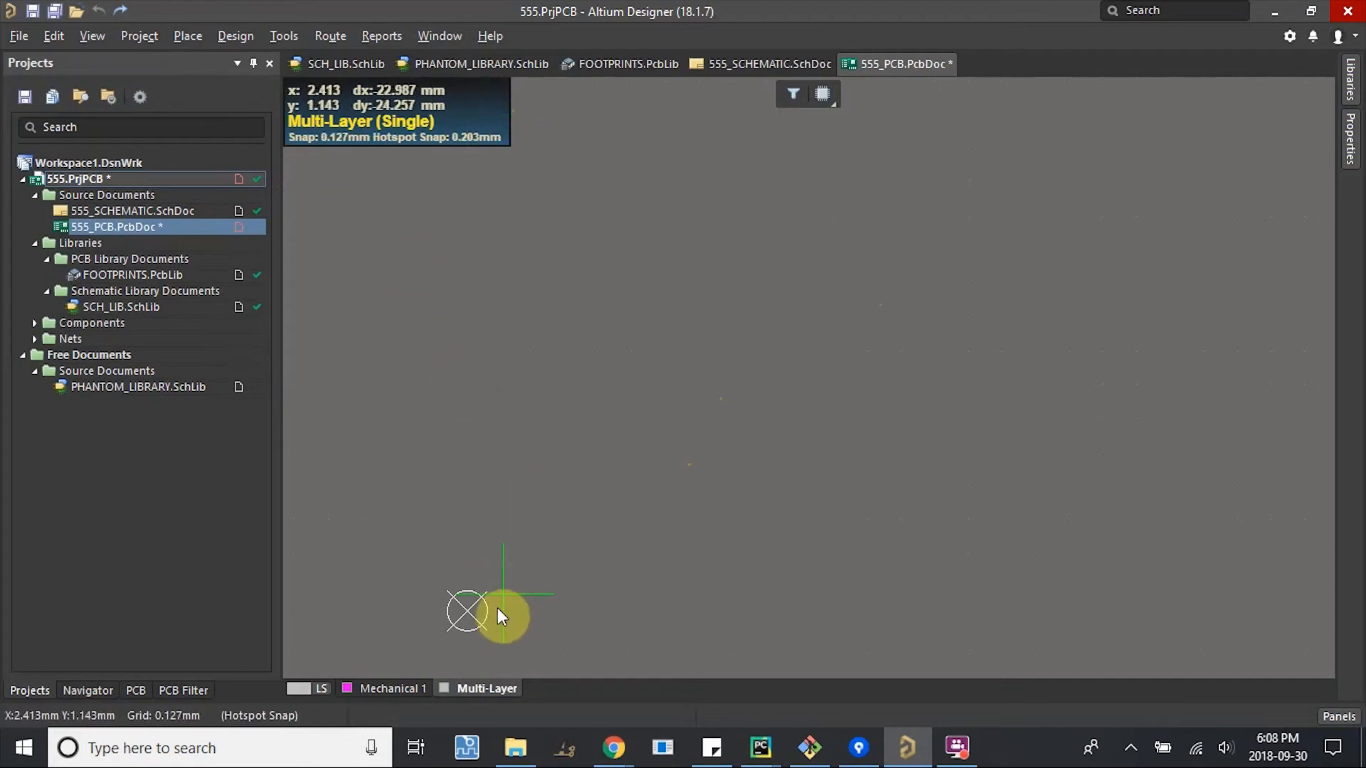
mouse_move(483, 583)
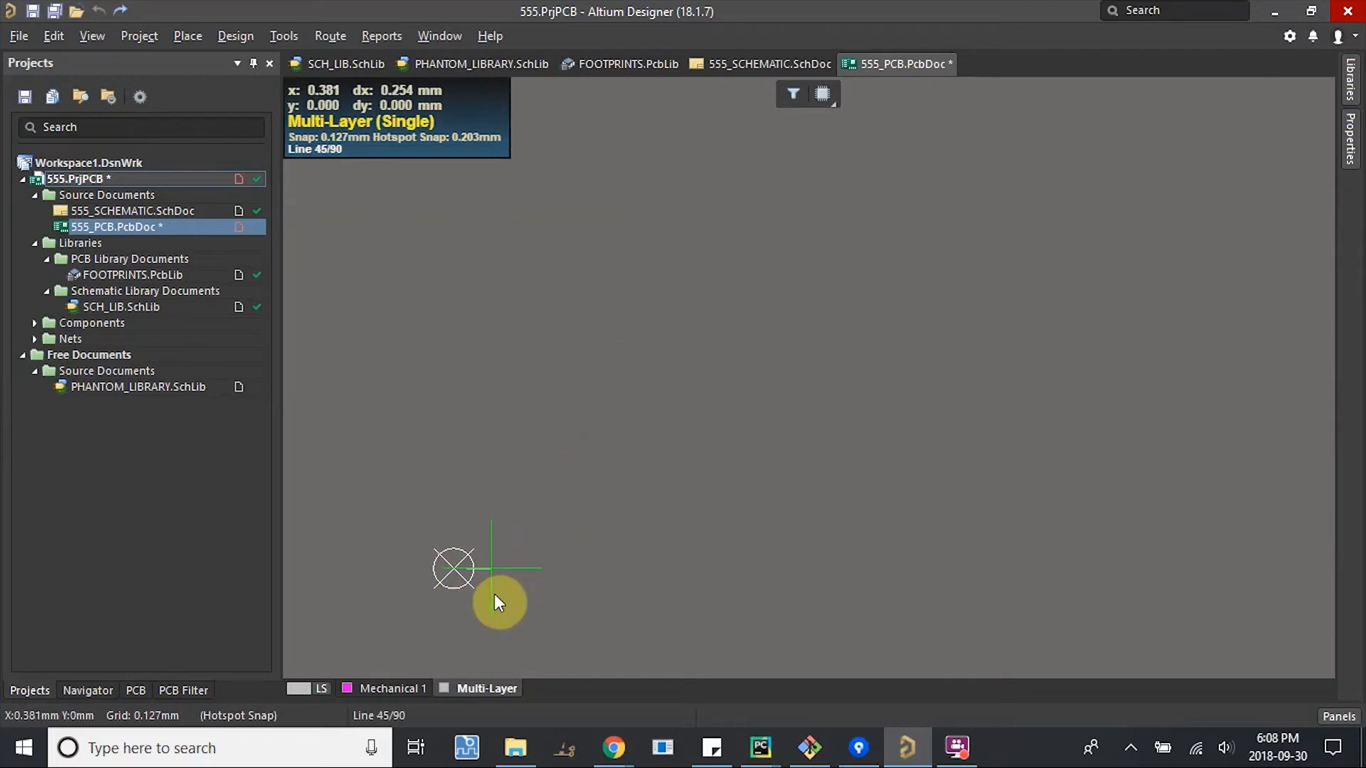
mouse_move(549, 529)
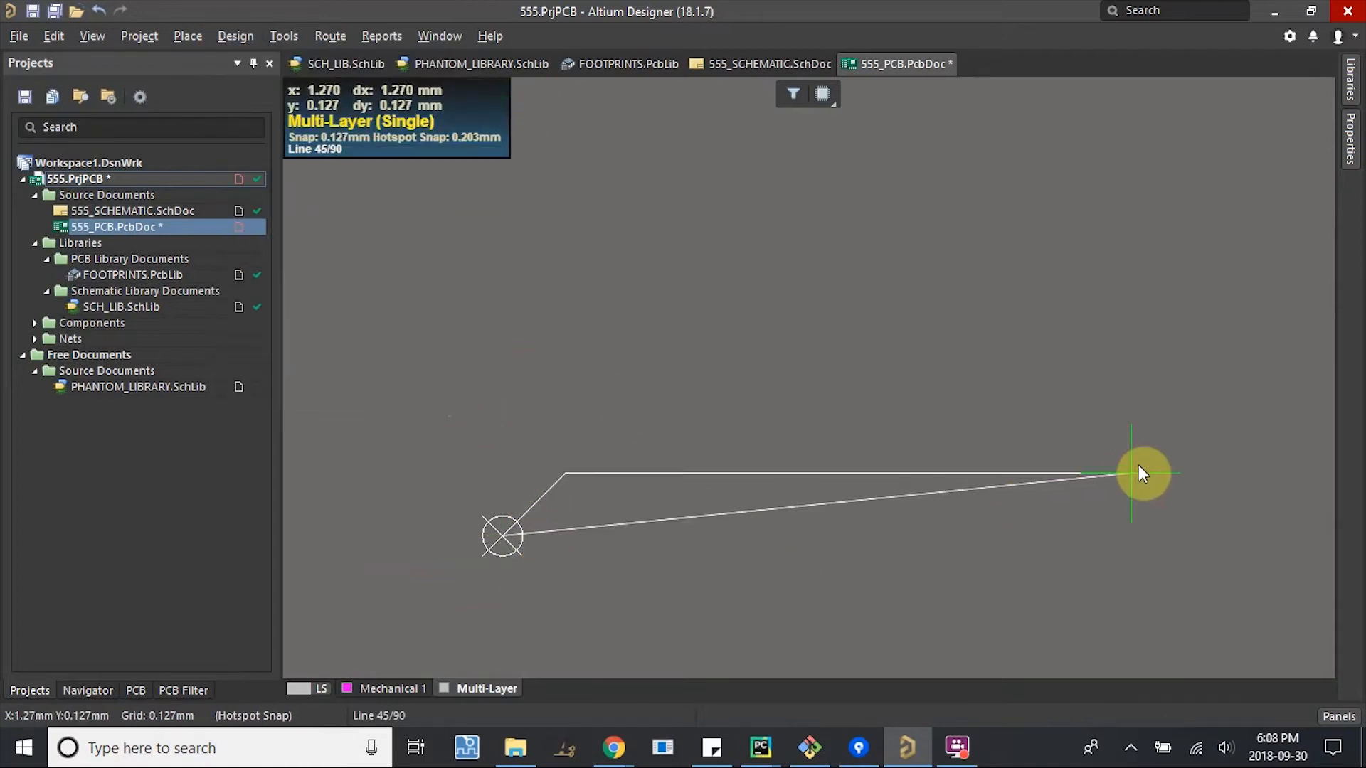
mouse_move(837, 488)
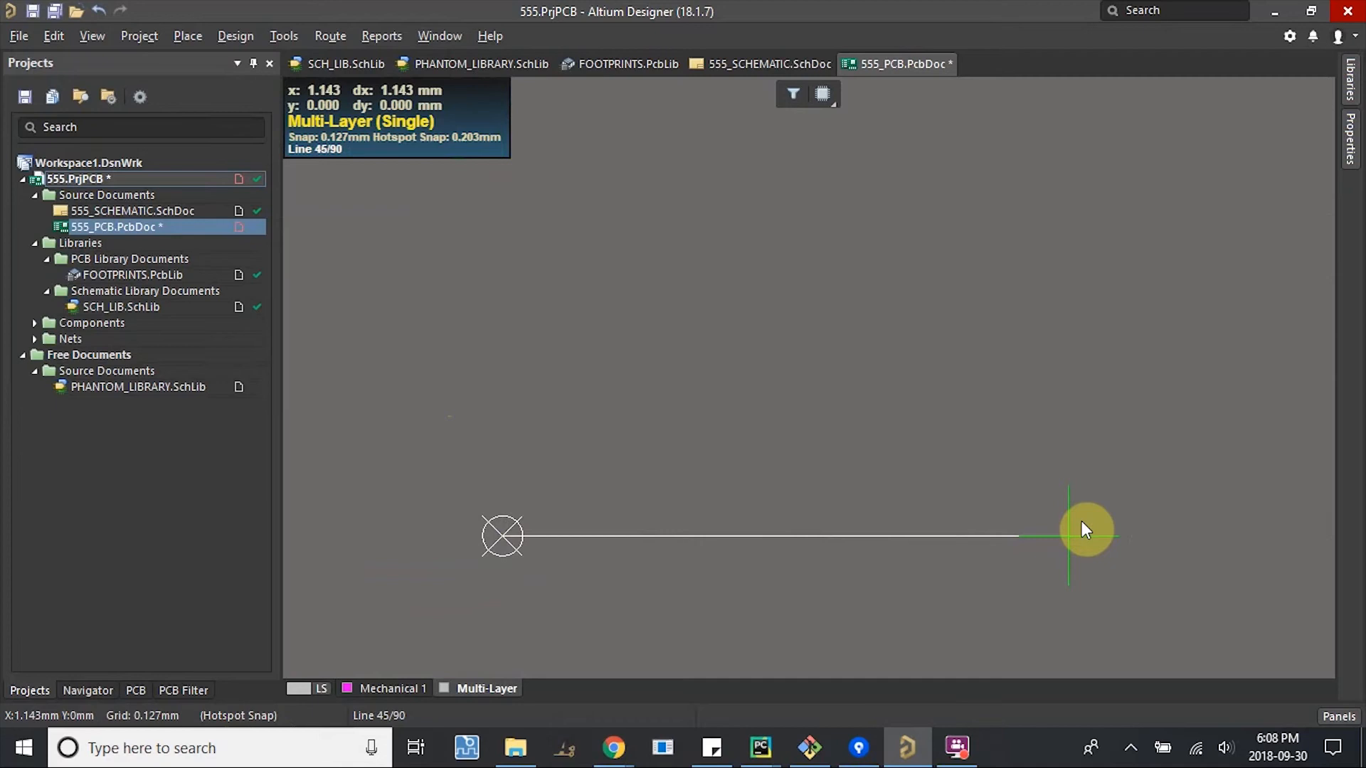
mouse_move(1245, 540)
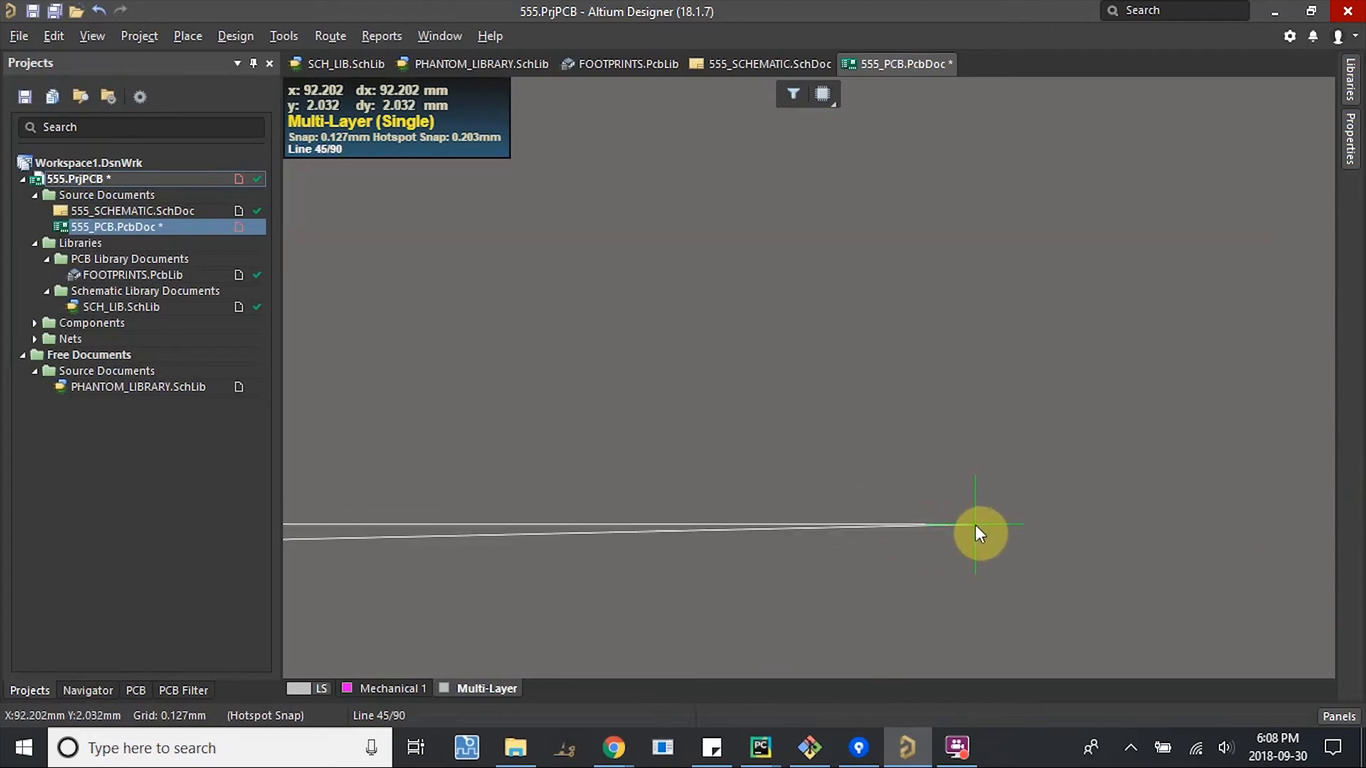
mouse_move(1009, 549)
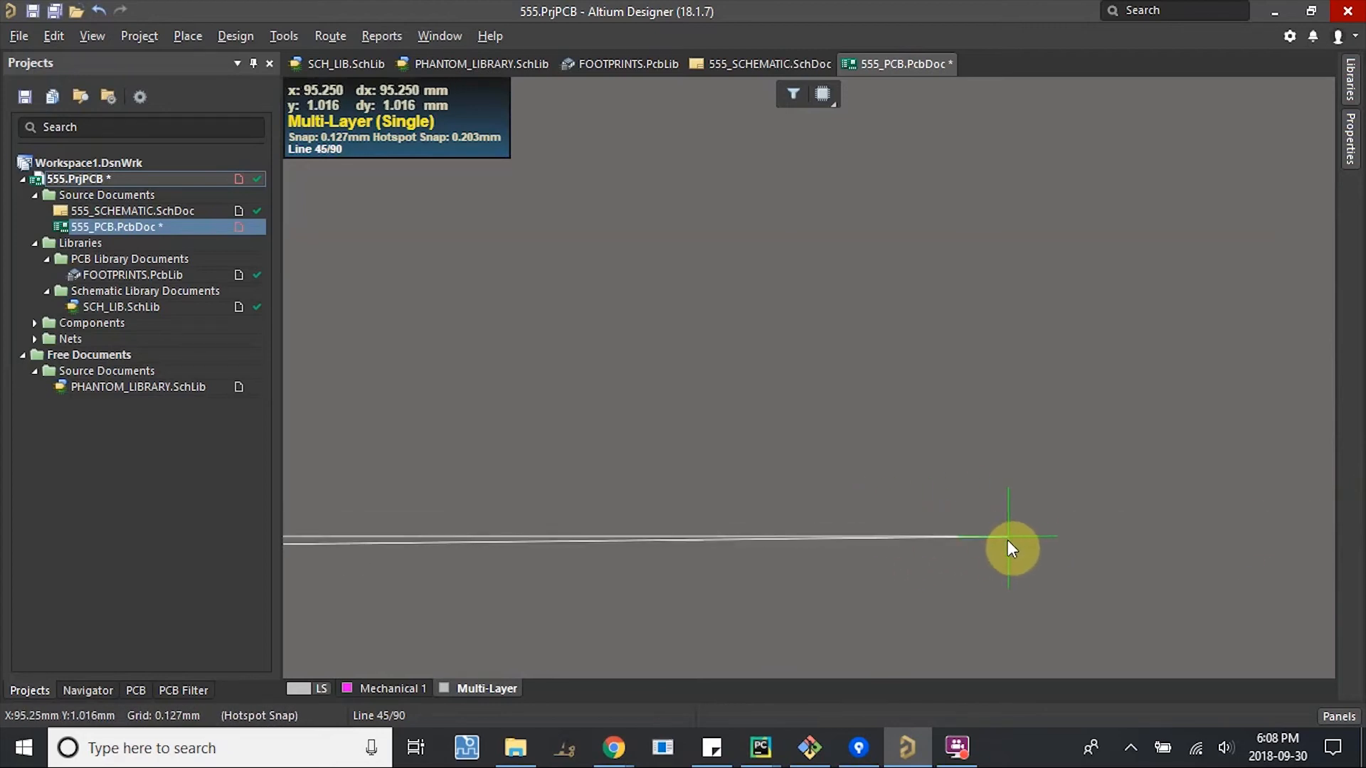
mouse_move(1138, 507)
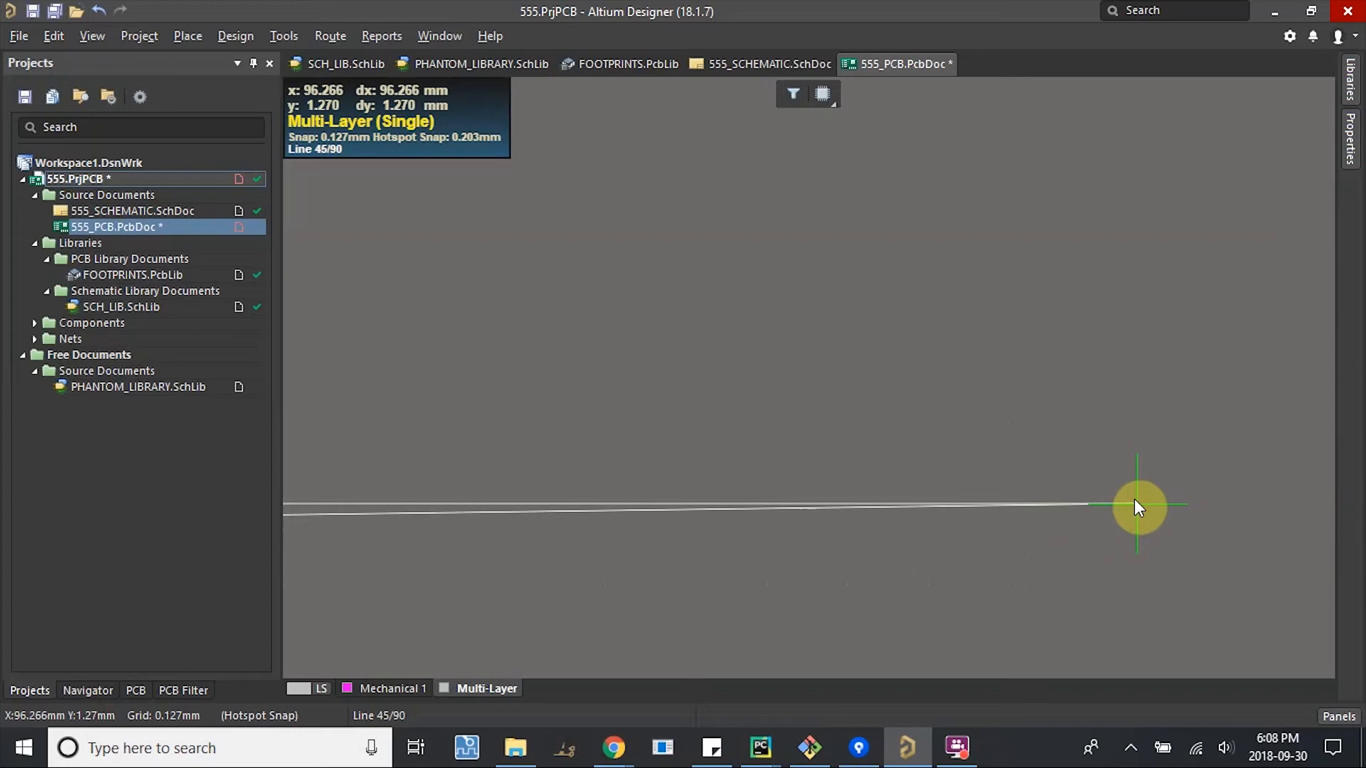
mouse_move(1106, 512)
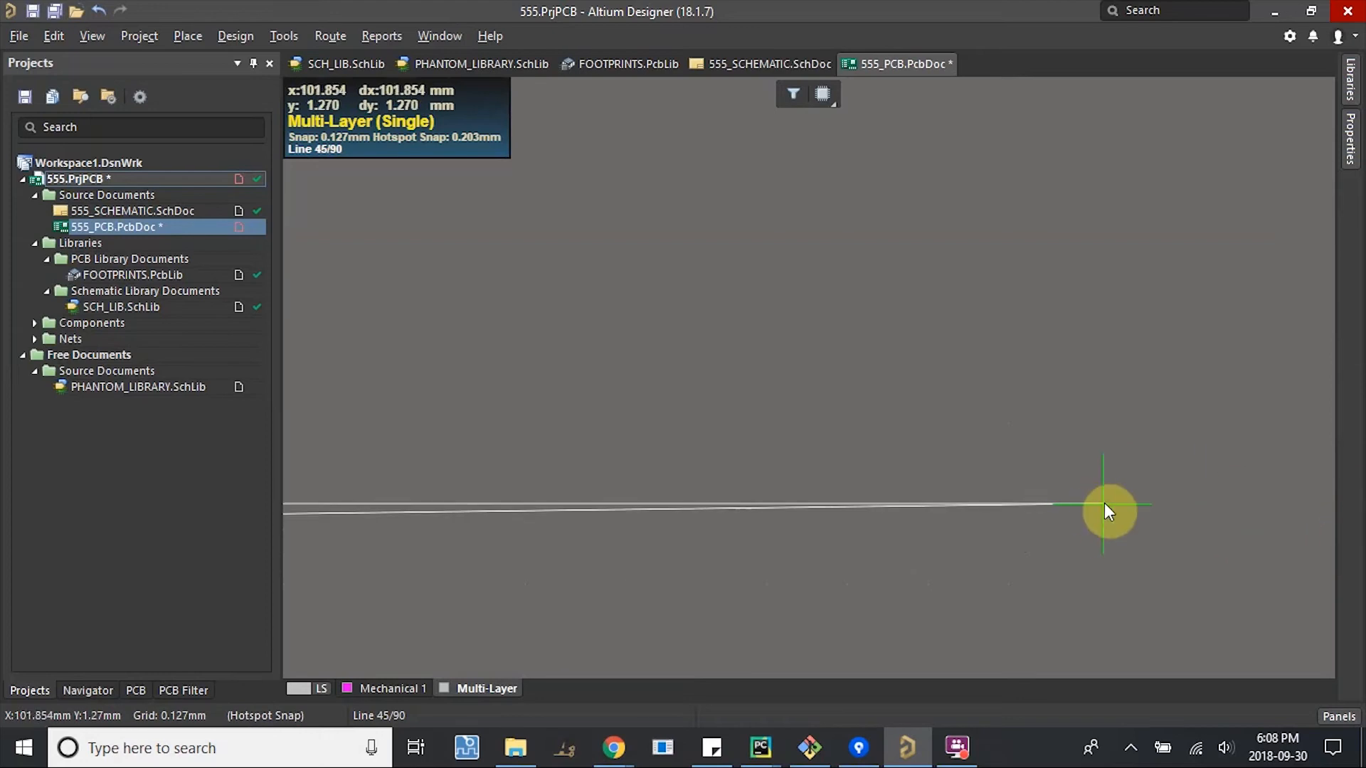
mouse_move(926, 514)
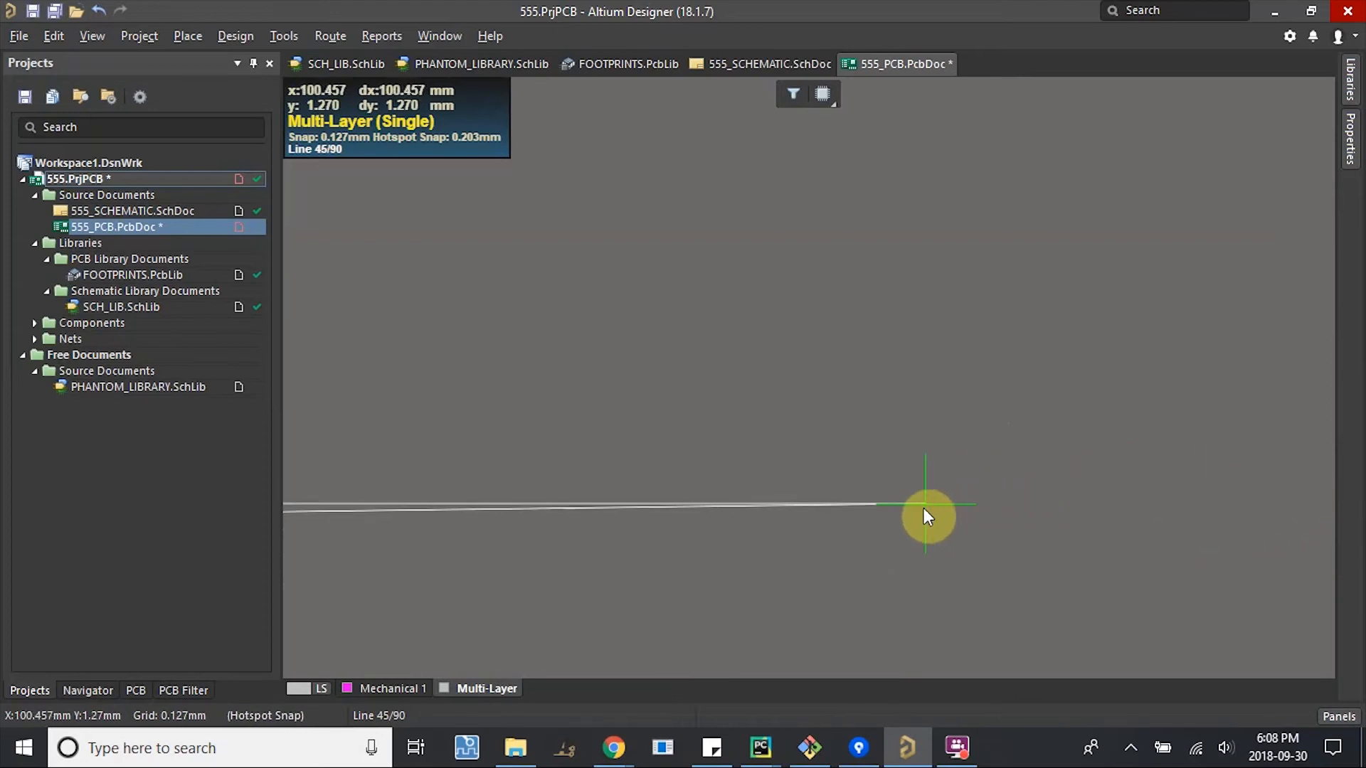
mouse_move(870, 519)
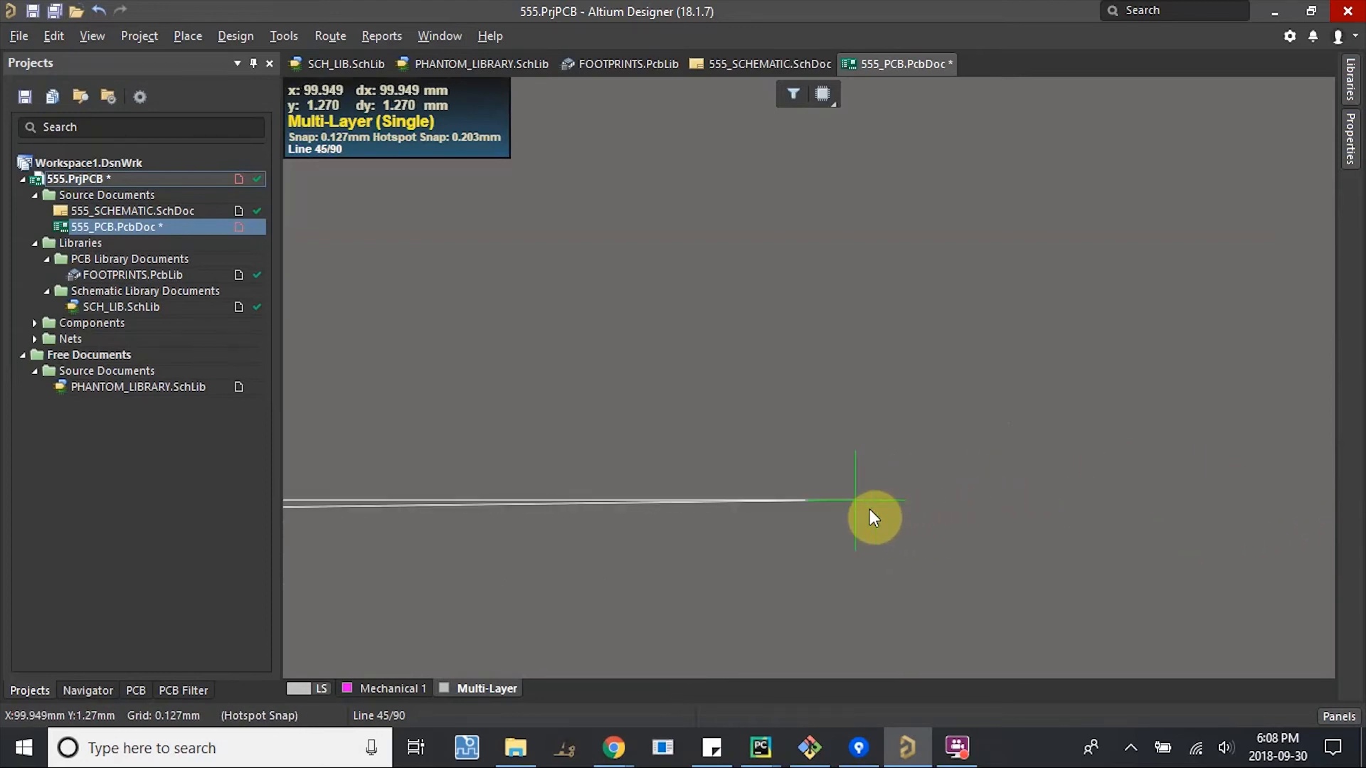
mouse_move(800, 476)
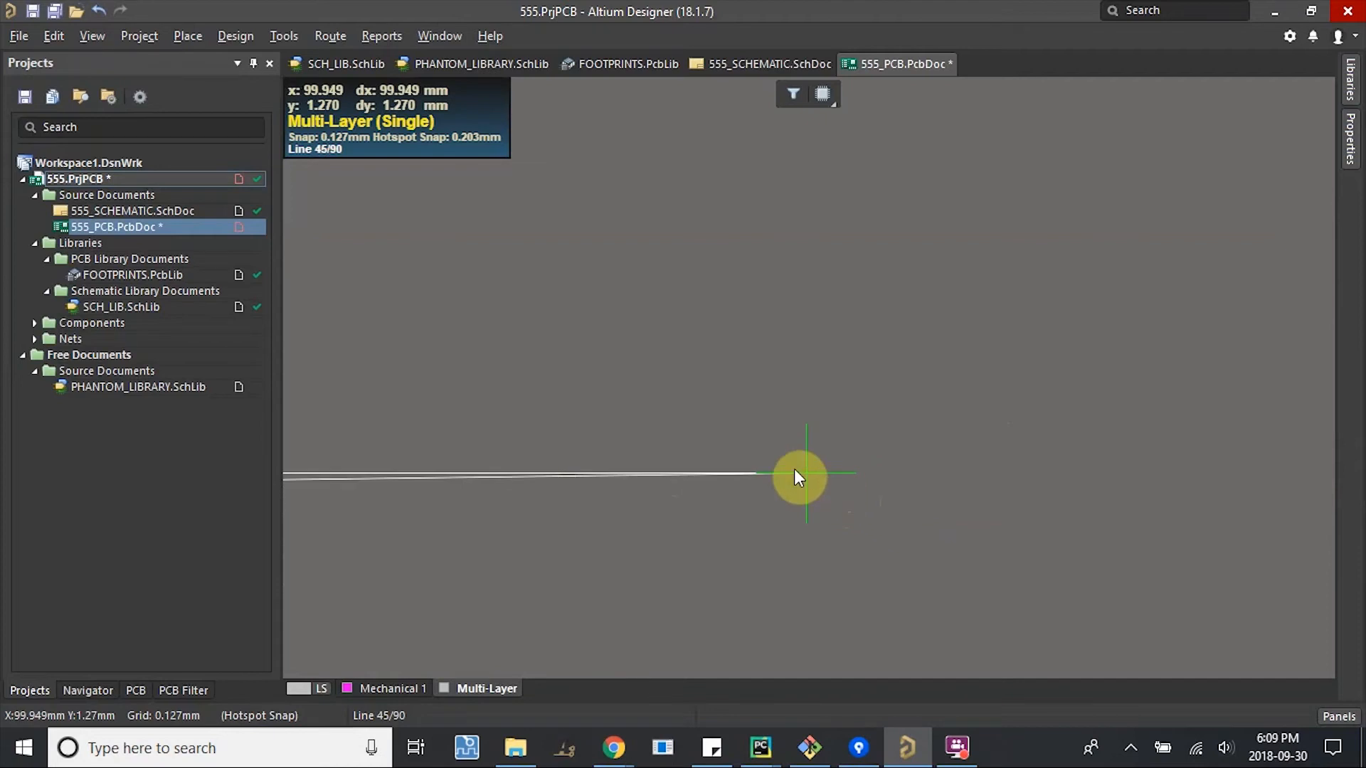
mouse_move(948, 466)
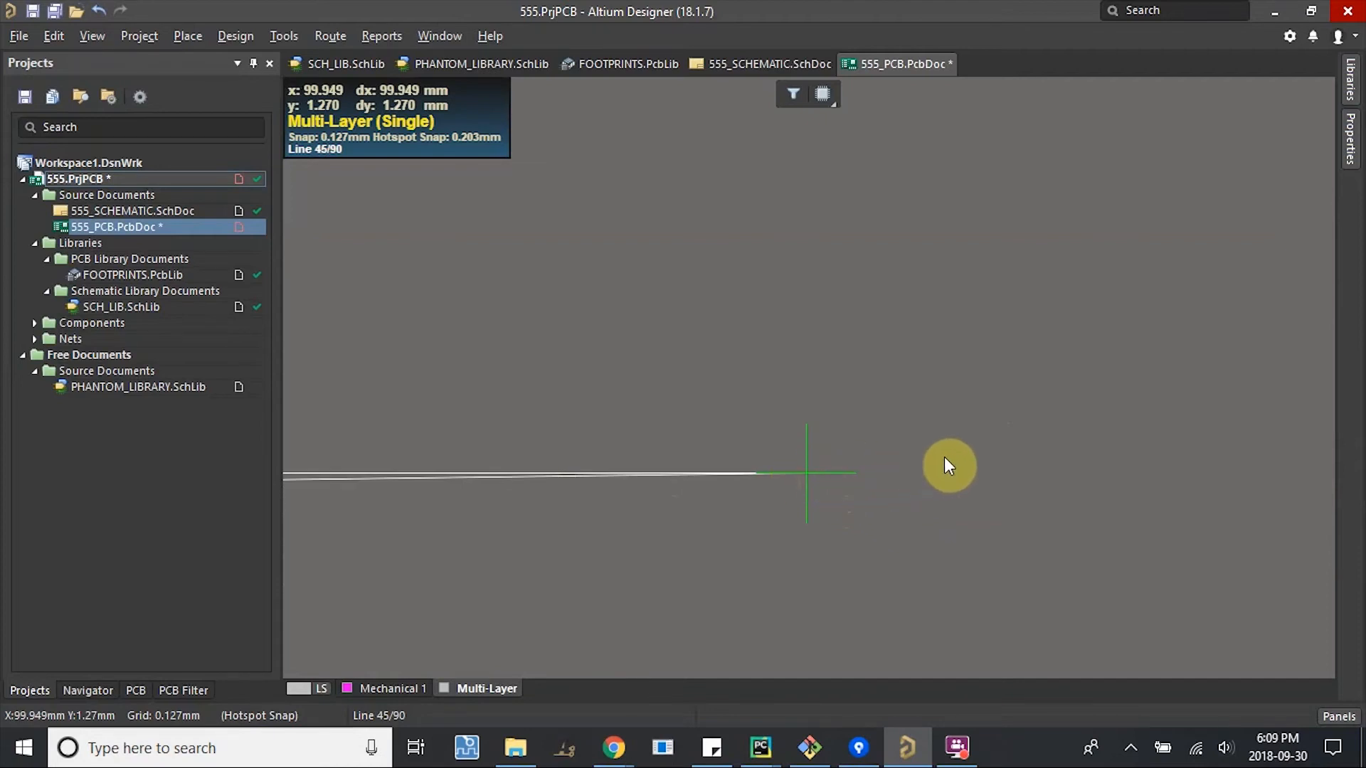
mouse_move(1141, 479)
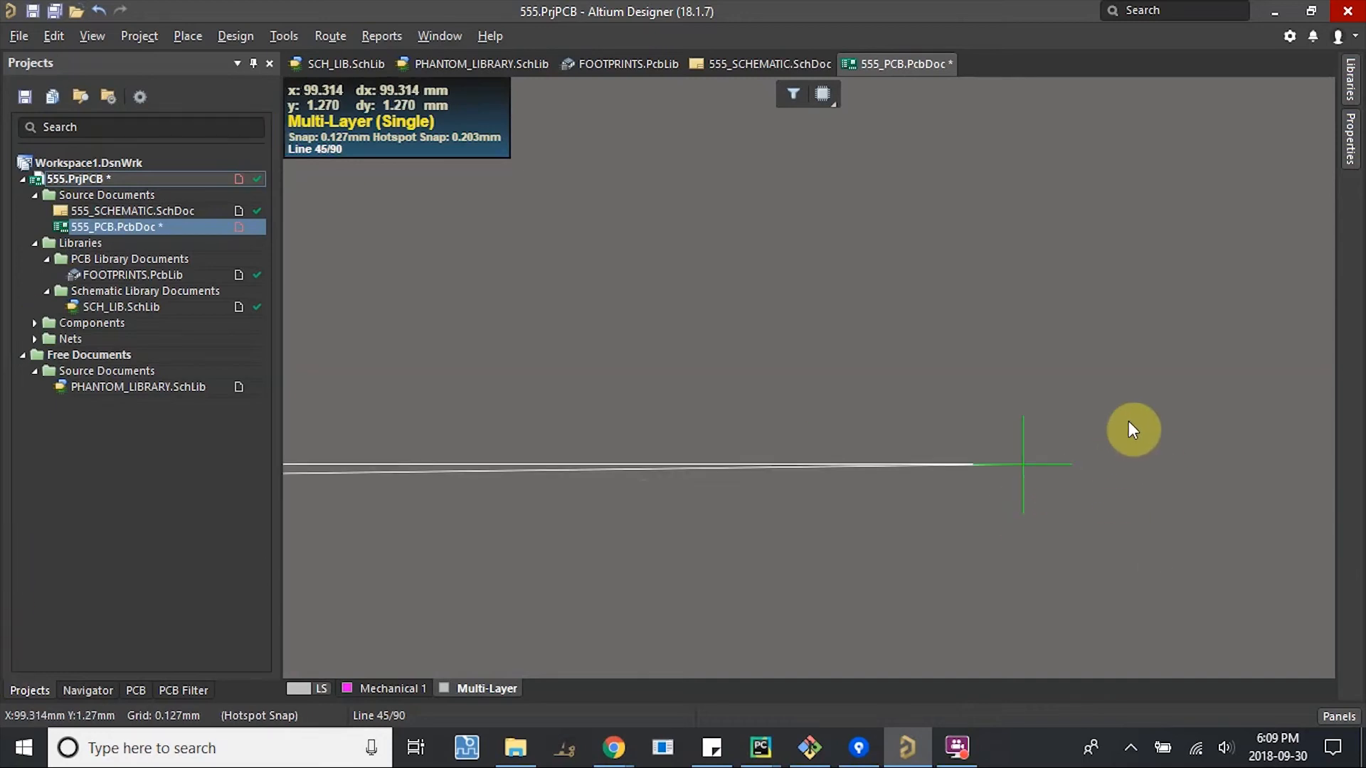
mouse_move(1267, 452)
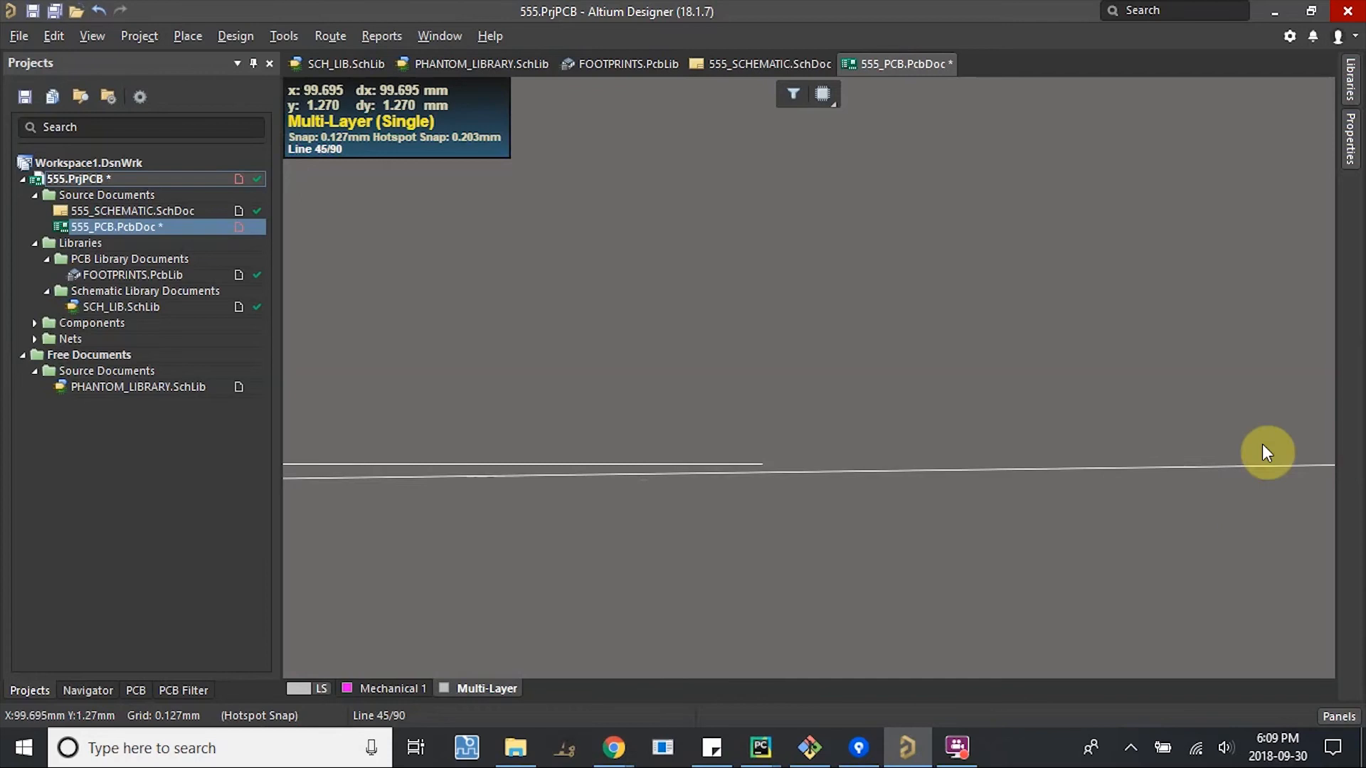
mouse_move(1228, 478)
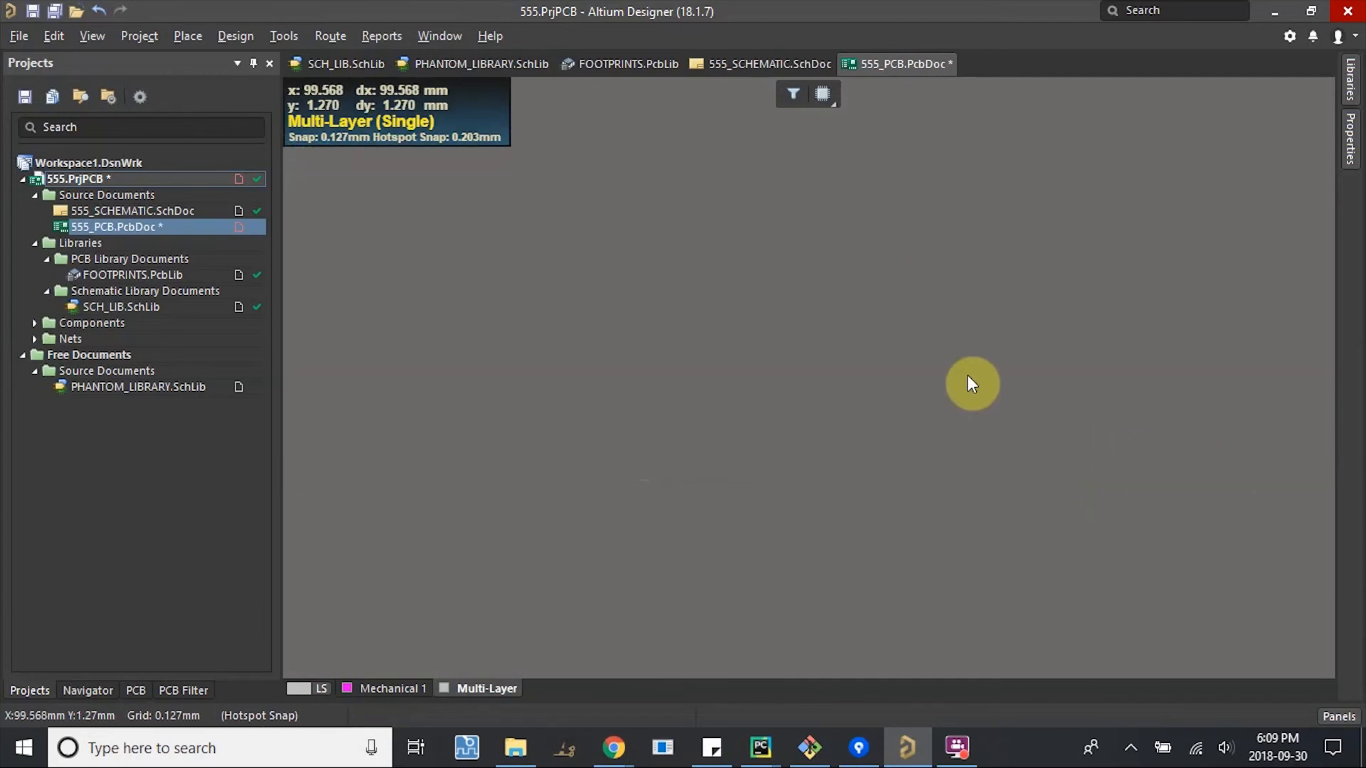
Set the snap grid to 0.1 mm via View » Grids » Set Snap Grid.
click(135, 690)
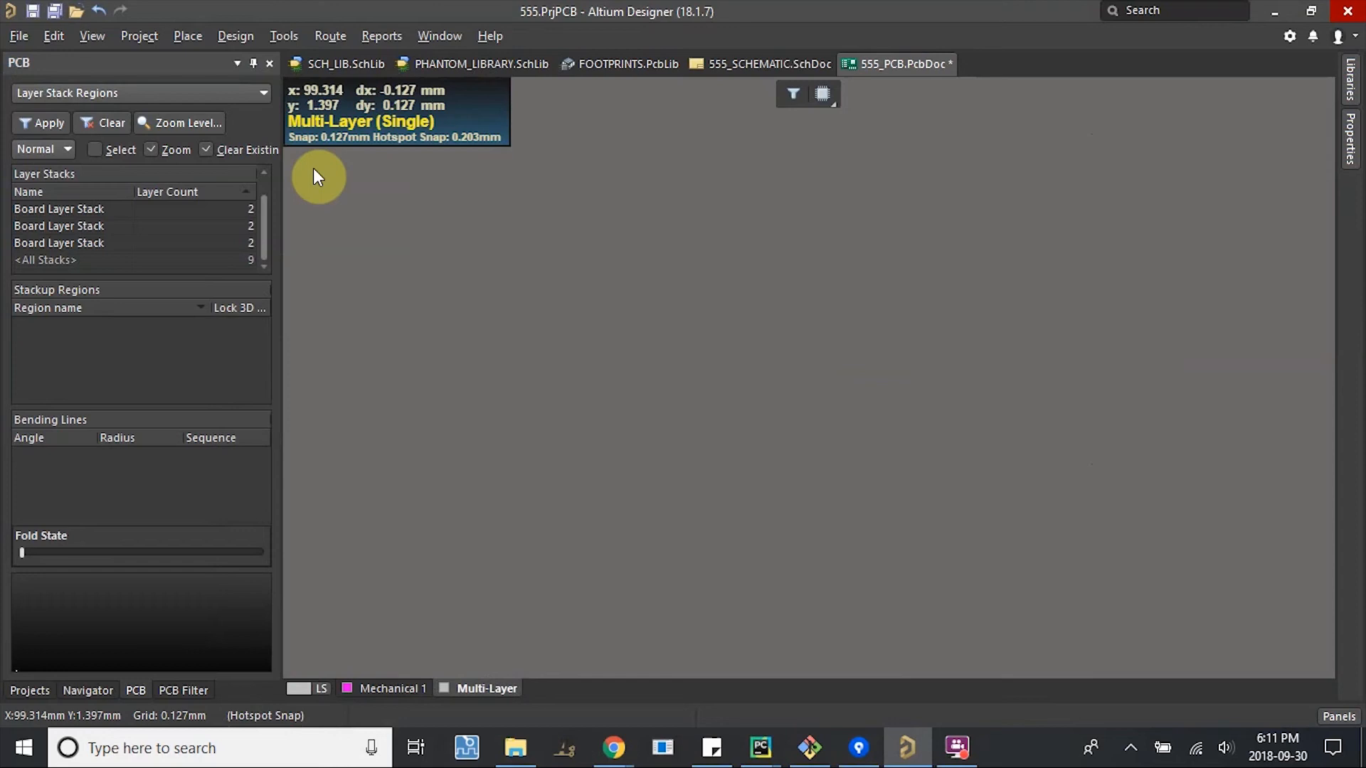
click(91, 35)
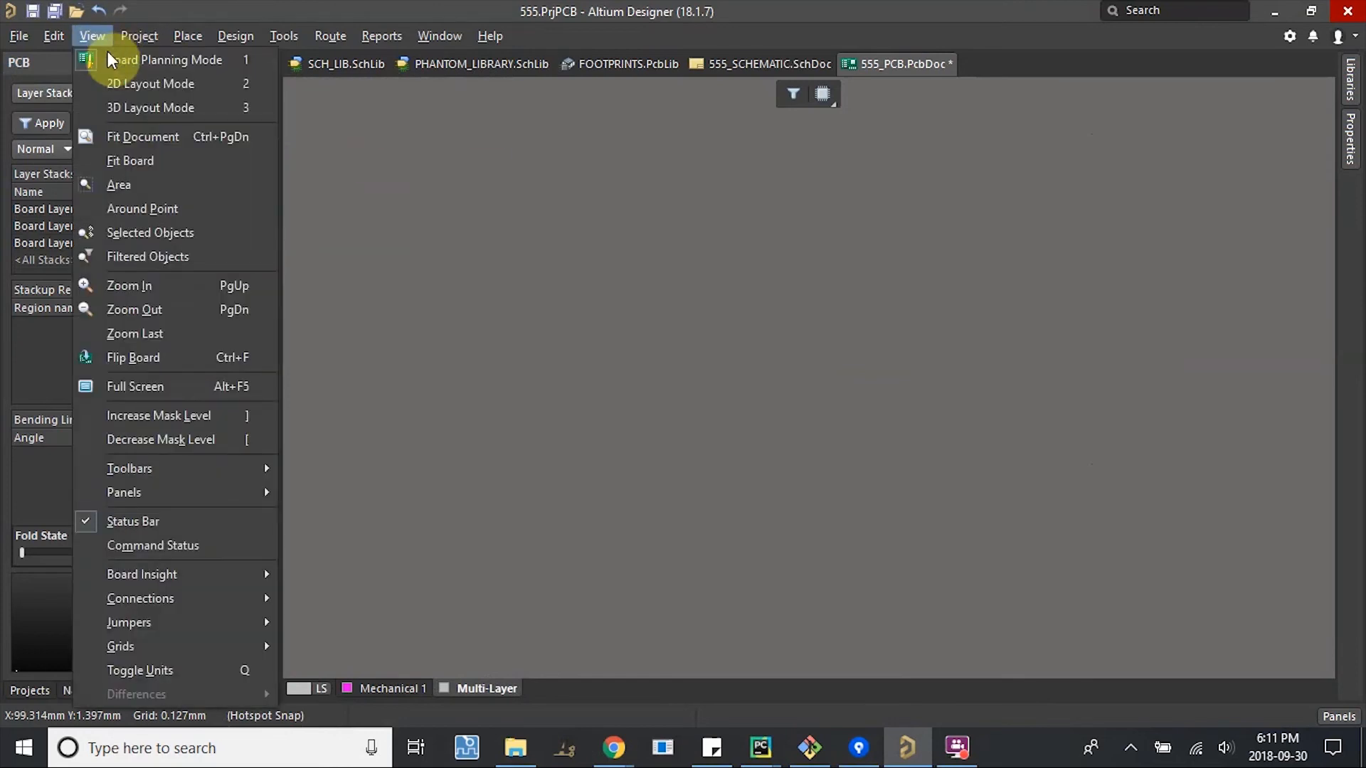
mouse_move(120, 645)
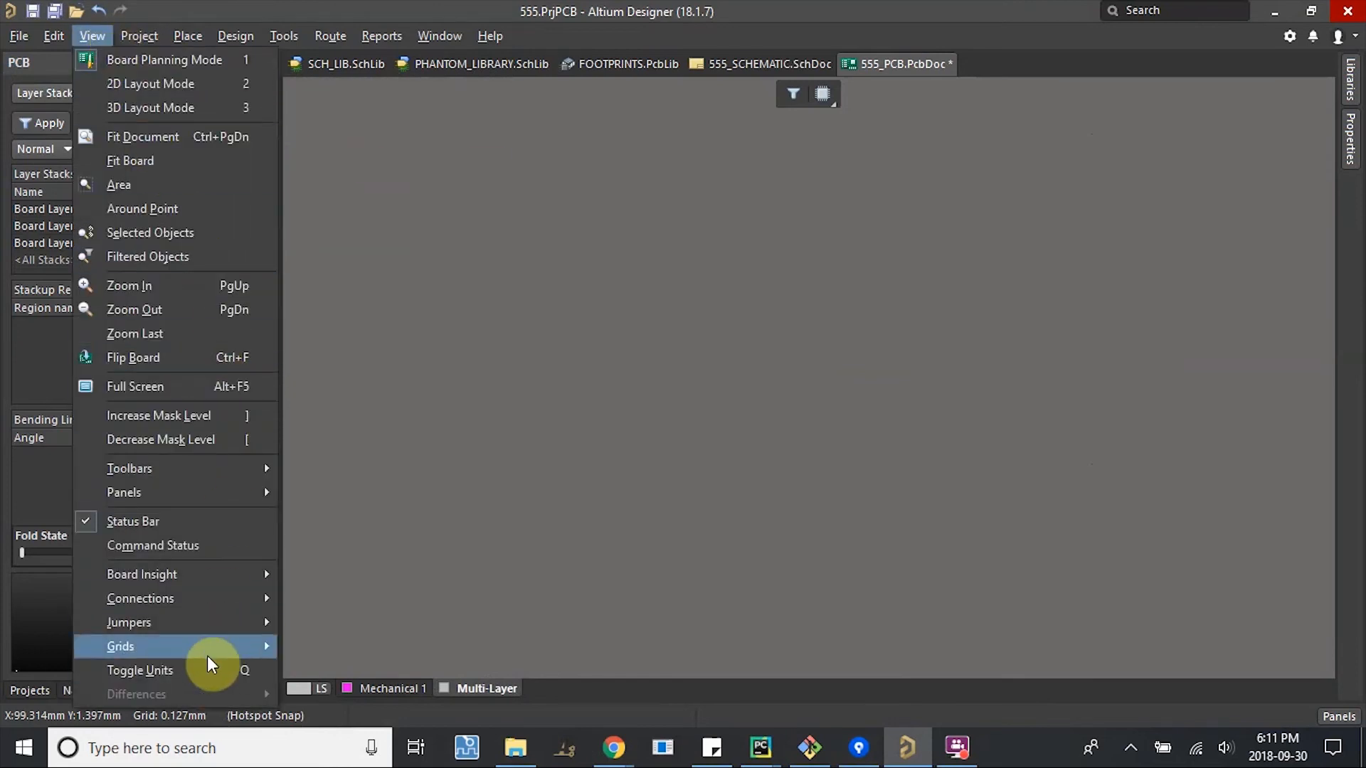
click(120, 646)
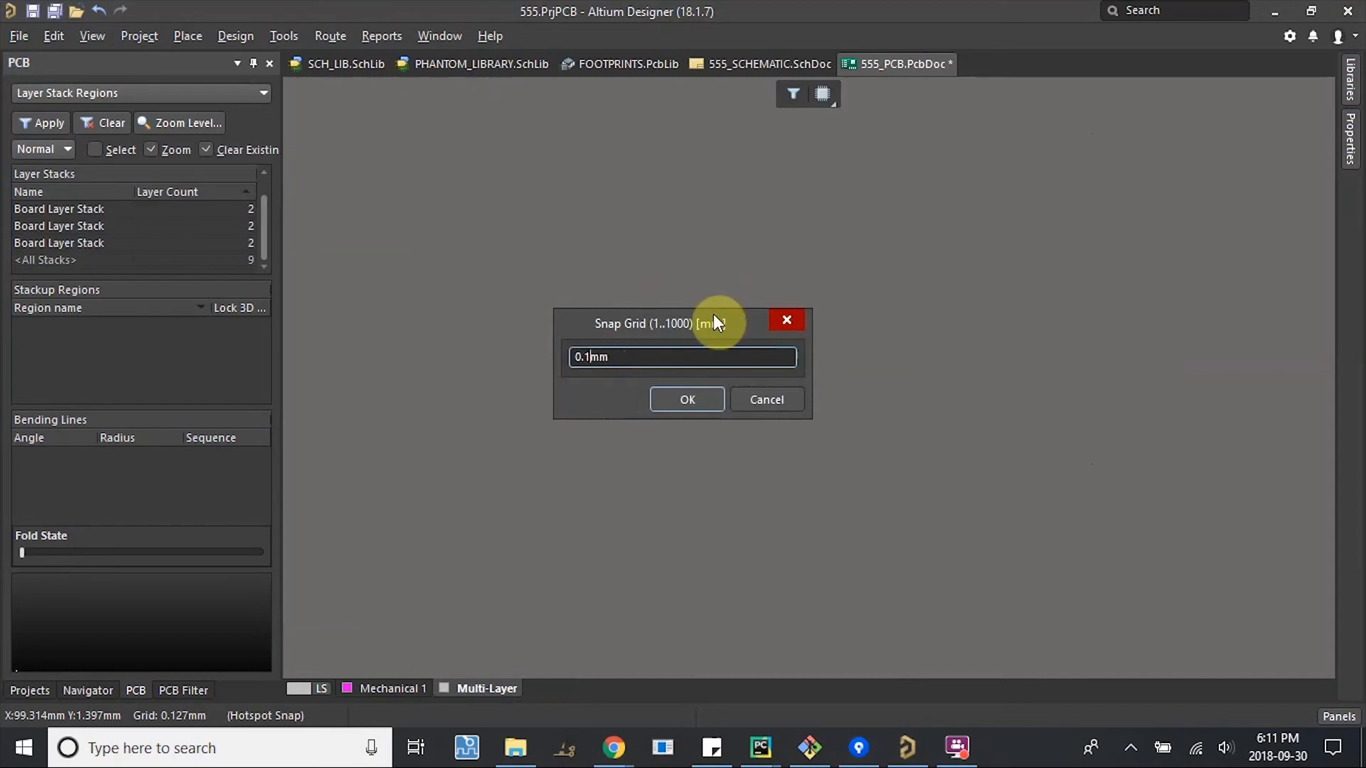
click(686, 399)
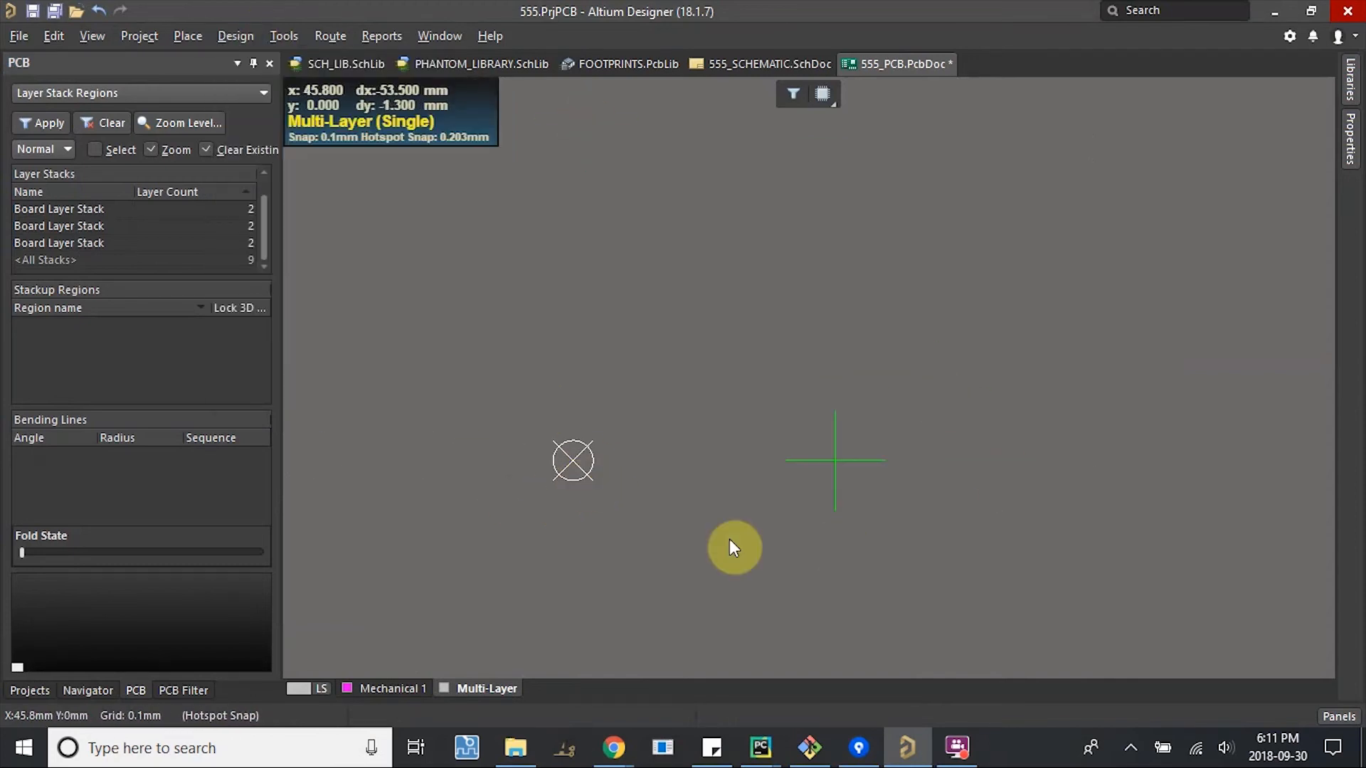
mouse_move(514, 407)
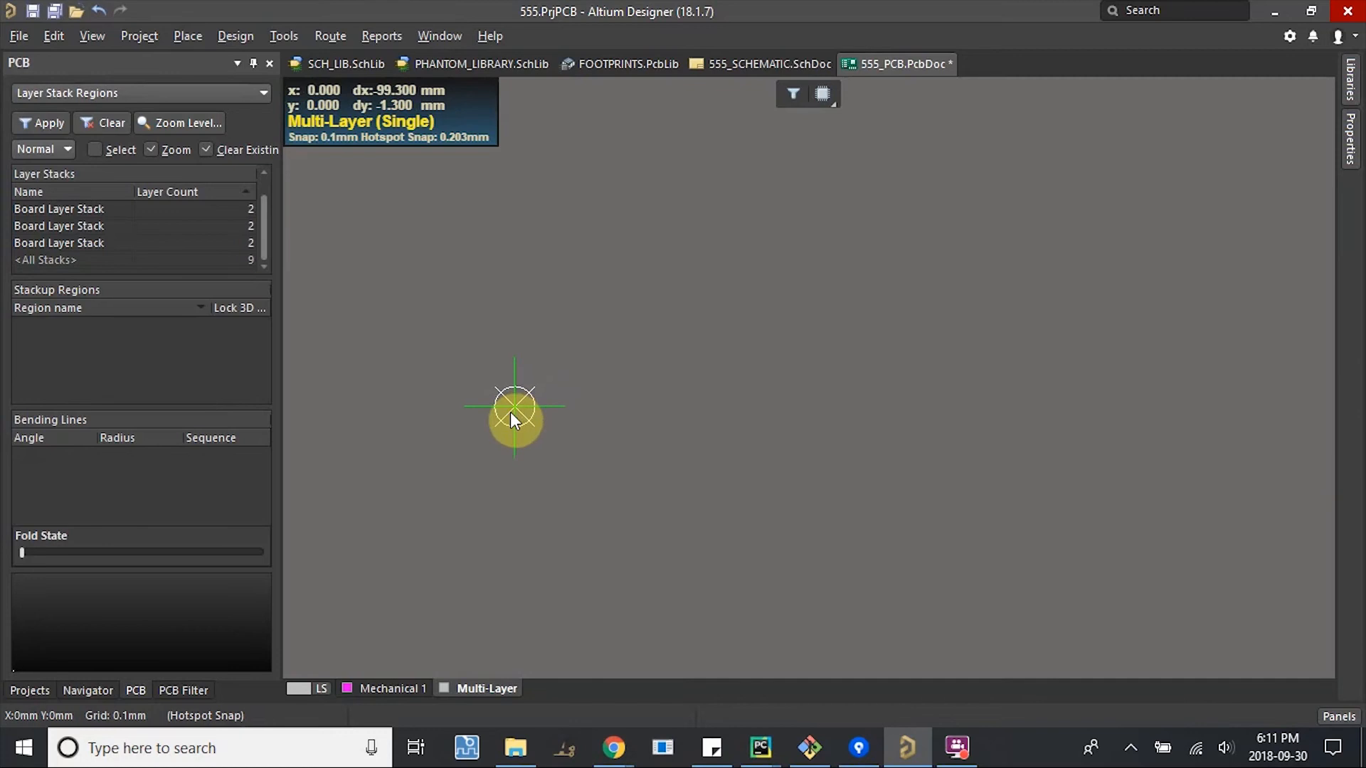
mouse_move(547, 407)
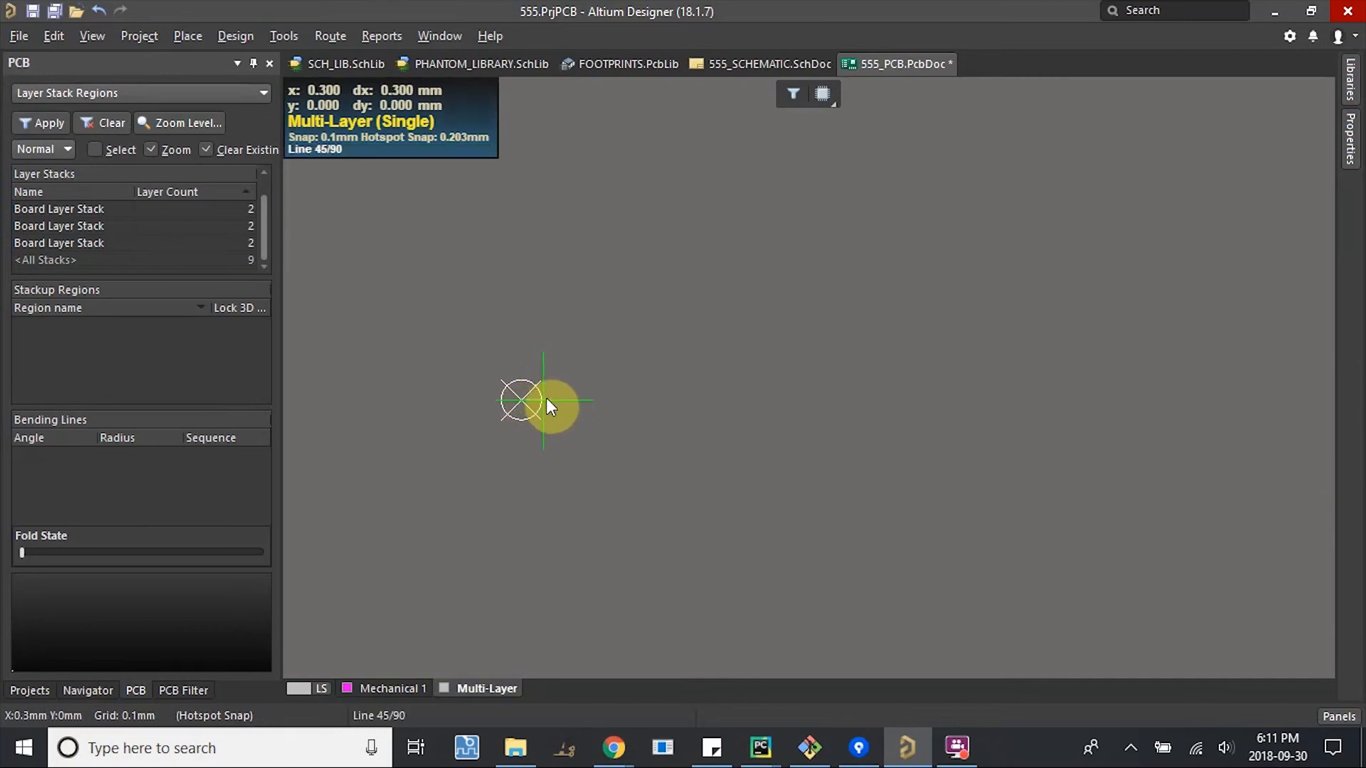
mouse_move(956, 450)
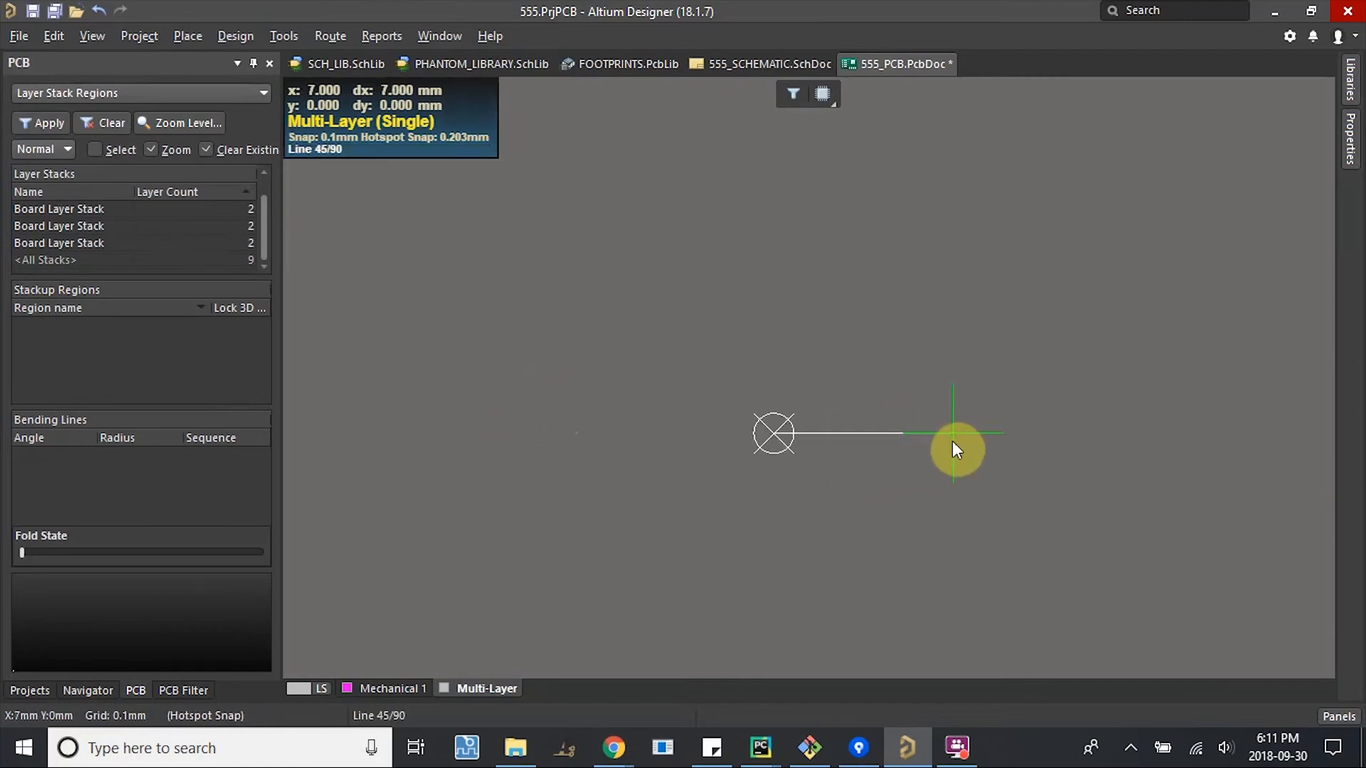
mouse_move(1252, 468)
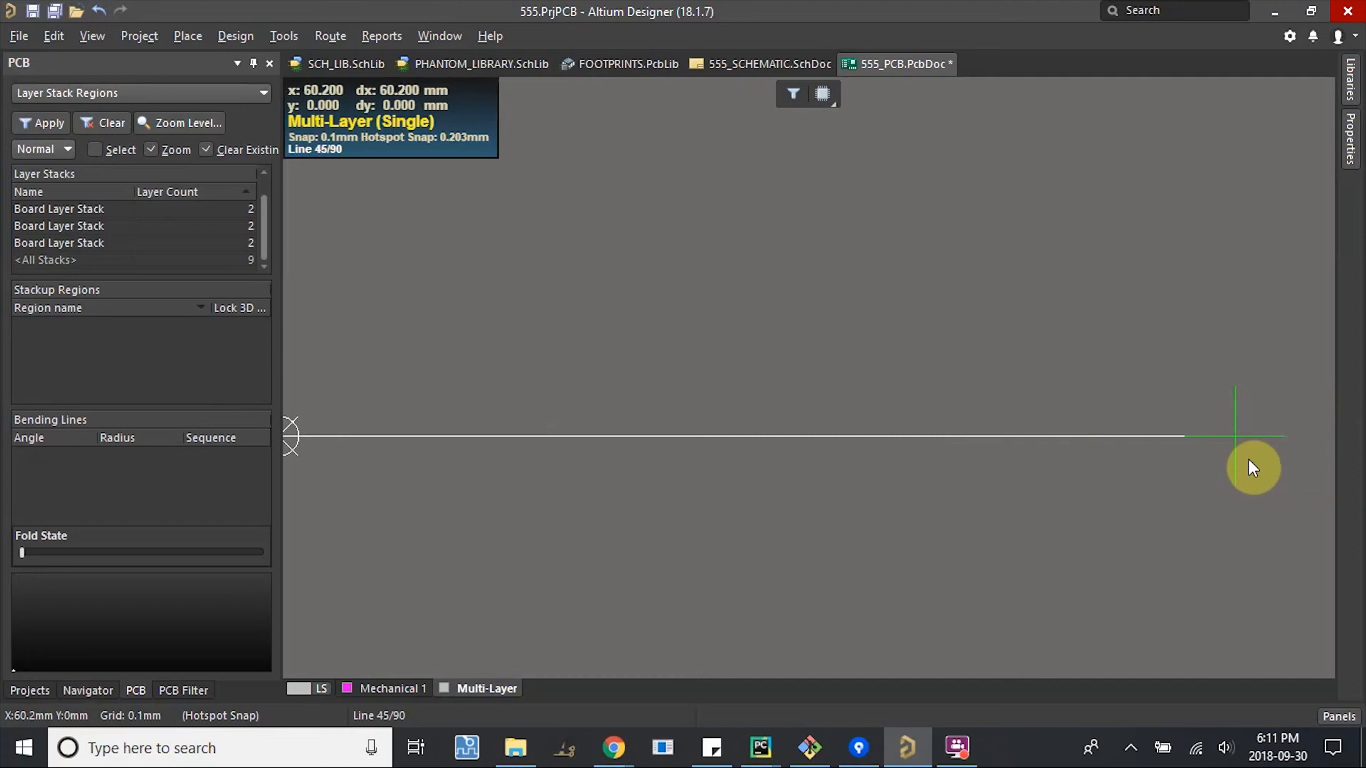
mouse_move(1109, 455)
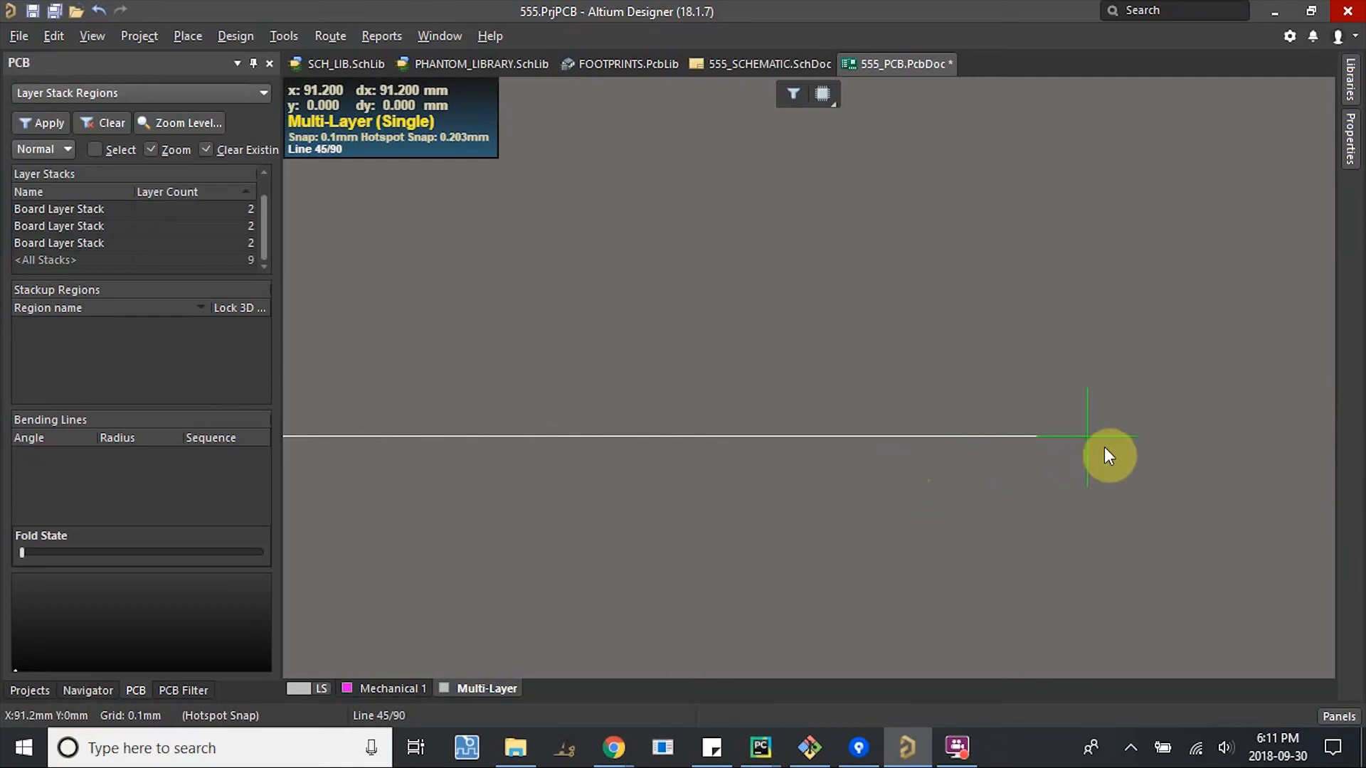
mouse_move(988, 435)
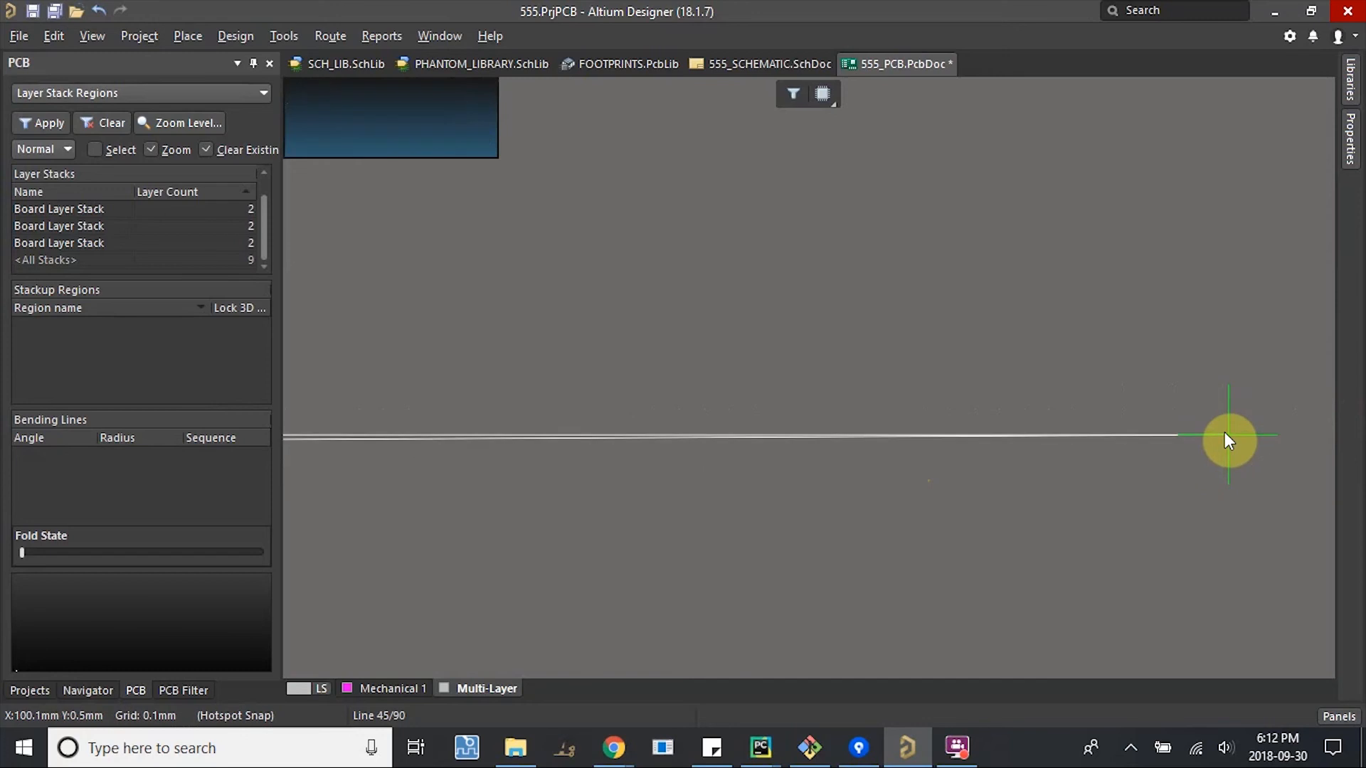
mouse_move(1224, 442)
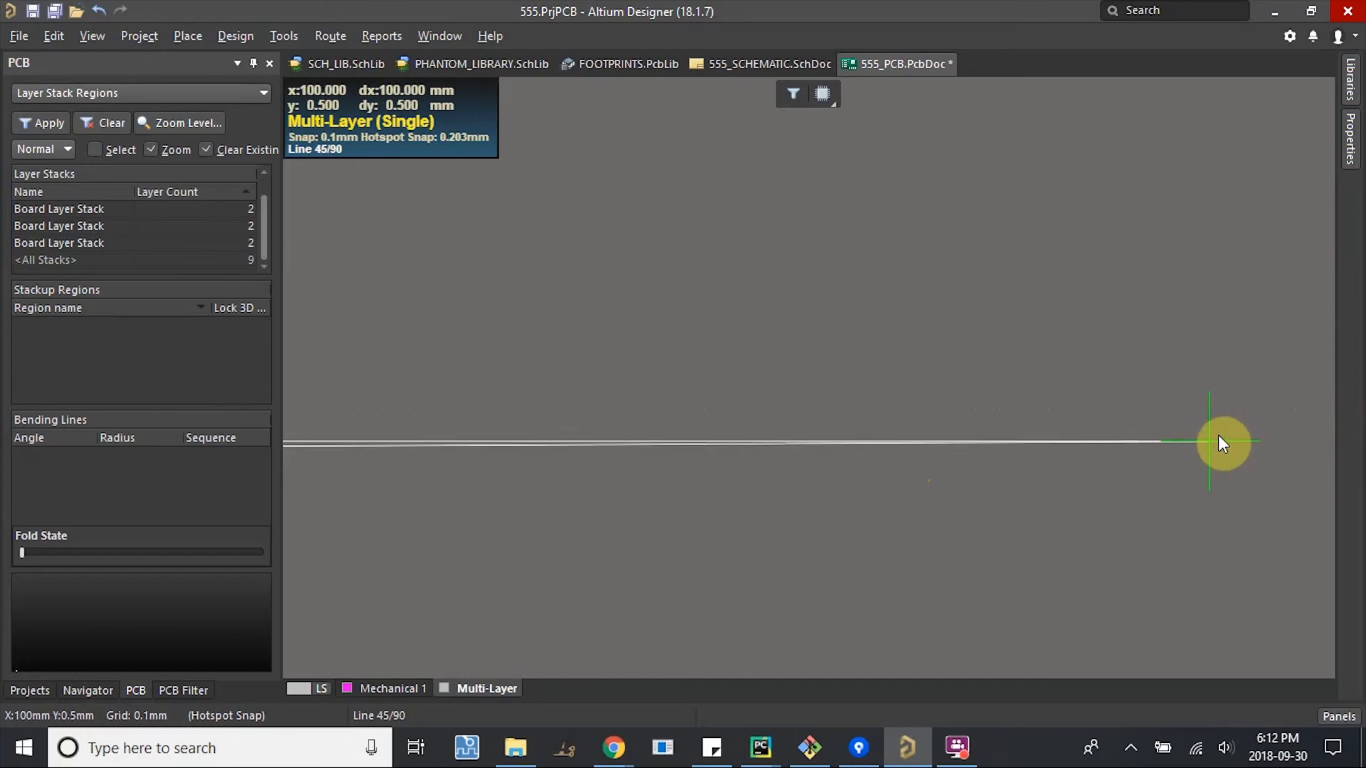
mouse_move(1229, 488)
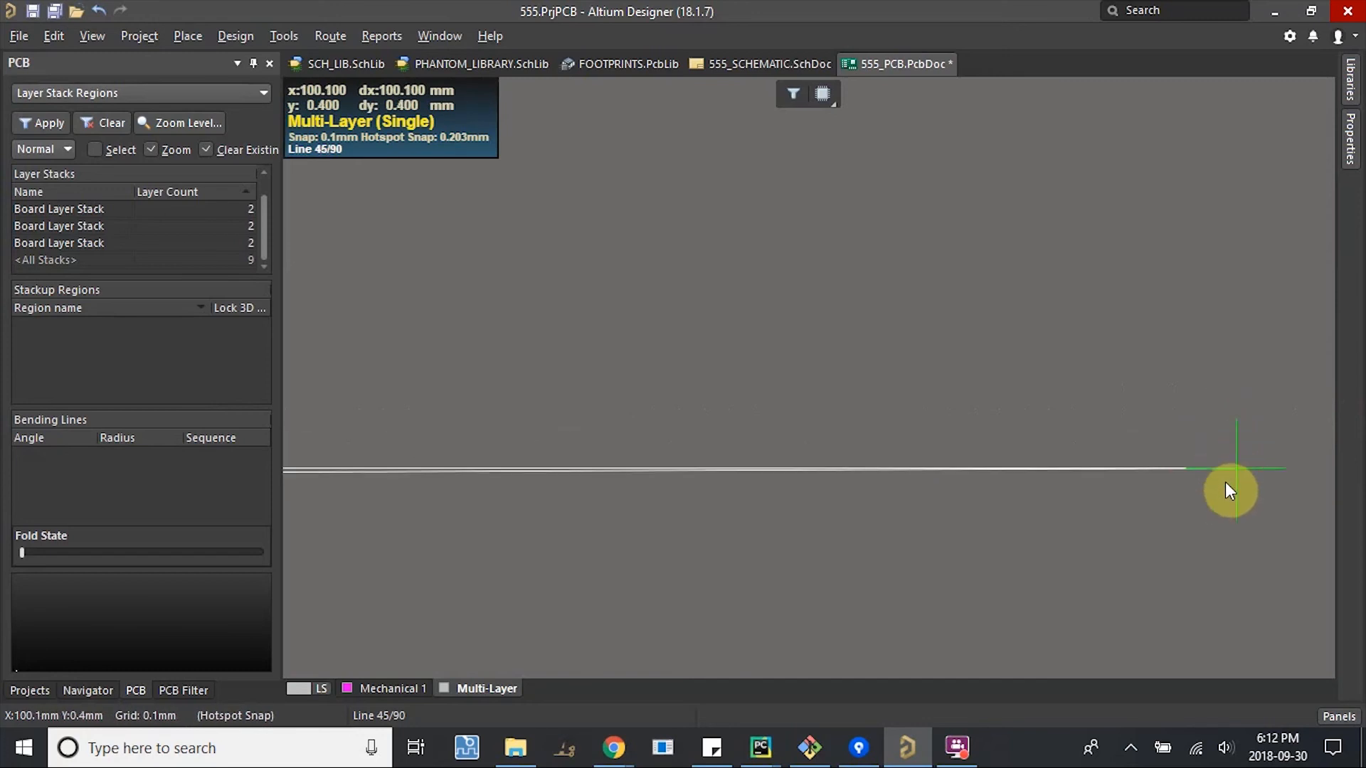
mouse_move(1196, 549)
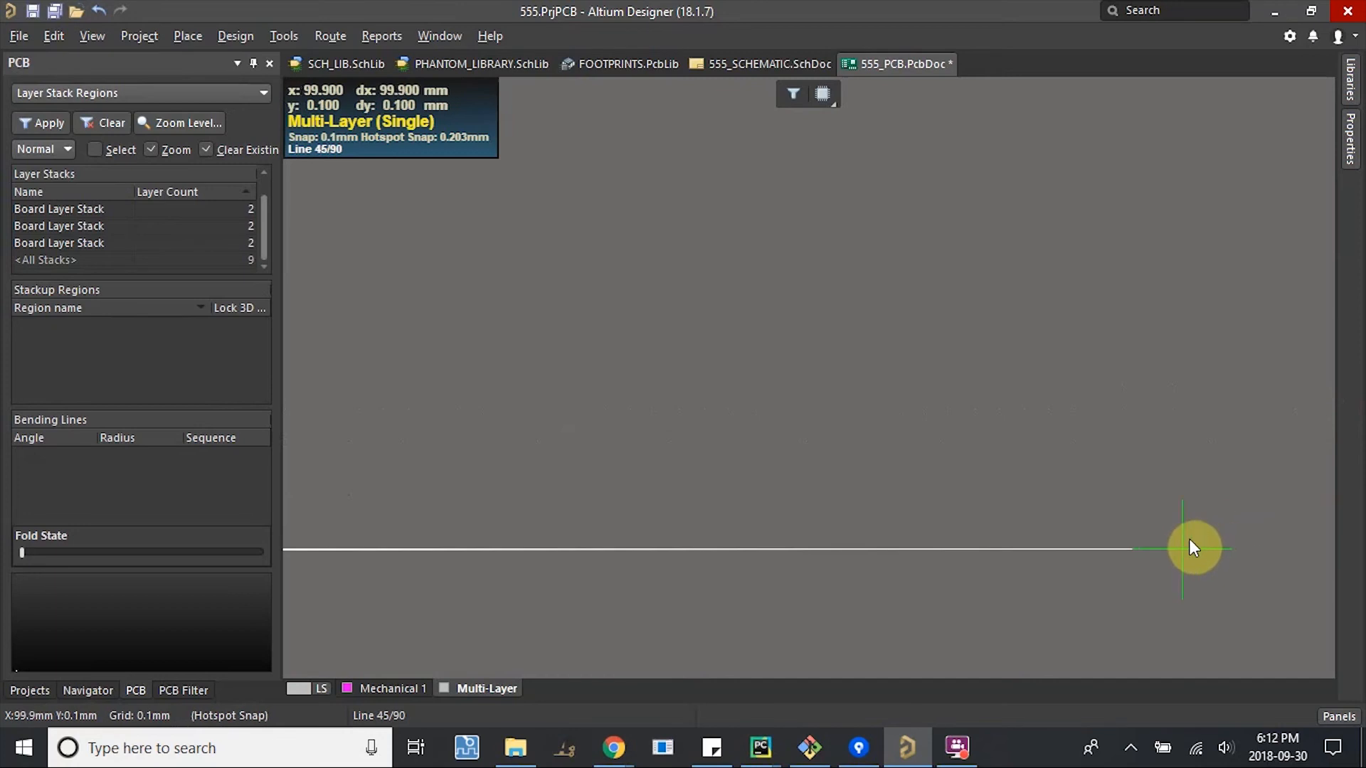
mouse_move(1217, 572)
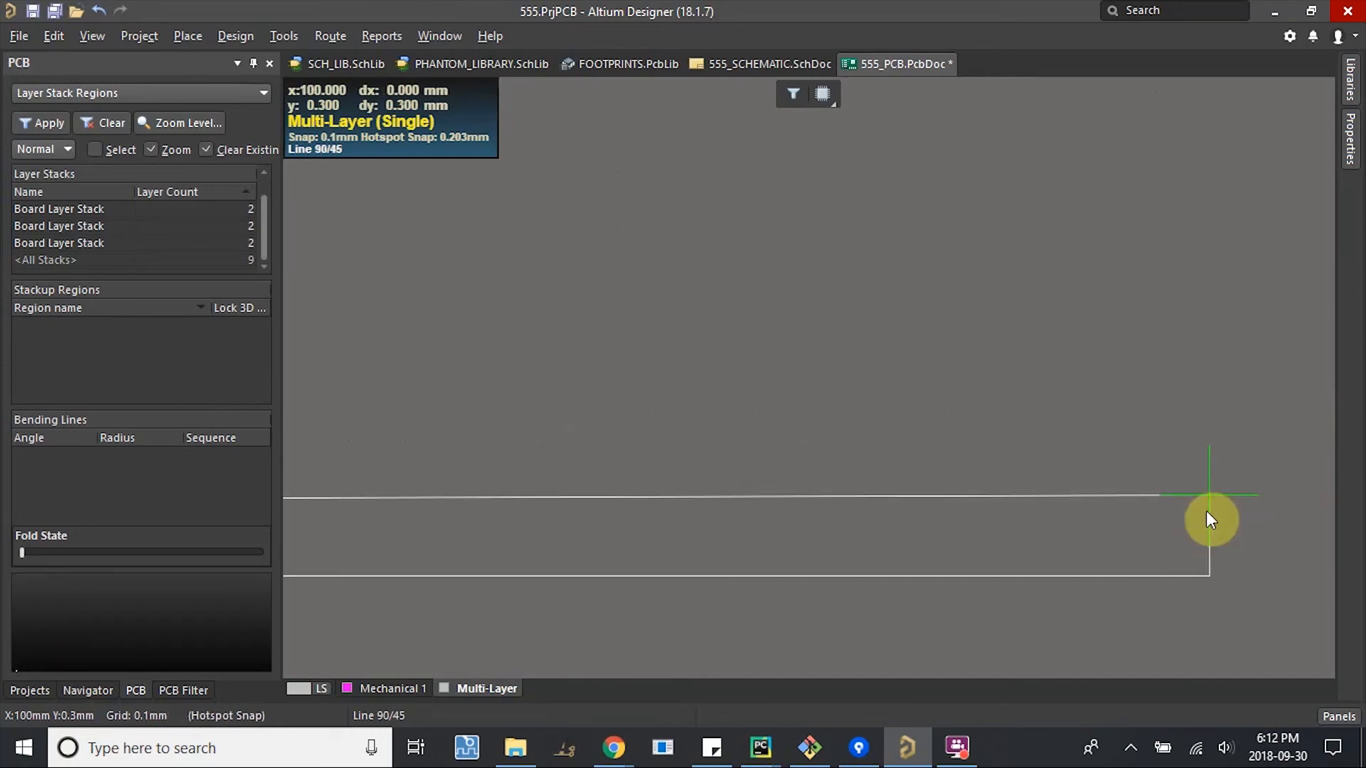
mouse_move(1180, 139)
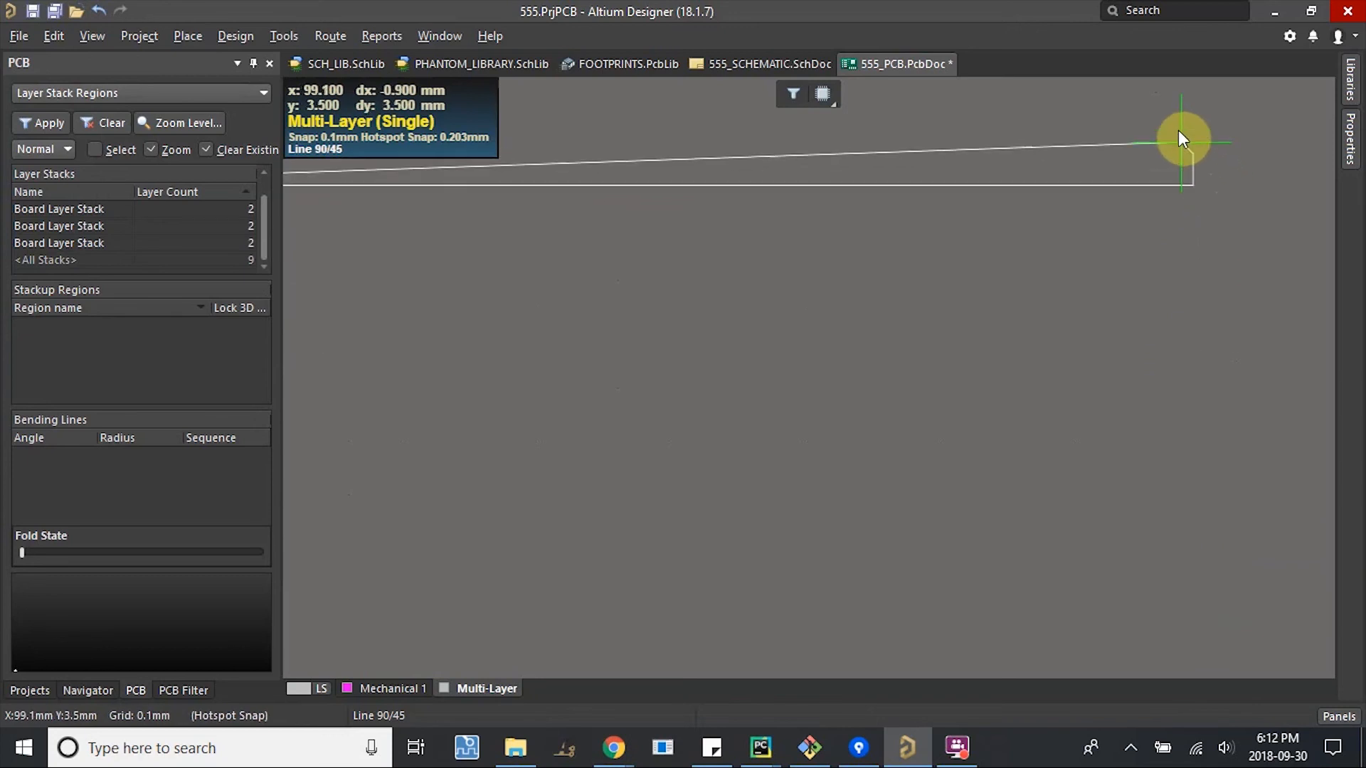
mouse_move(1193, 248)
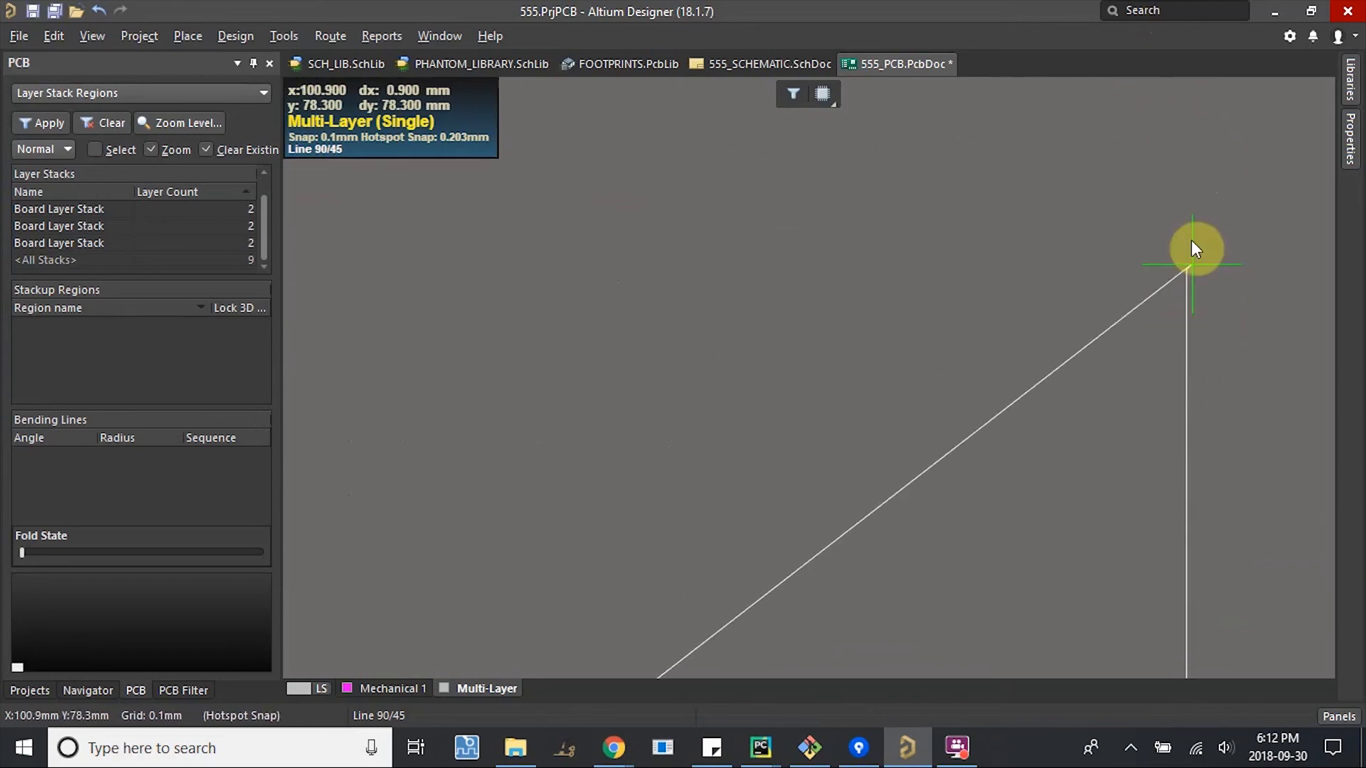
mouse_move(1189, 145)
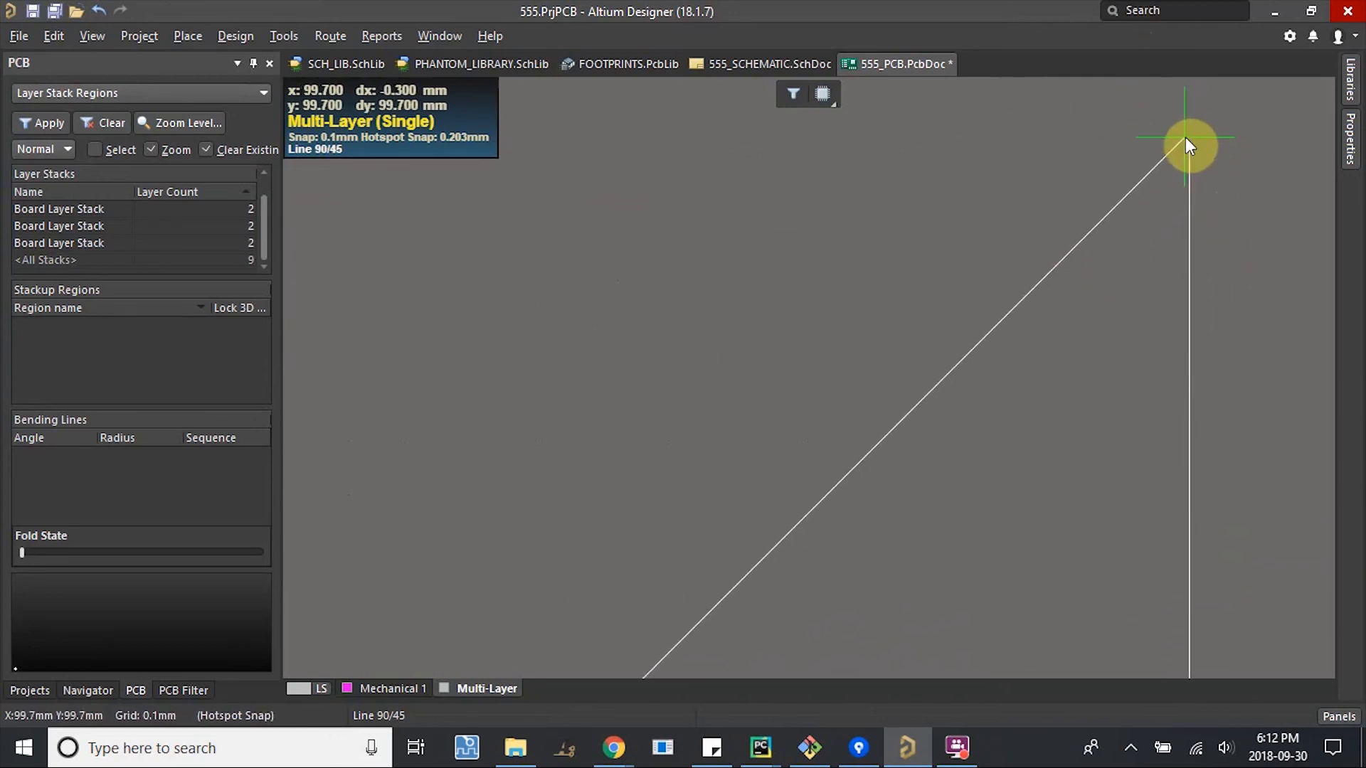
mouse_move(1216, 130)
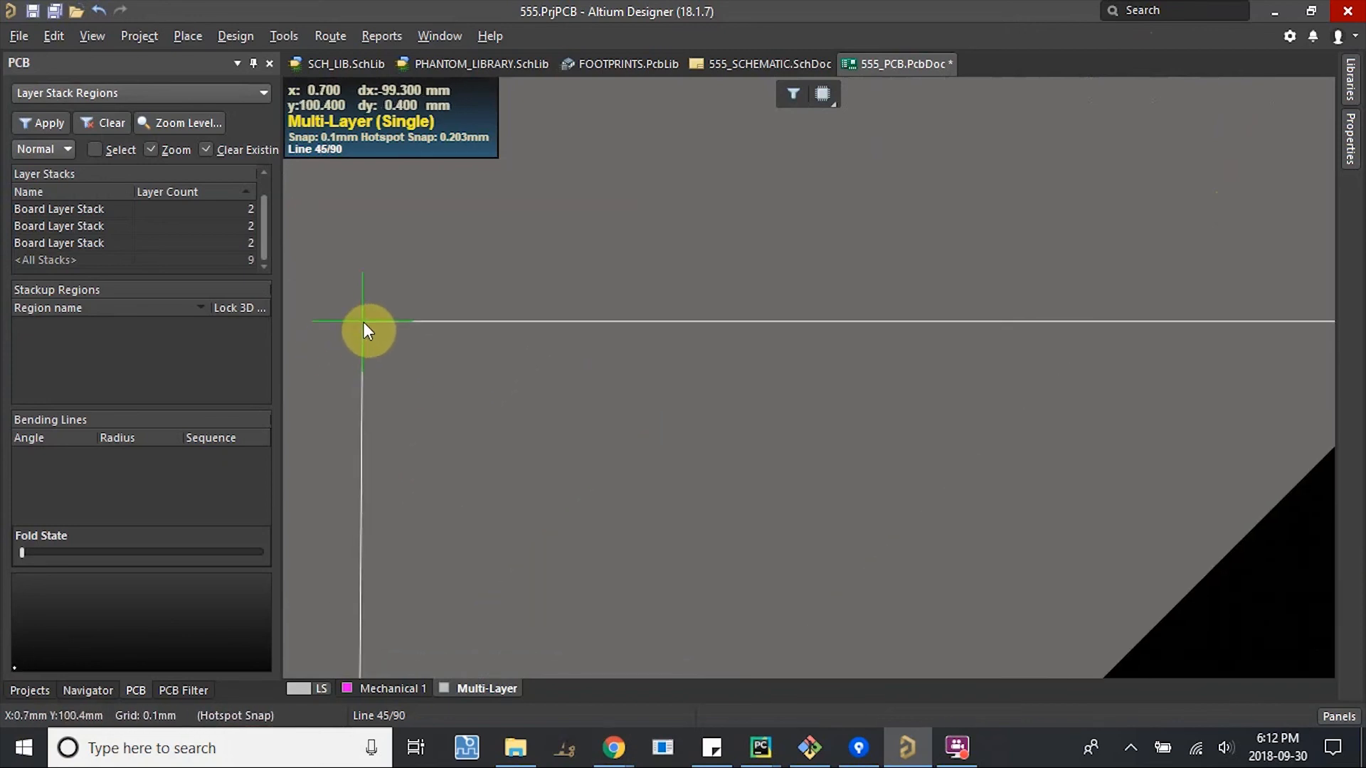
mouse_move(352, 322)
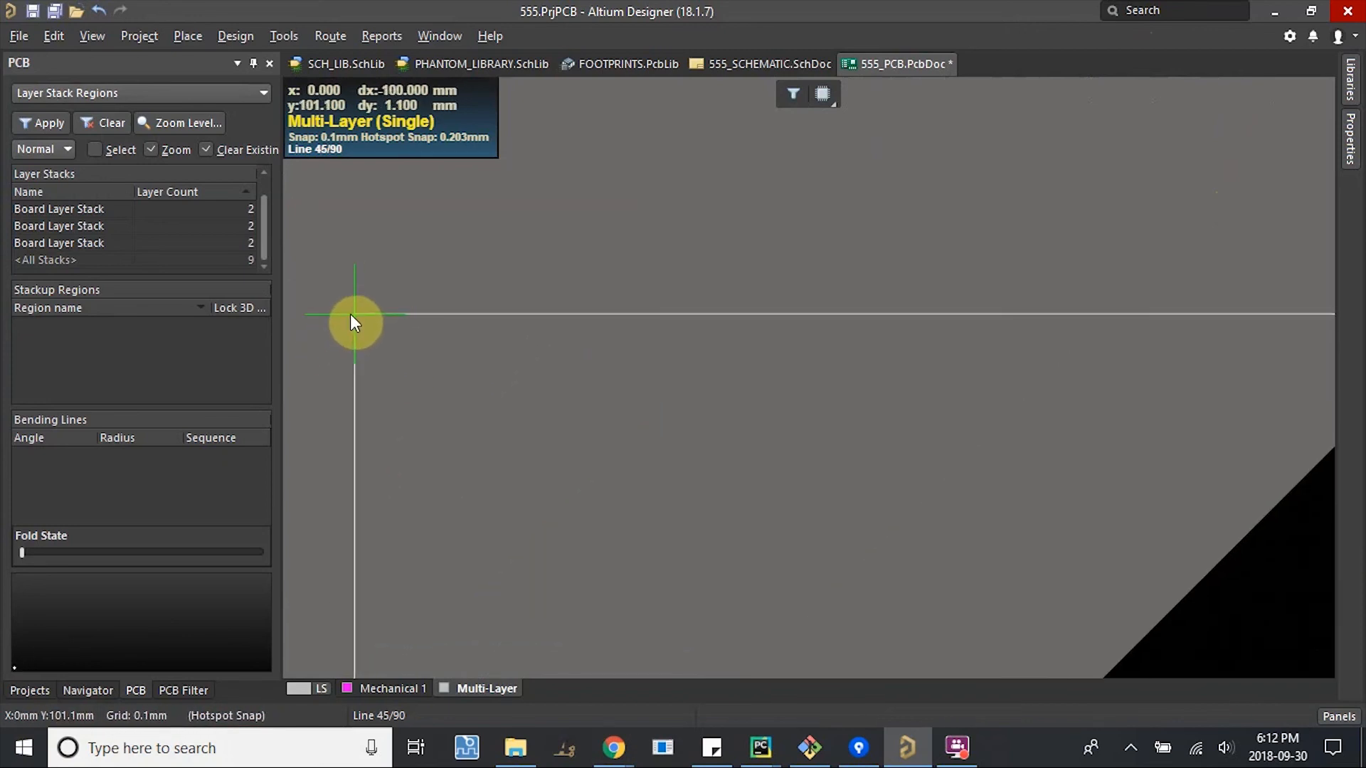
mouse_move(355, 333)
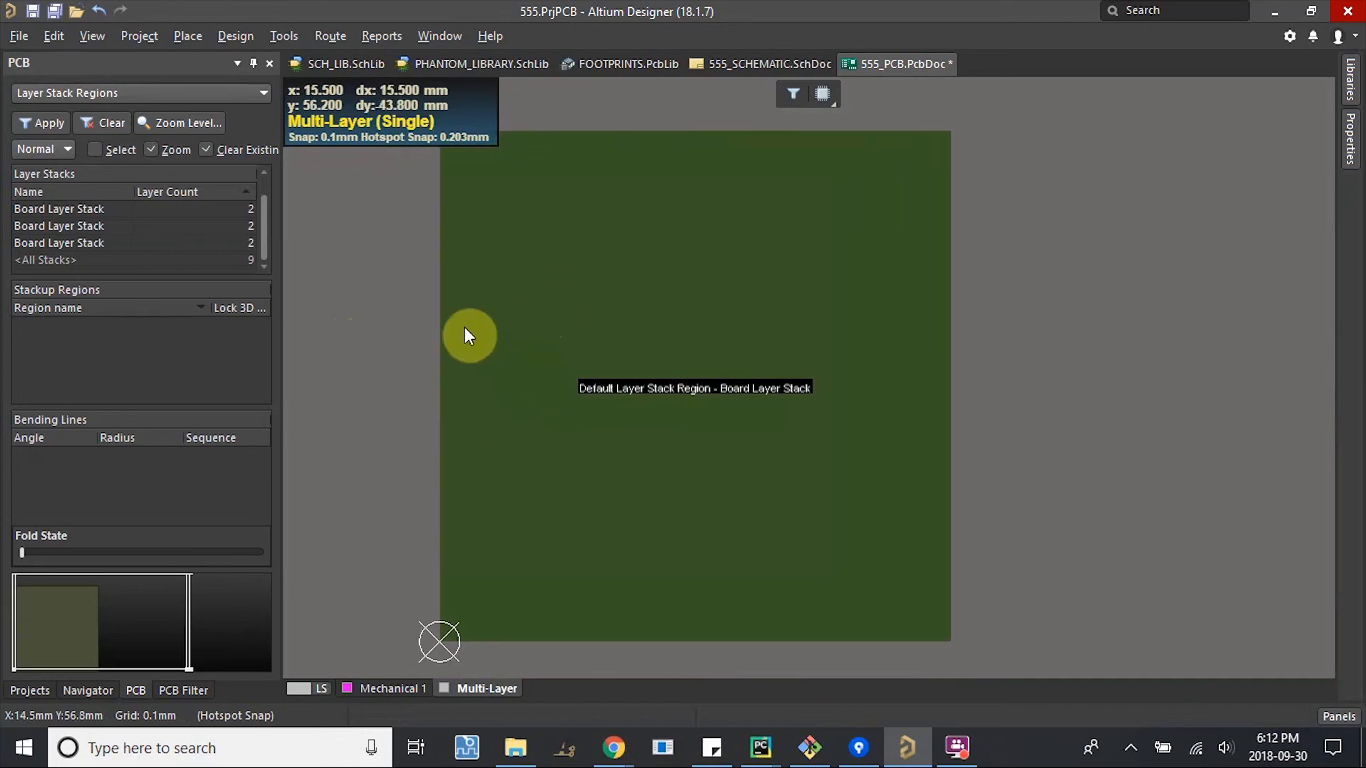
mouse_move(392, 325)
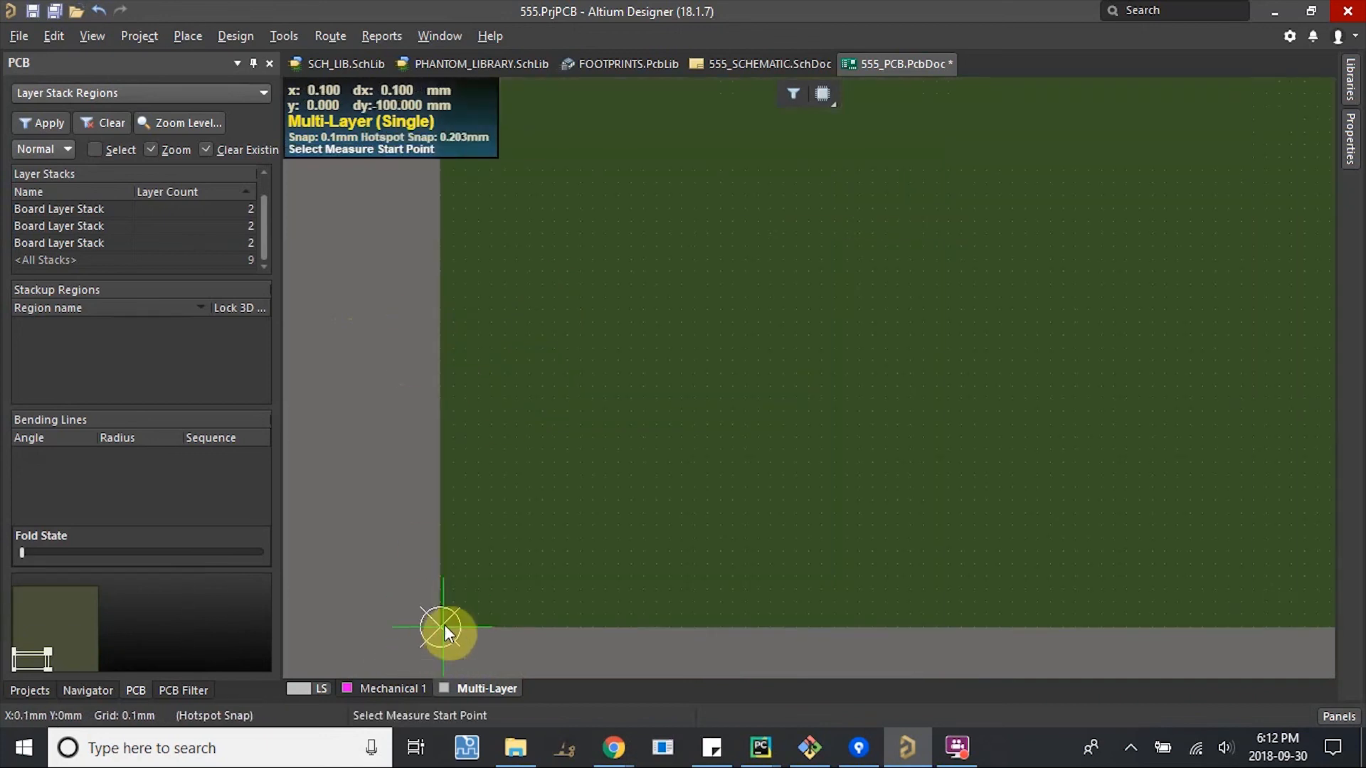
mouse_move(438, 627)
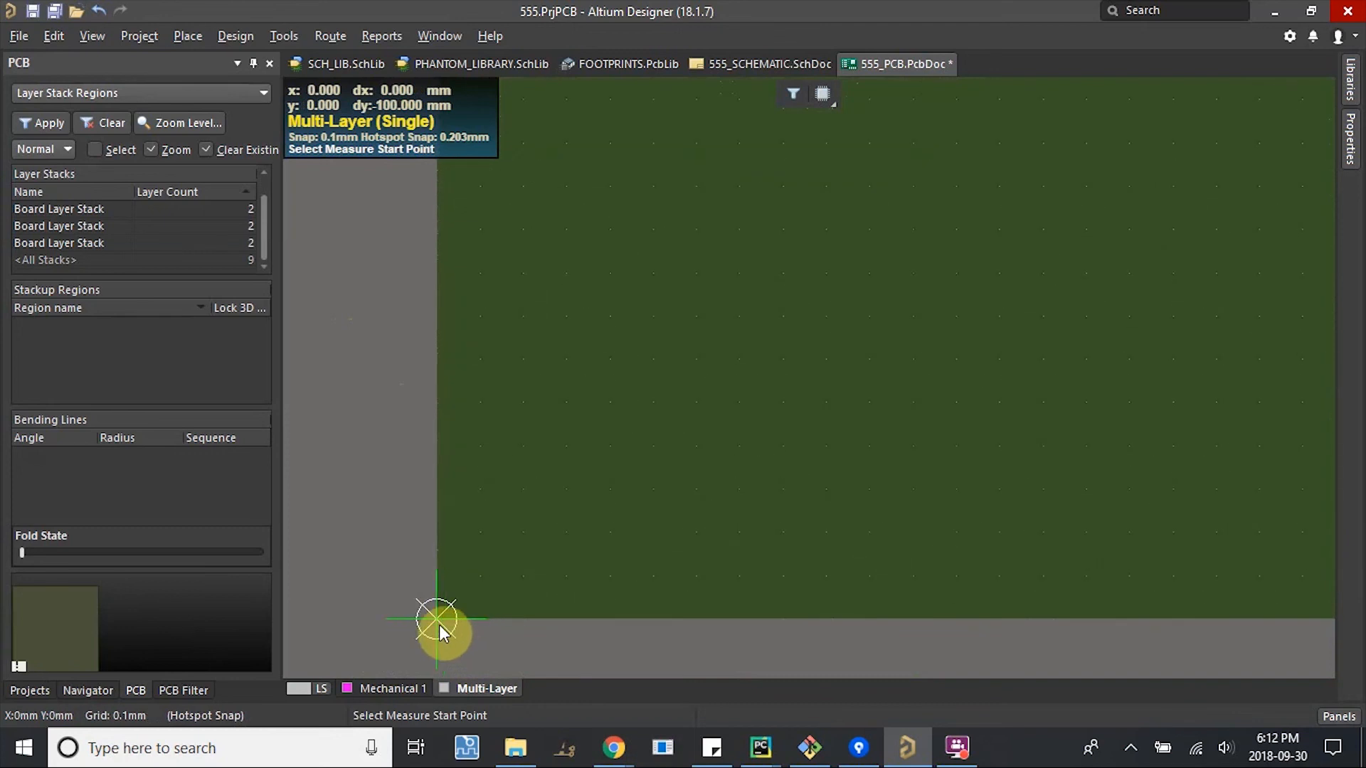
Measure corner to corner: 100 mm by 100 mm, diagonal 141.421 mm.
click(435, 618)
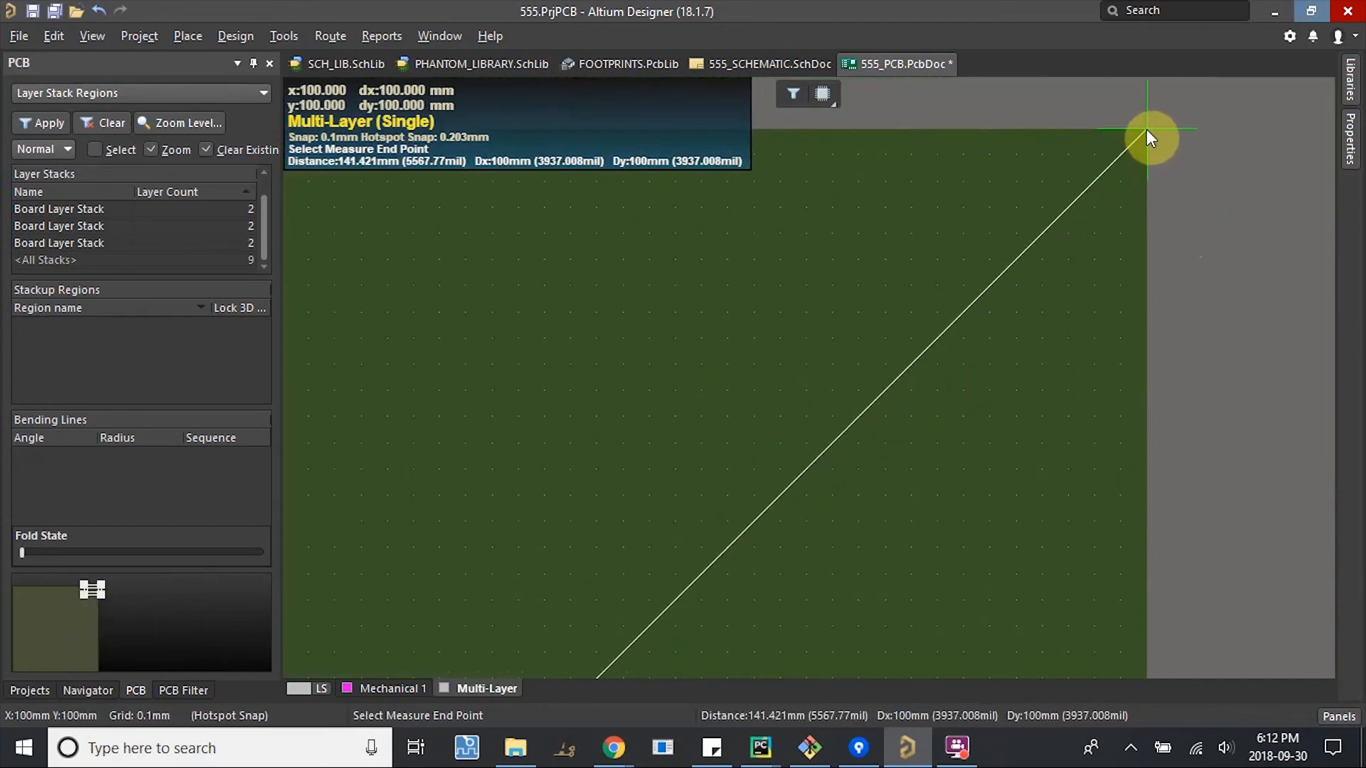
click(1148, 137)
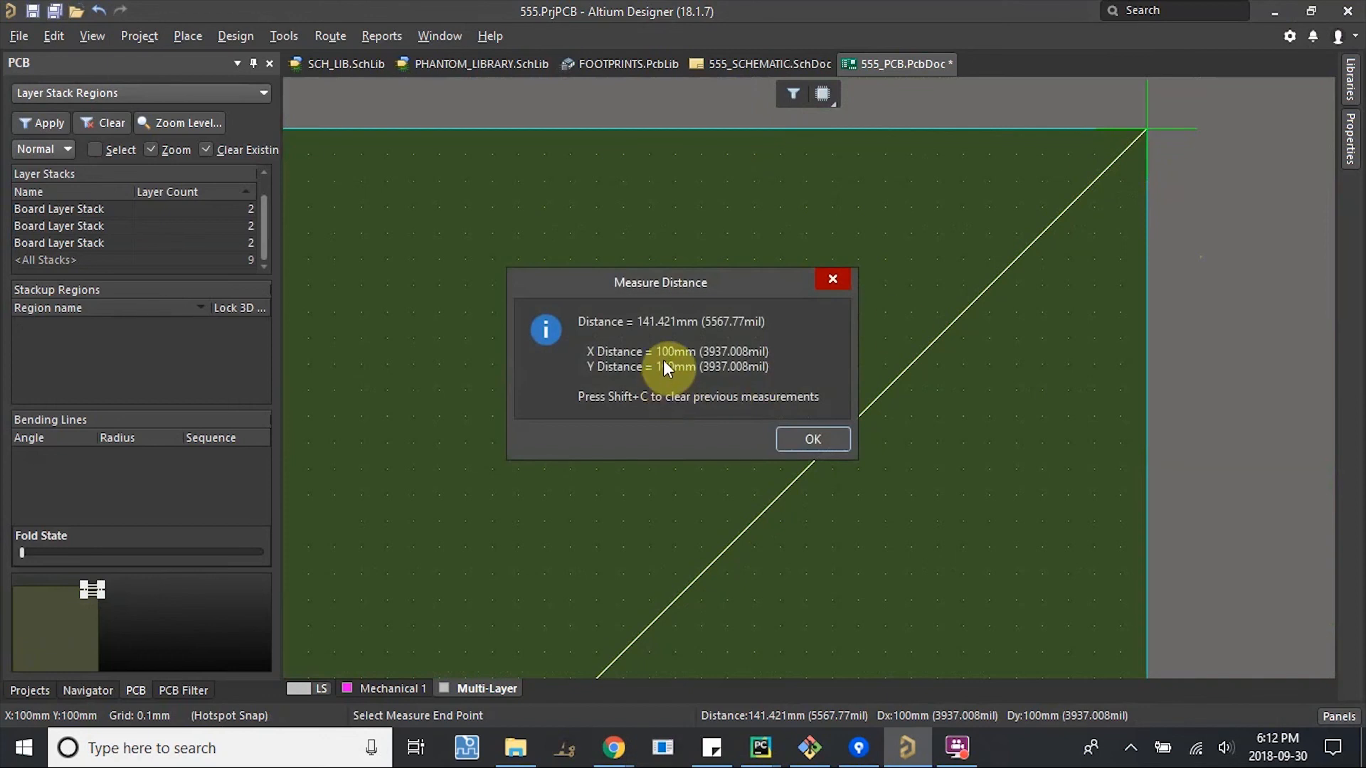
mouse_move(811, 439)
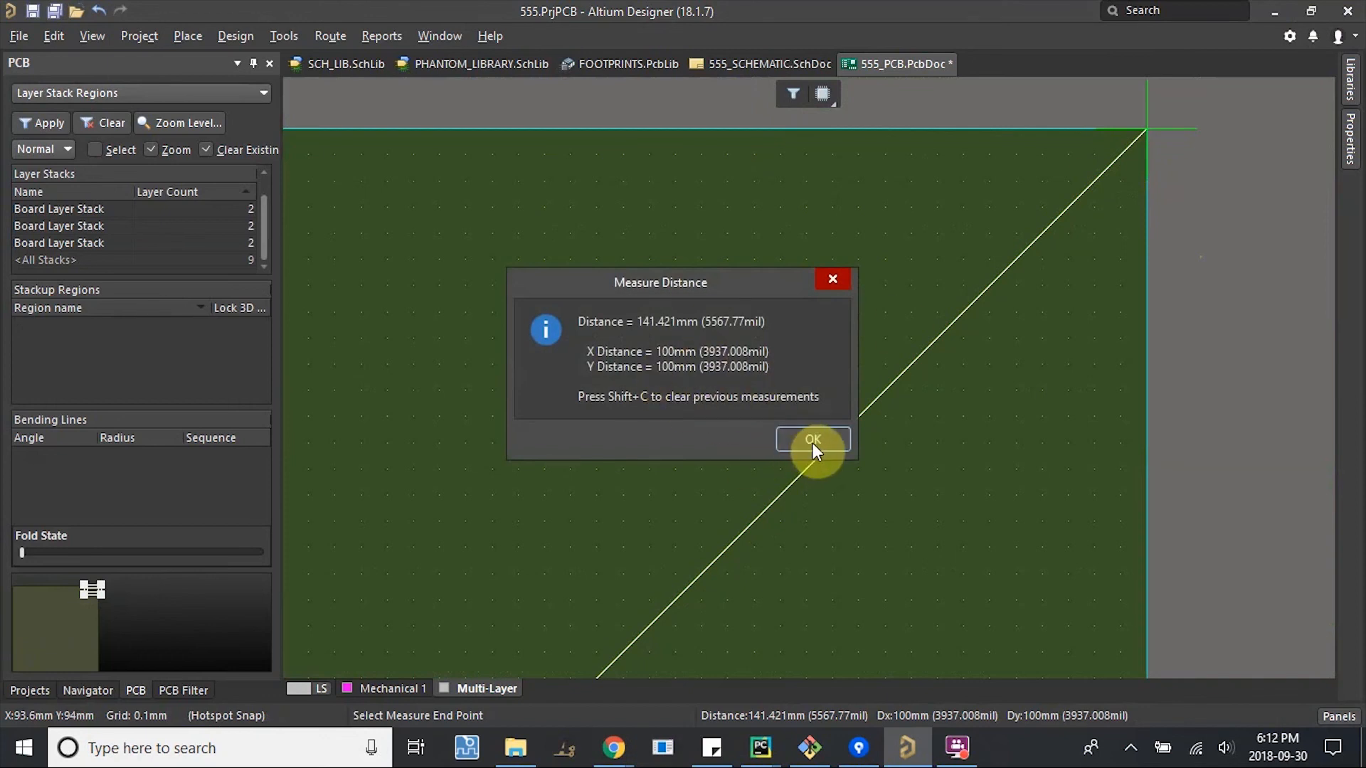
click(811, 438)
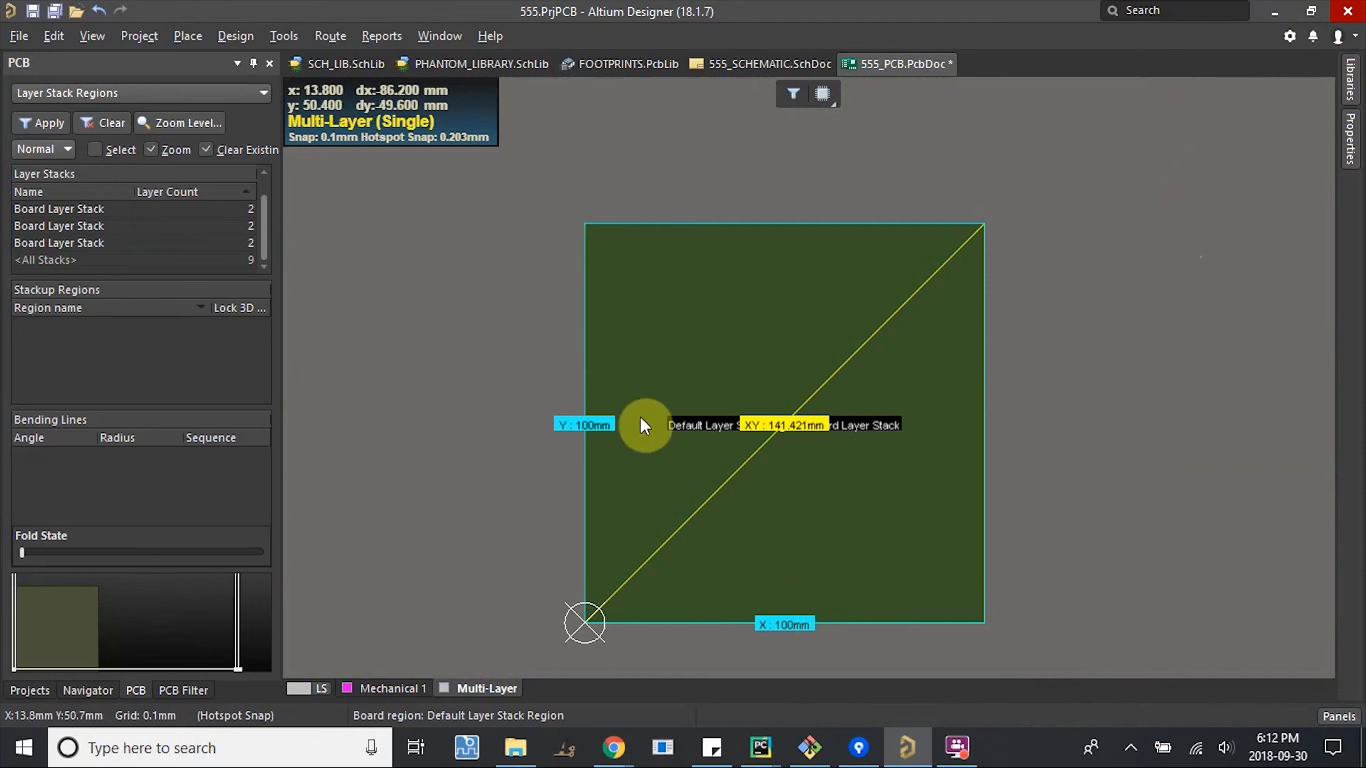
mouse_move(679, 405)
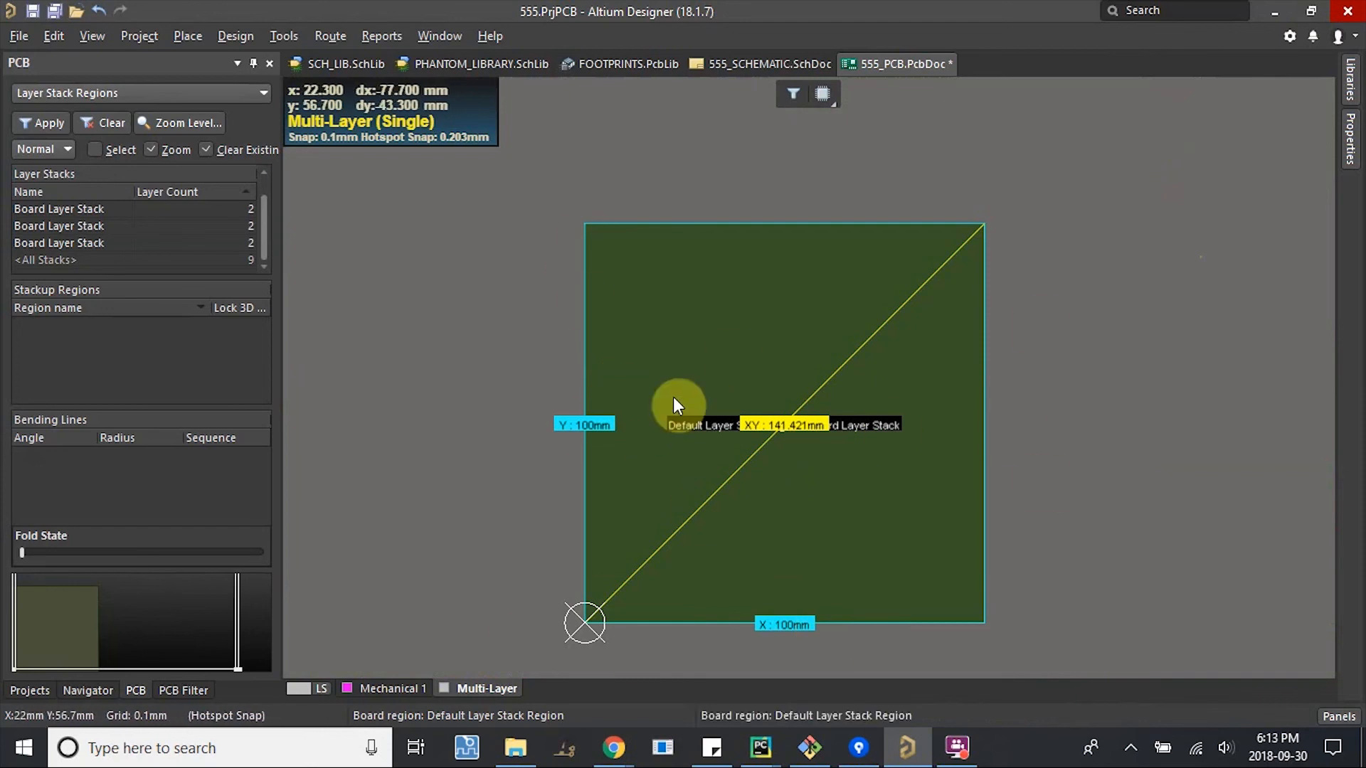
mouse_move(678, 406)
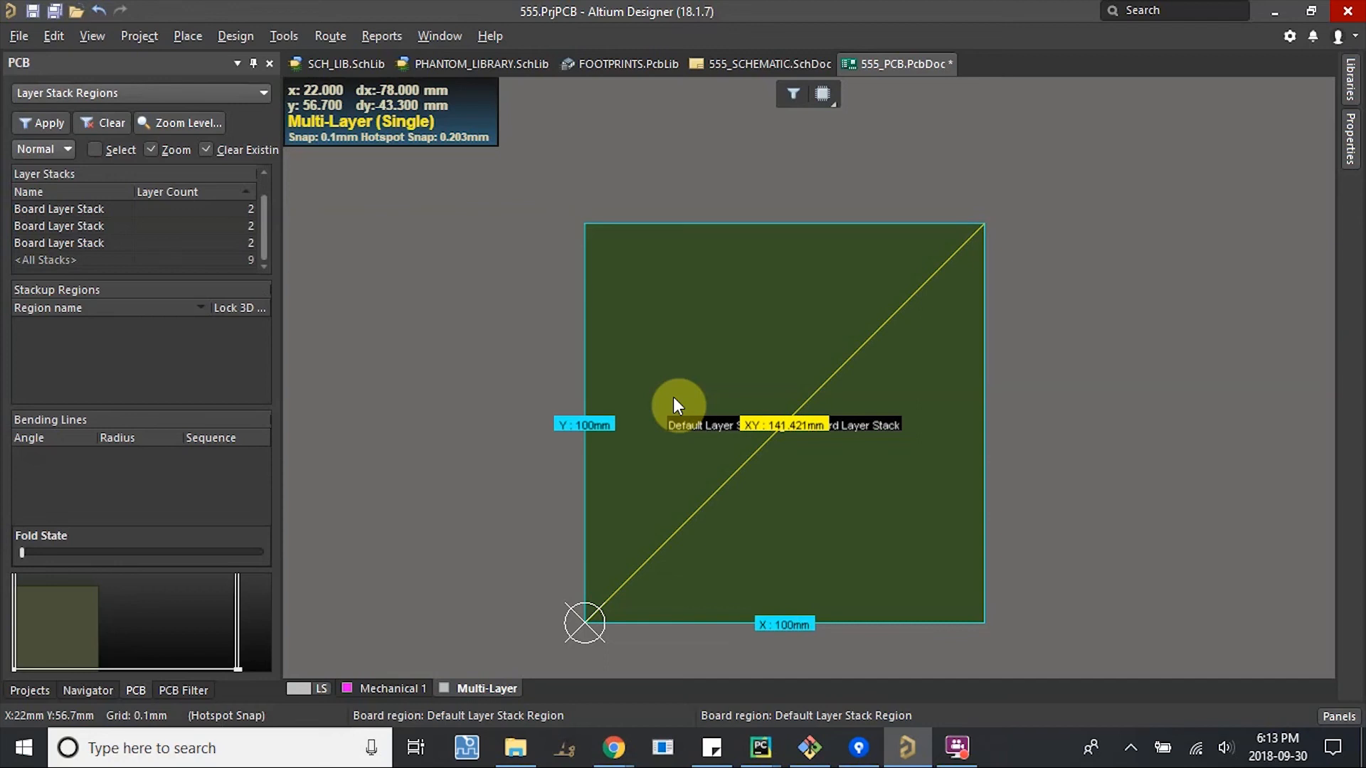
mouse_move(774, 401)
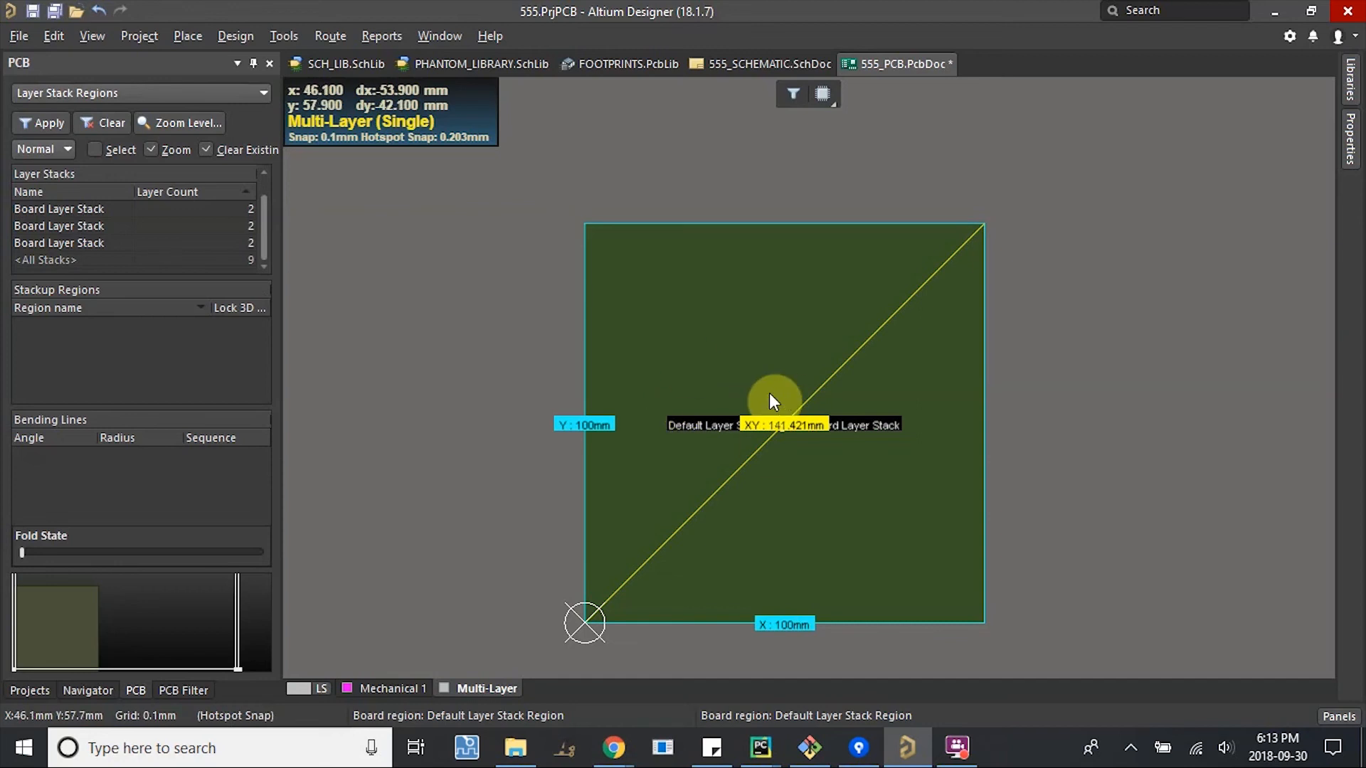
mouse_move(730, 357)
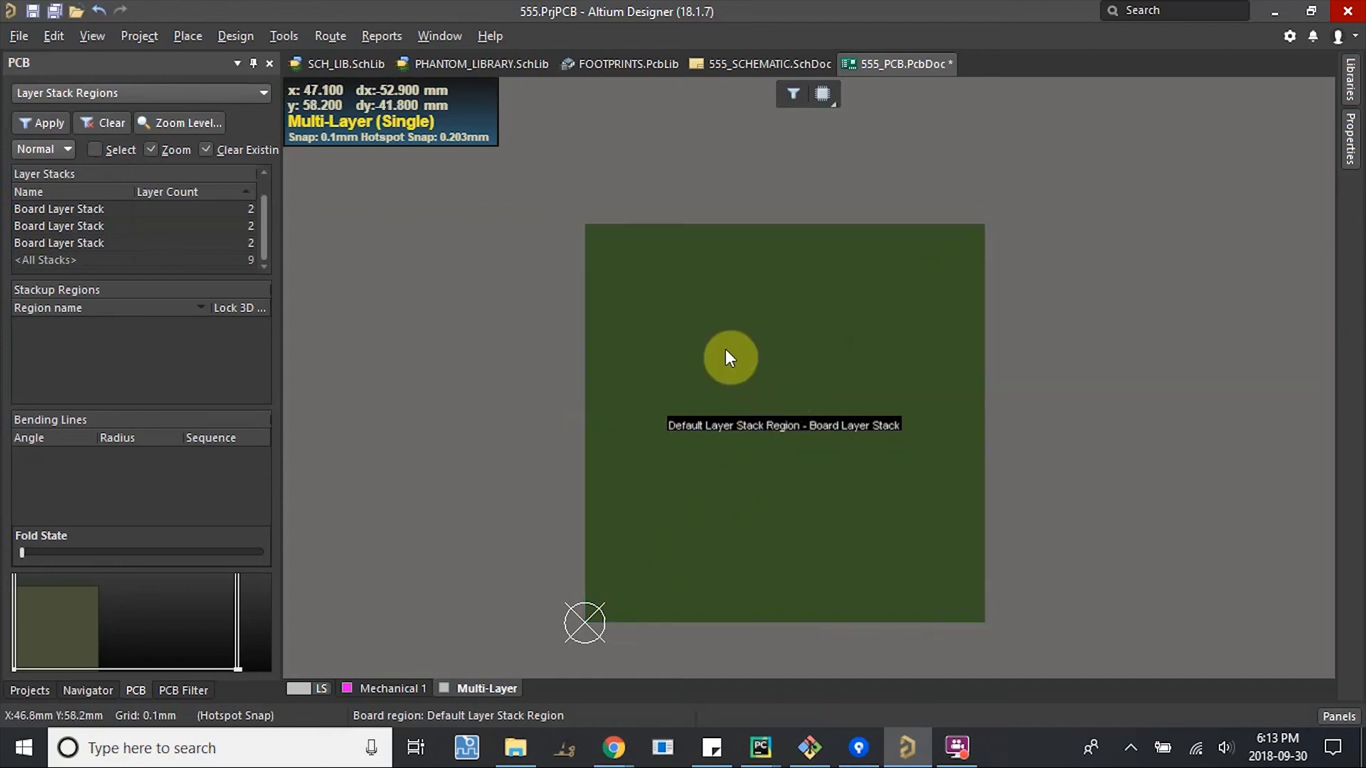